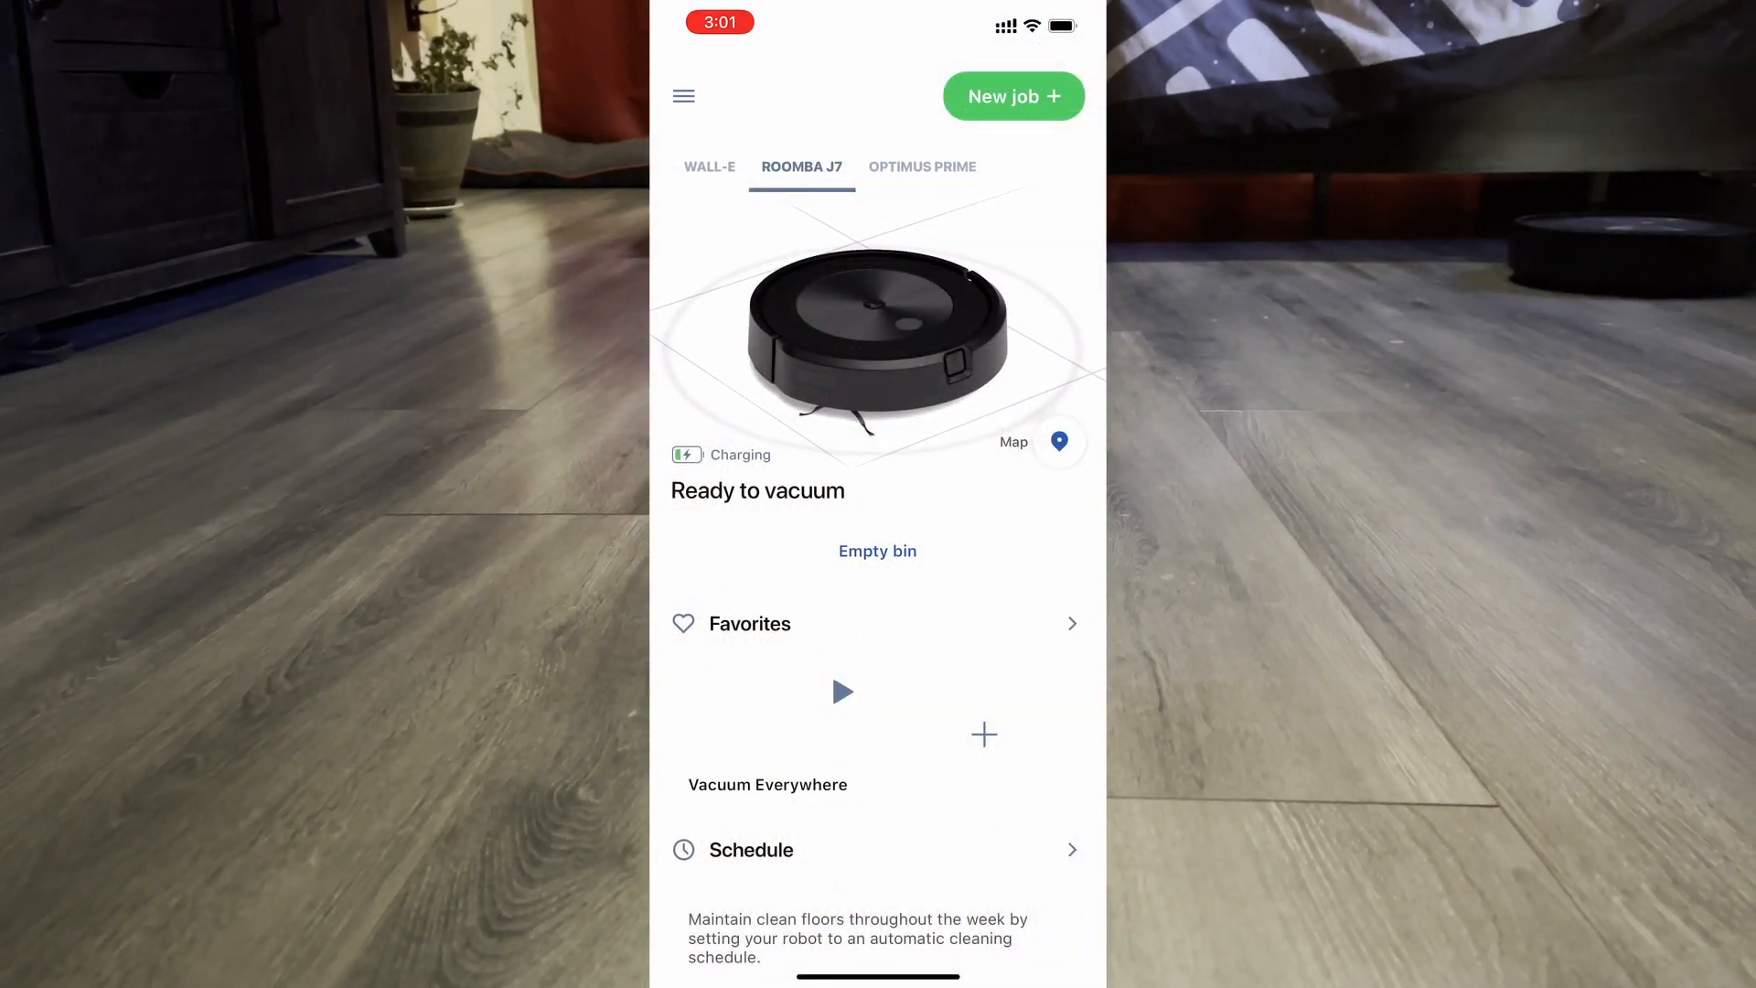
# - Start the latest cleaning job's obstacle review and go through the three-page introduction
pyautogui.scroll(-3)
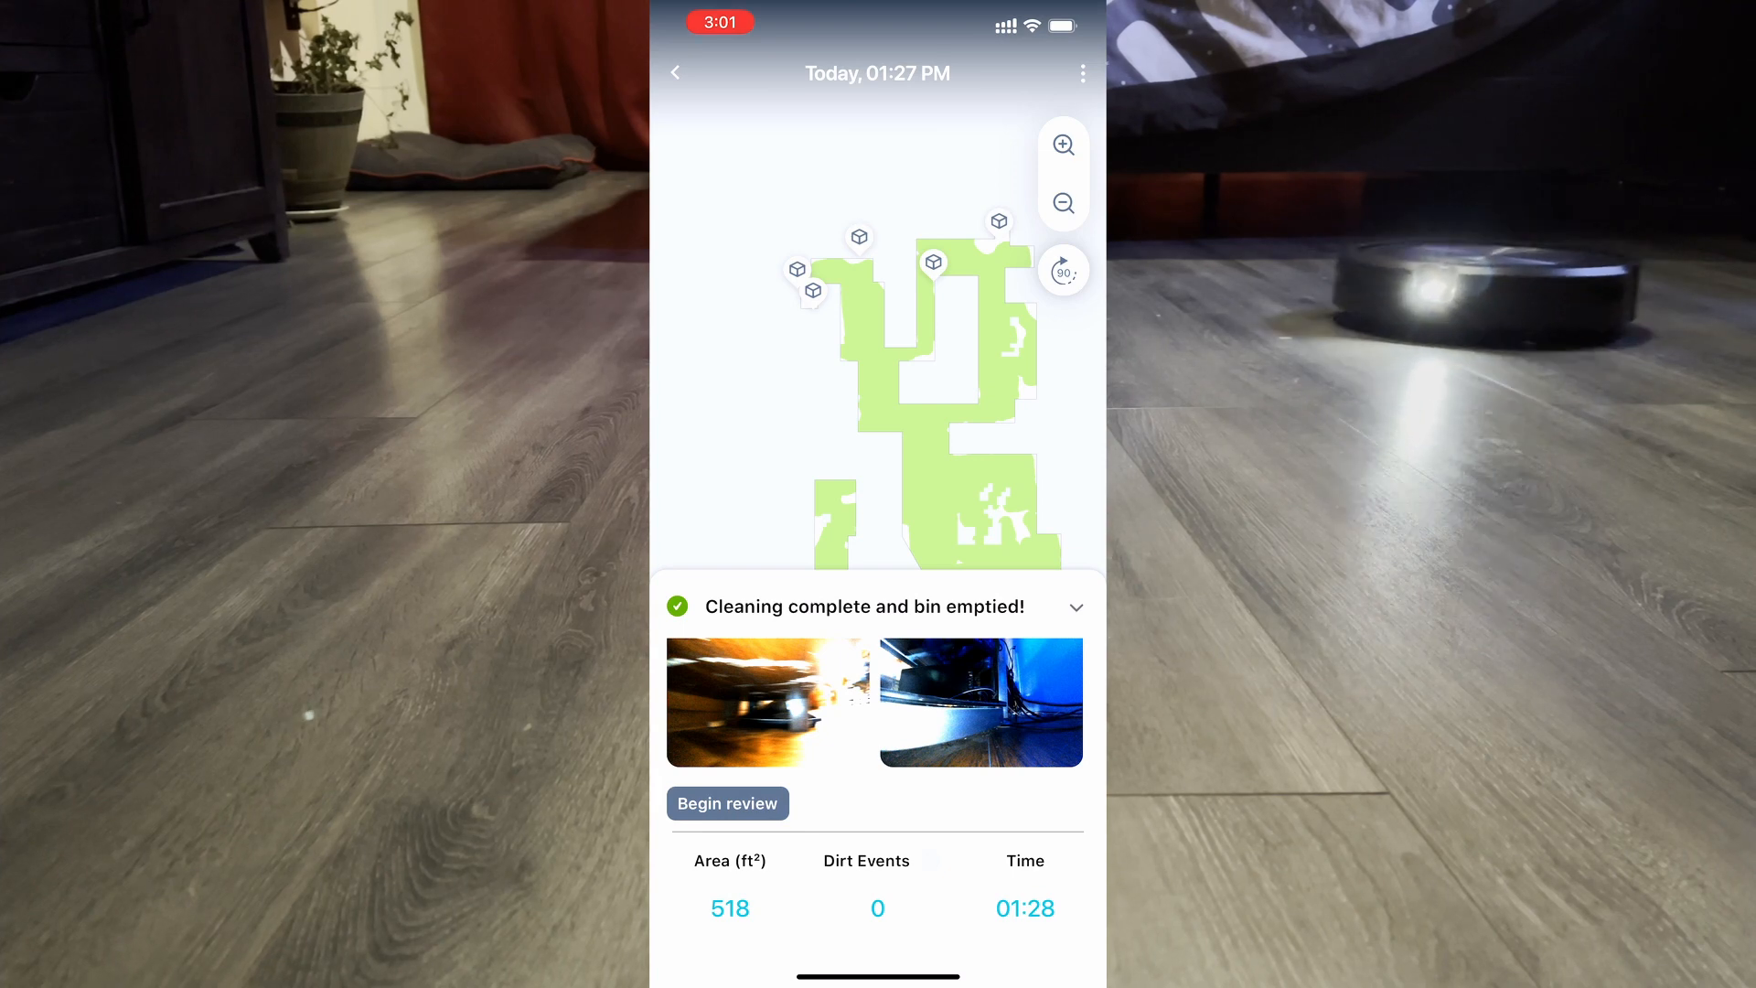
pyautogui.click(728, 804)
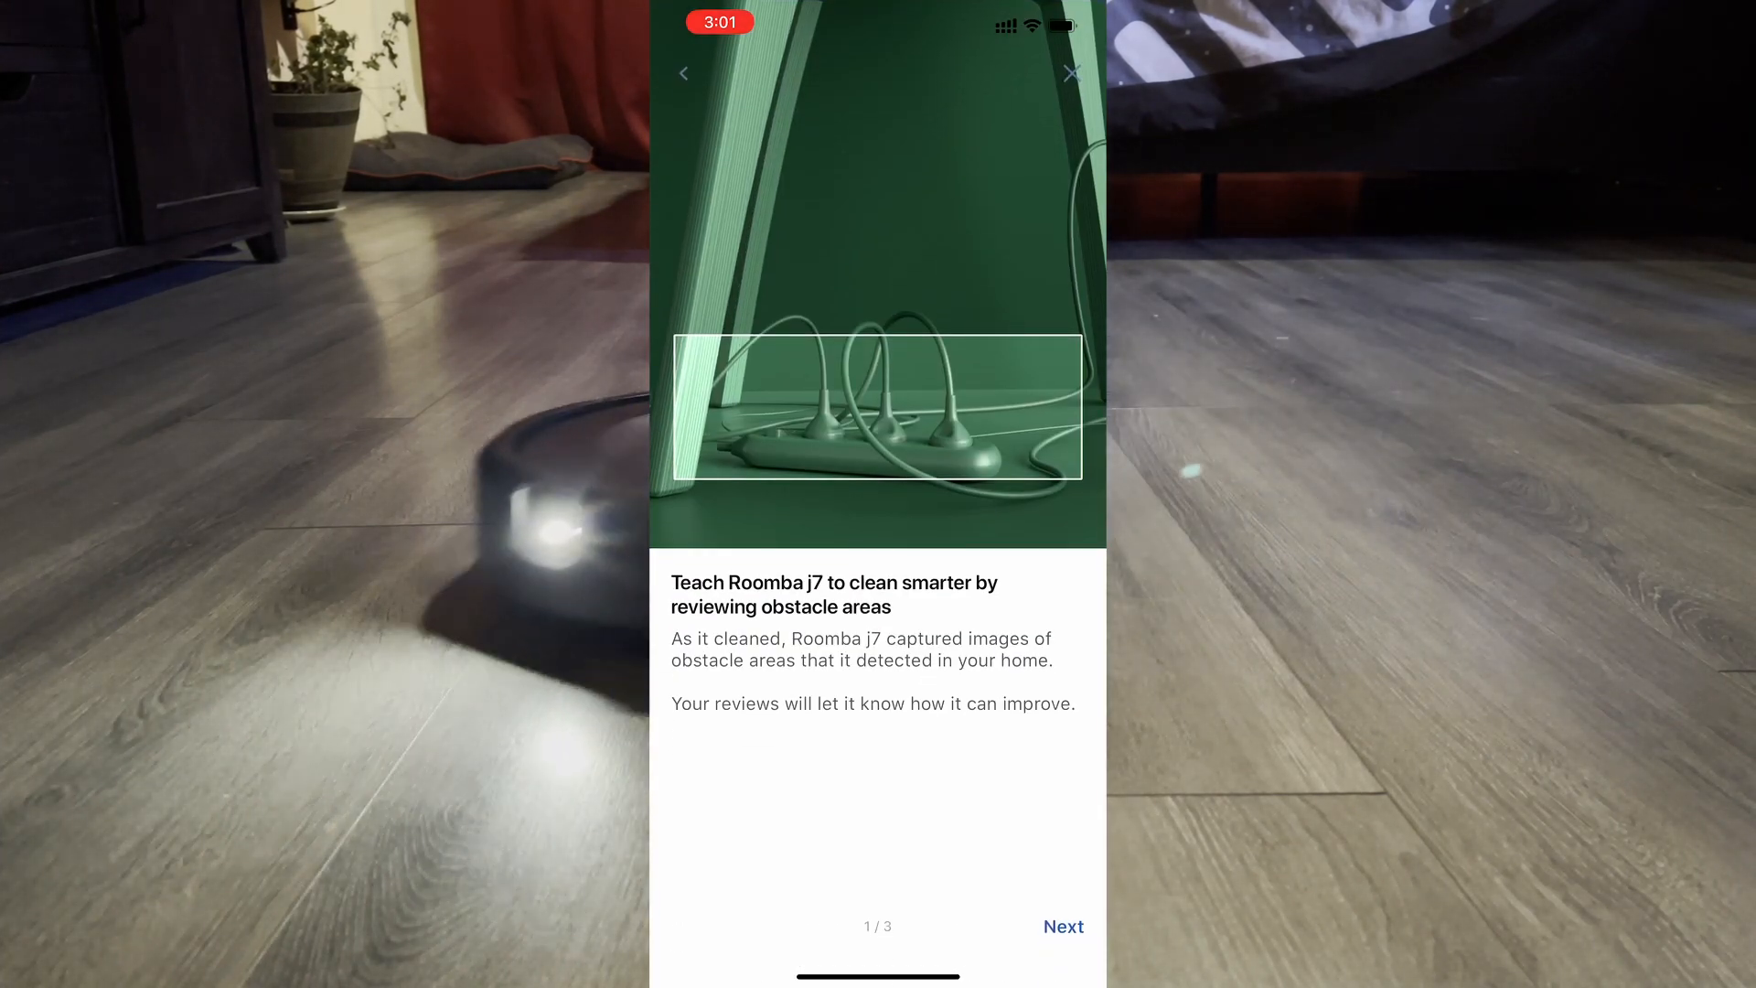
pyautogui.click(1063, 927)
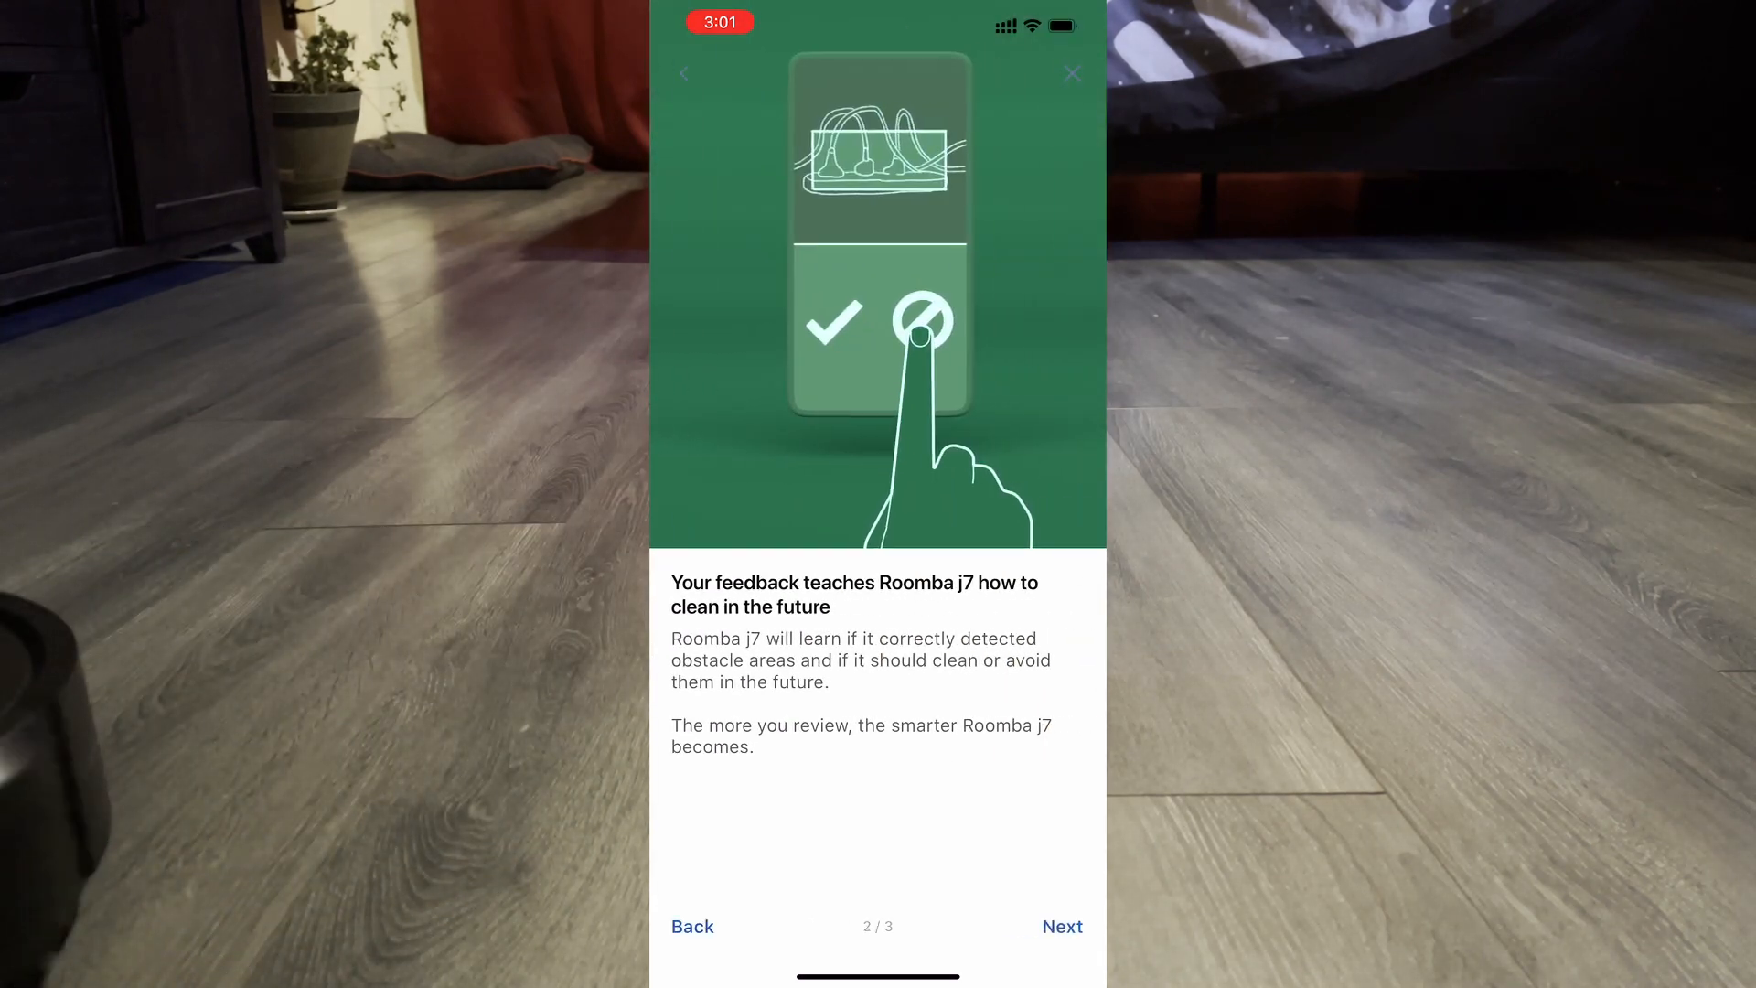
pyautogui.click(1063, 926)
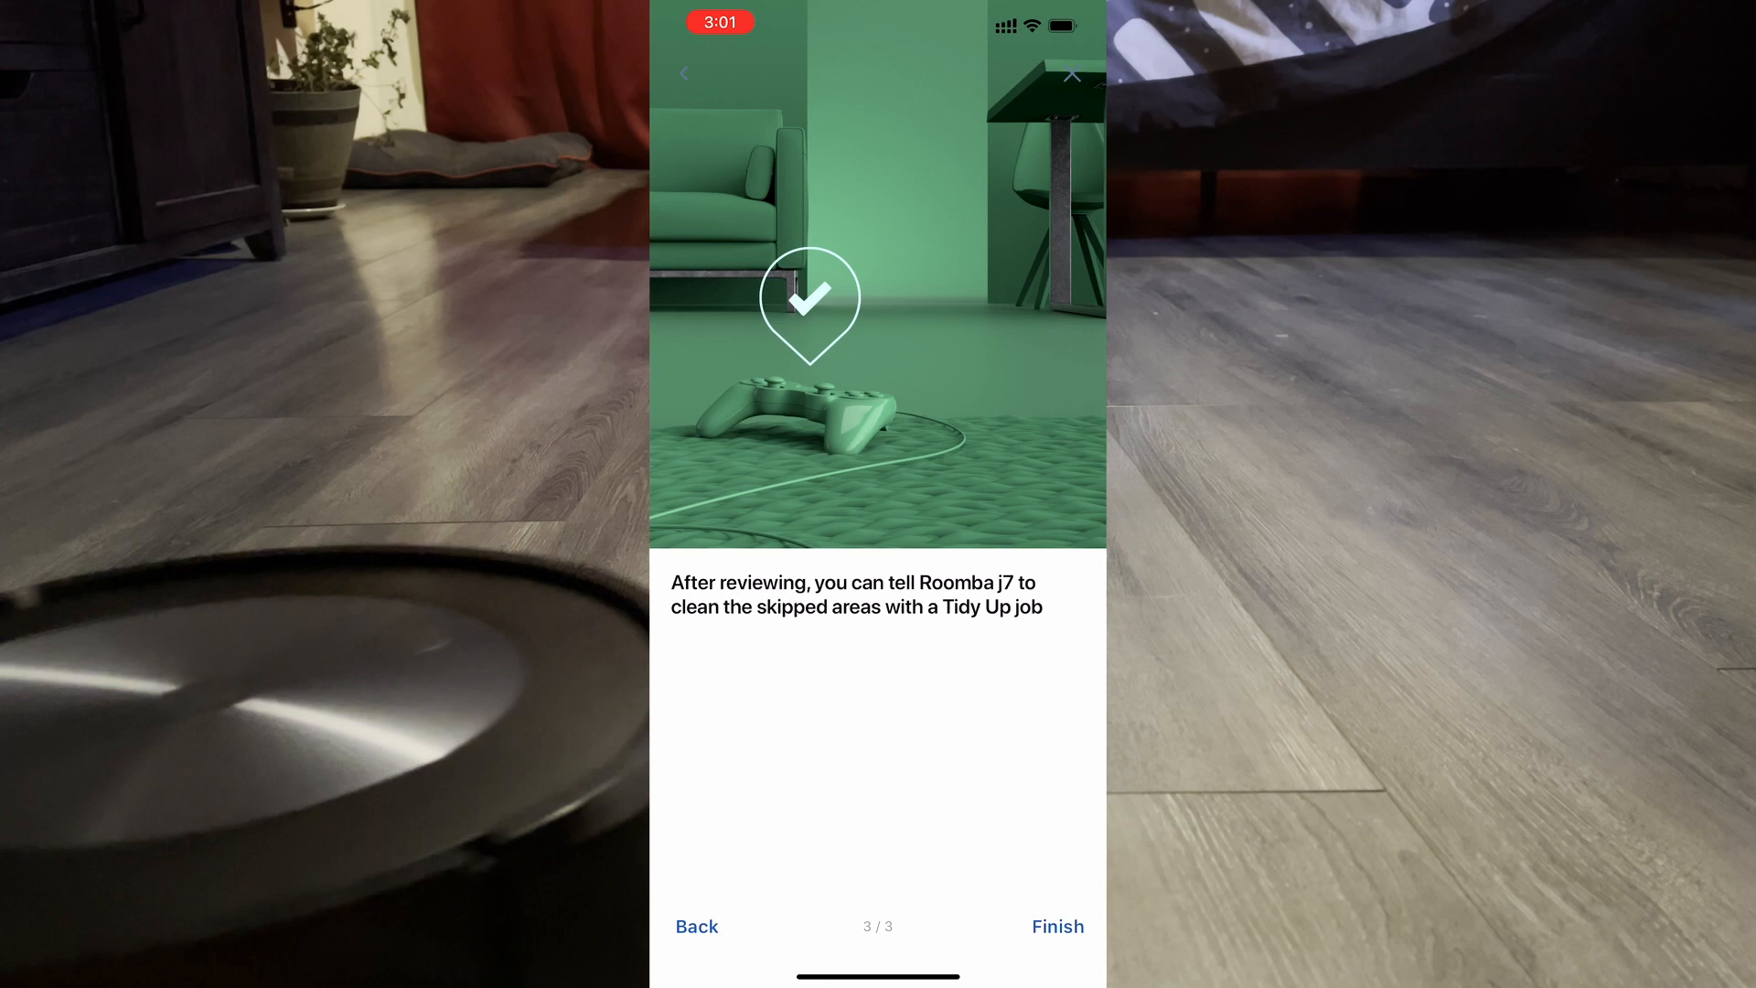
pyautogui.click(1057, 927)
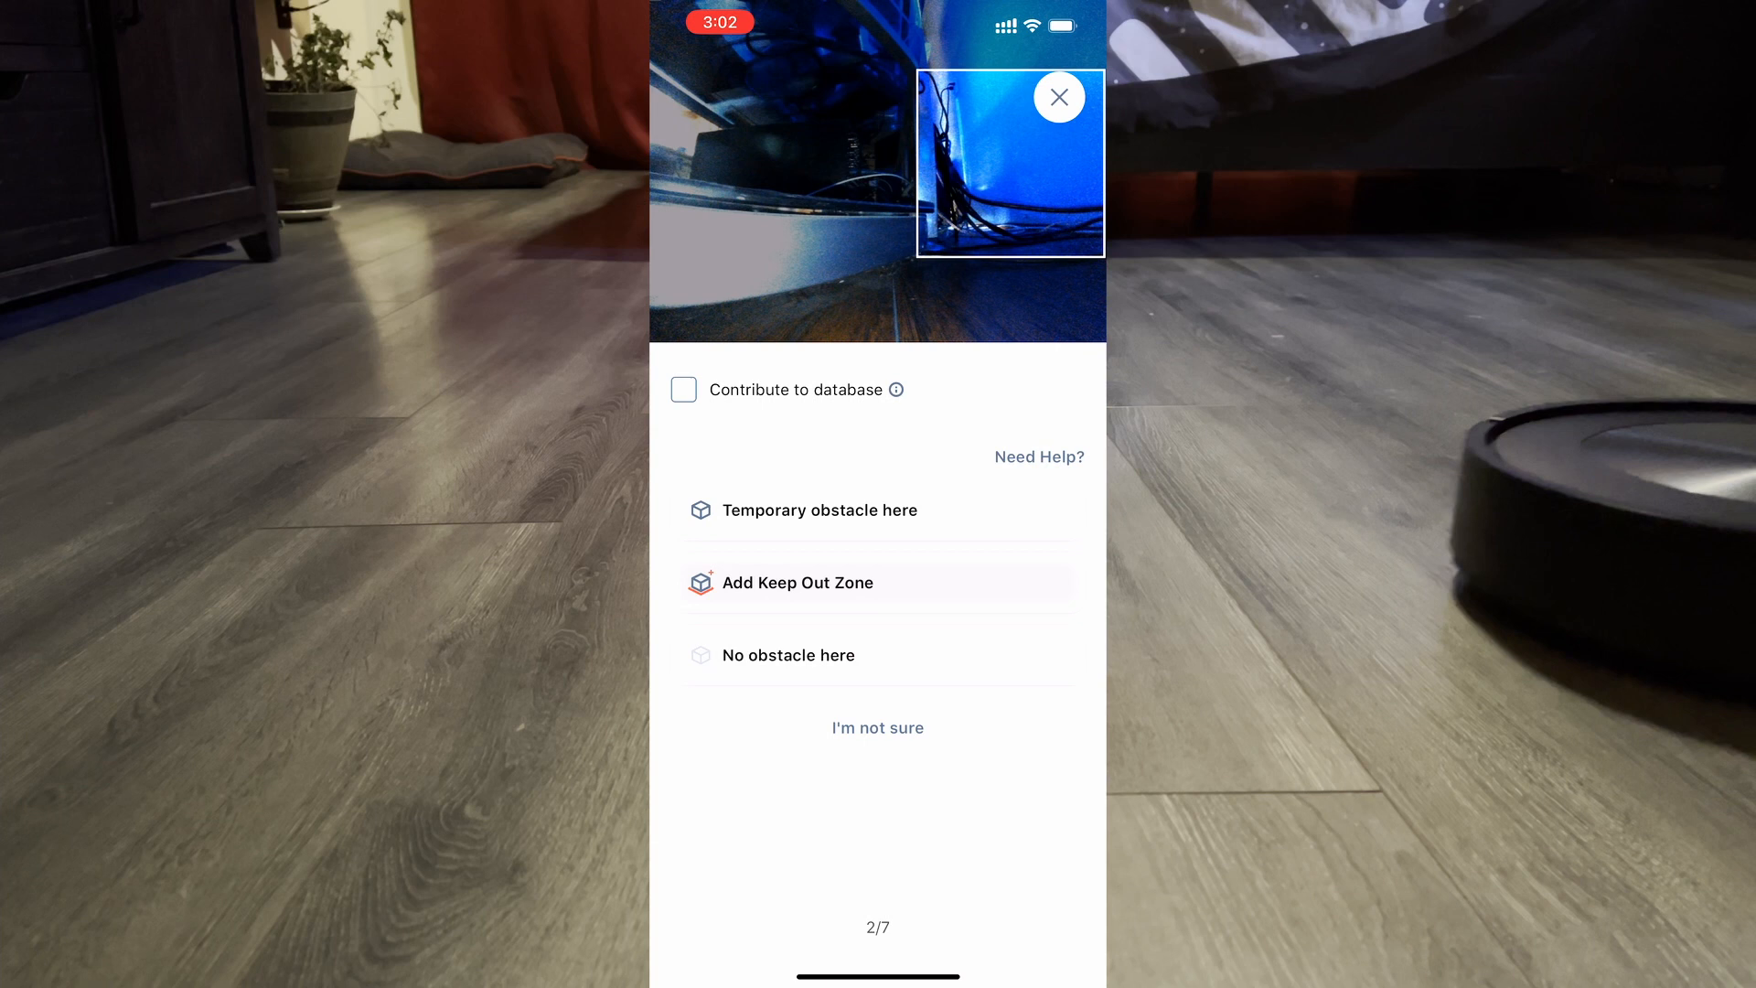
# - Answer the remaining obstacle images, marking the last as No obstacle here, then submit the review
pyautogui.click(684, 390)
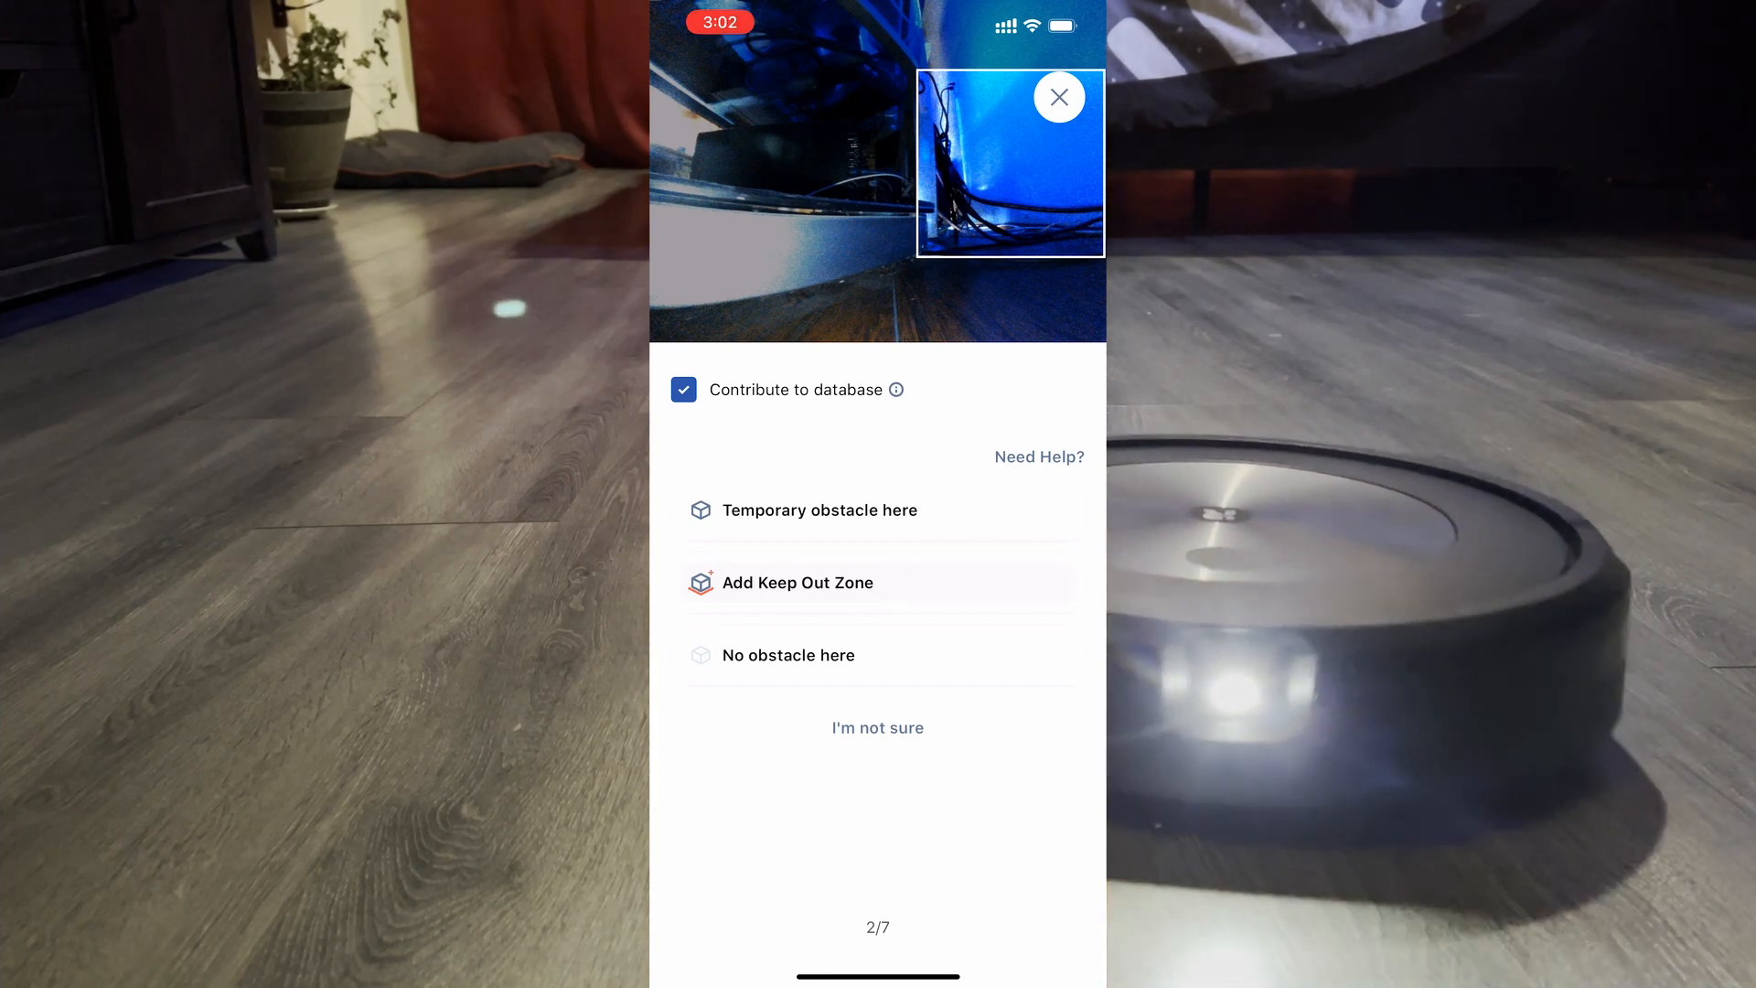
pyautogui.click(683, 389)
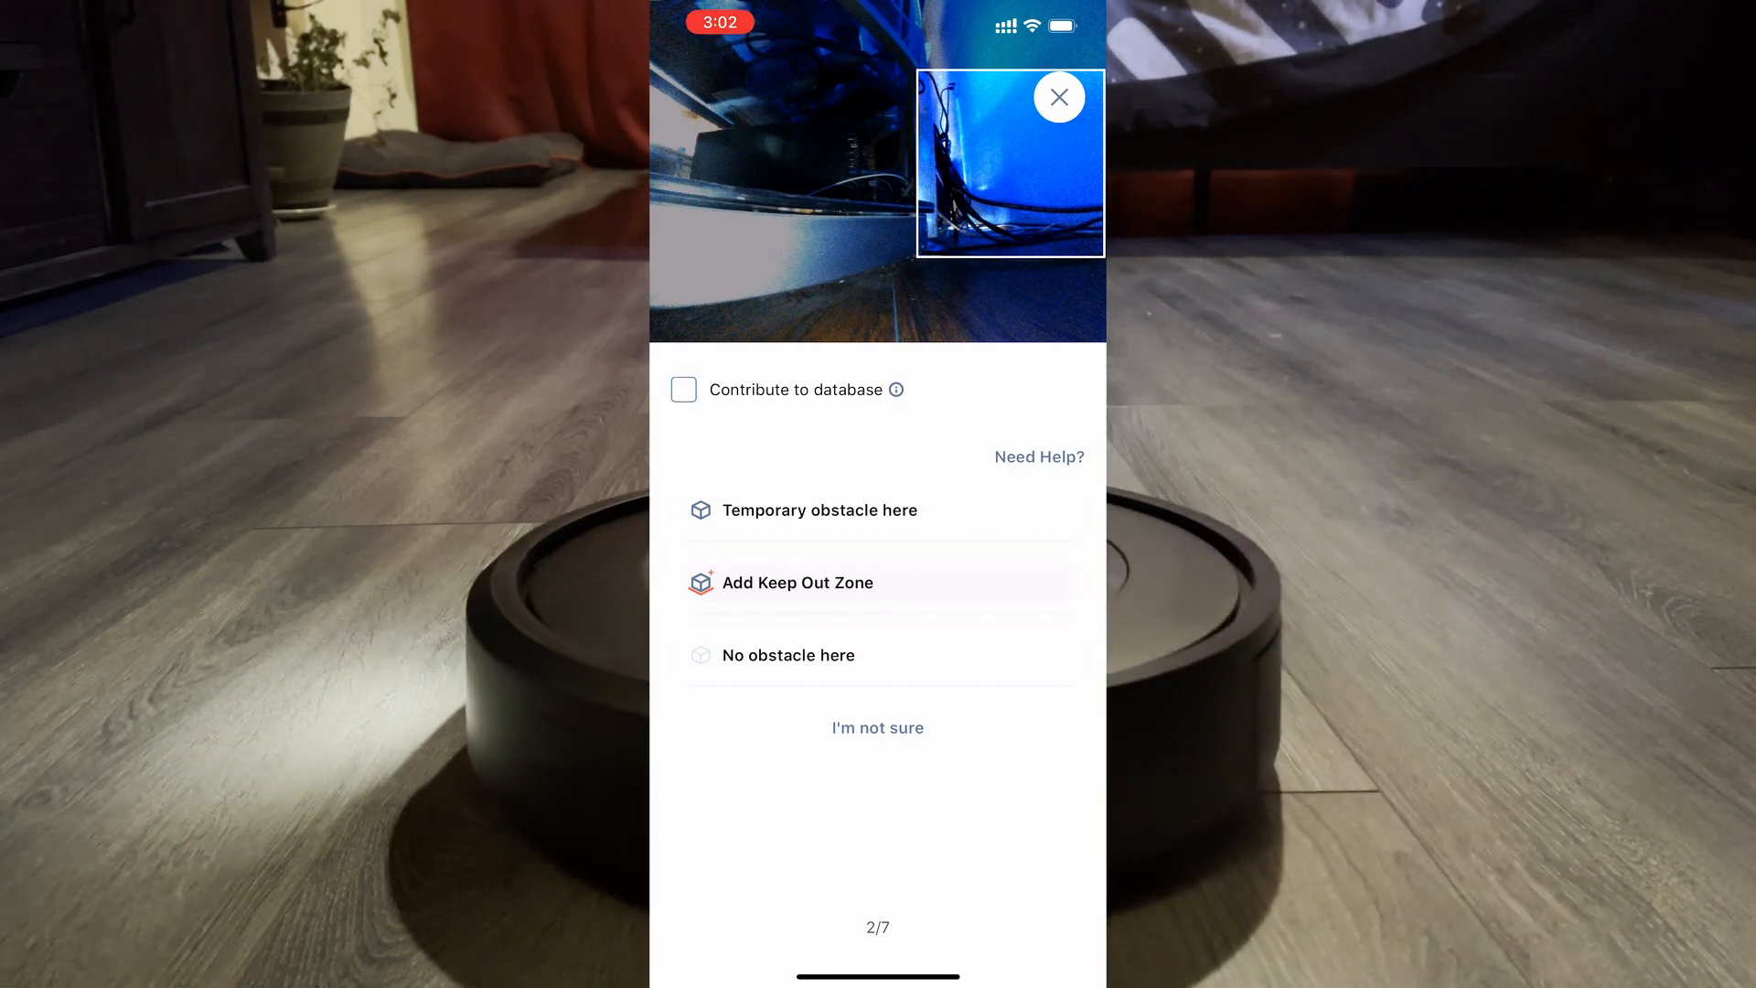
pyautogui.click(878, 728)
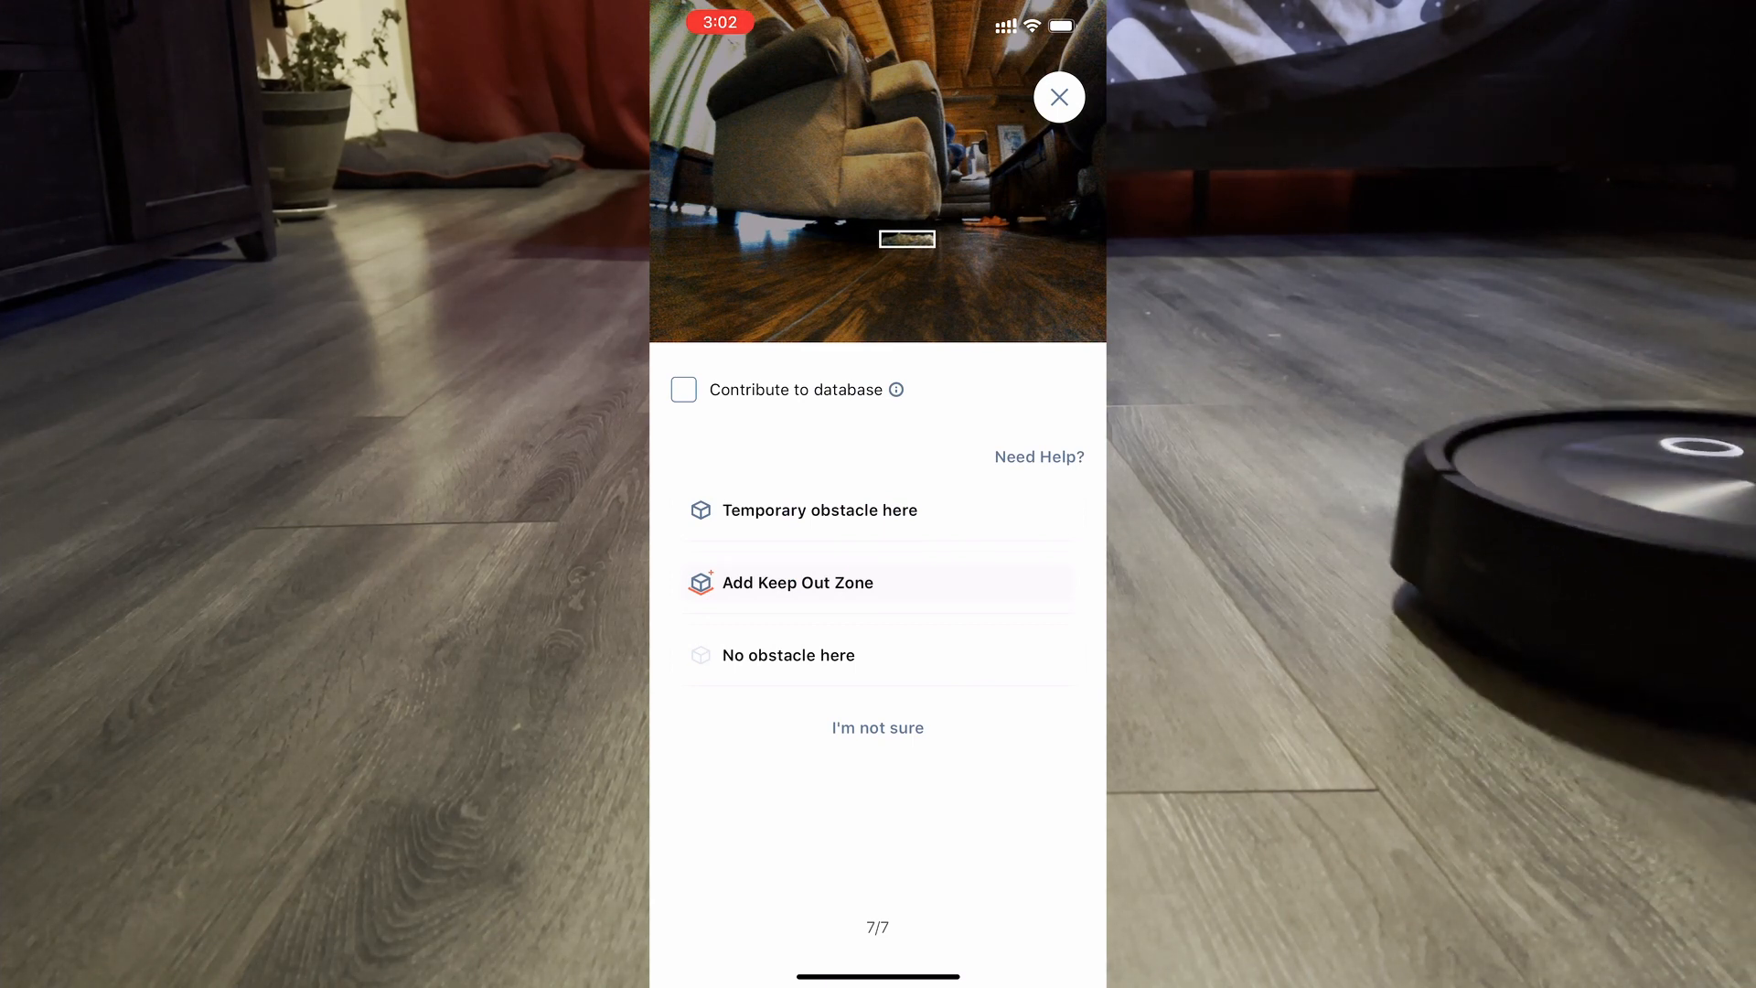
pyautogui.click(789, 655)
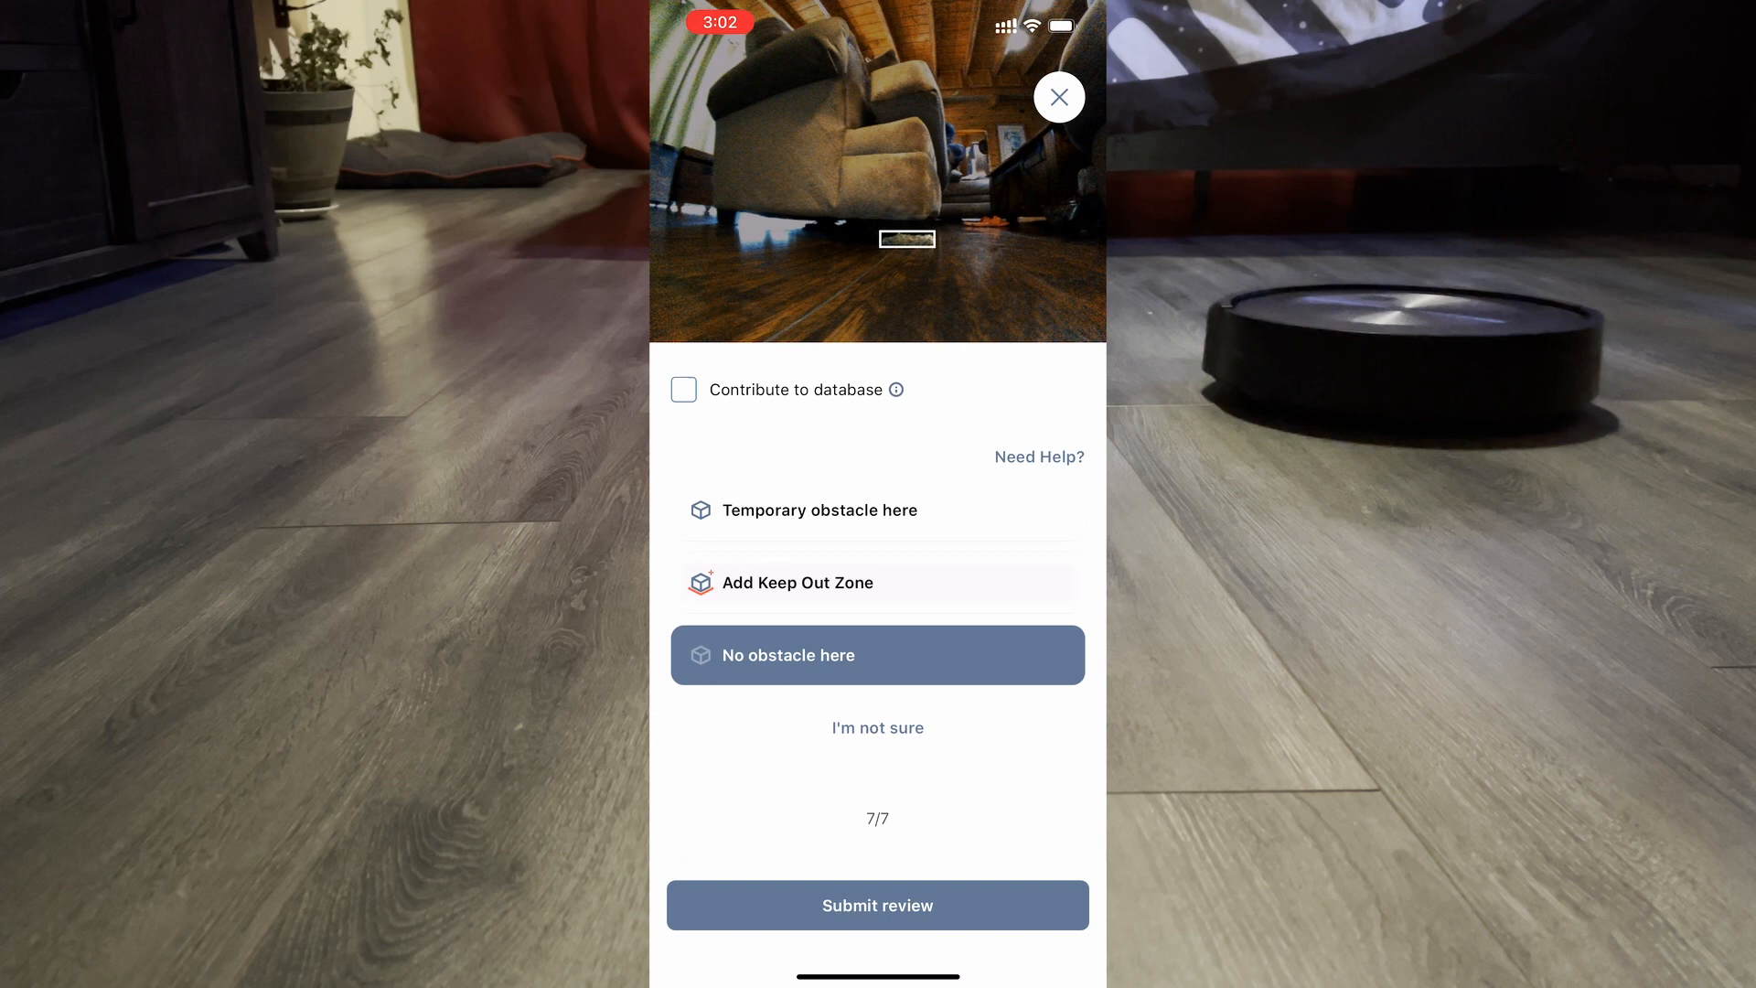
pyautogui.click(877, 905)
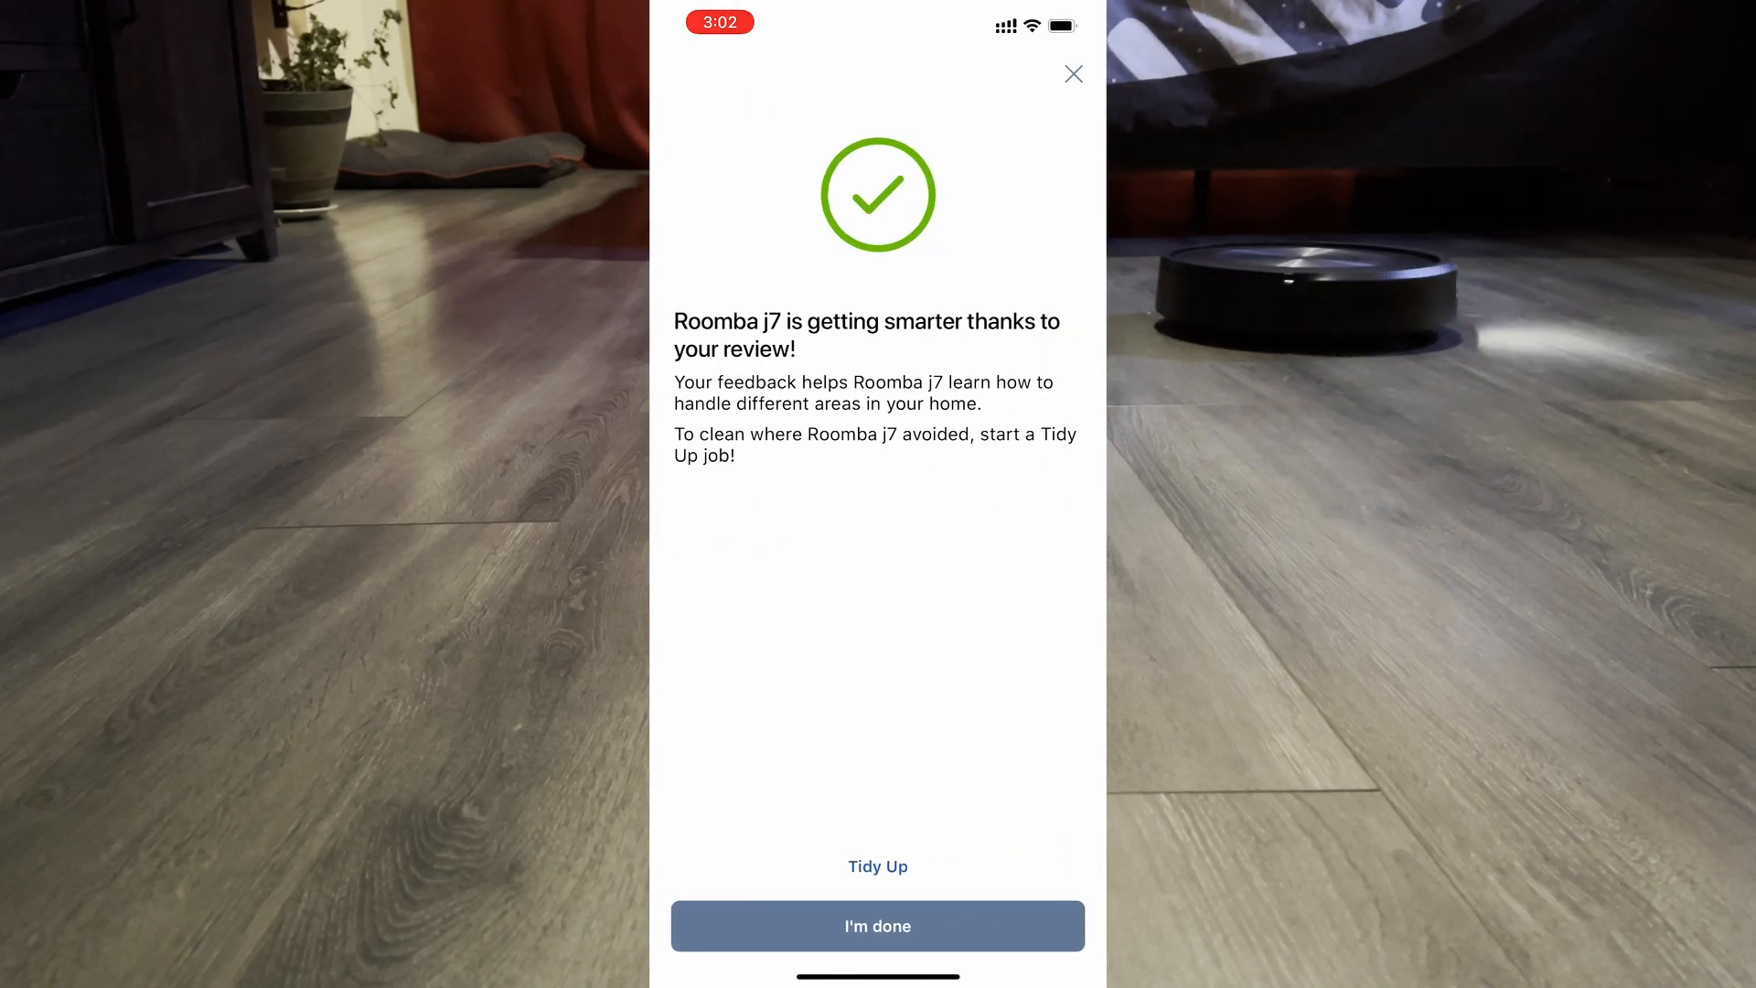
# - Close the review confirmation, view today's and yesterday's cleaning maps, and return to the Roomba j7 home
pyautogui.click(878, 926)
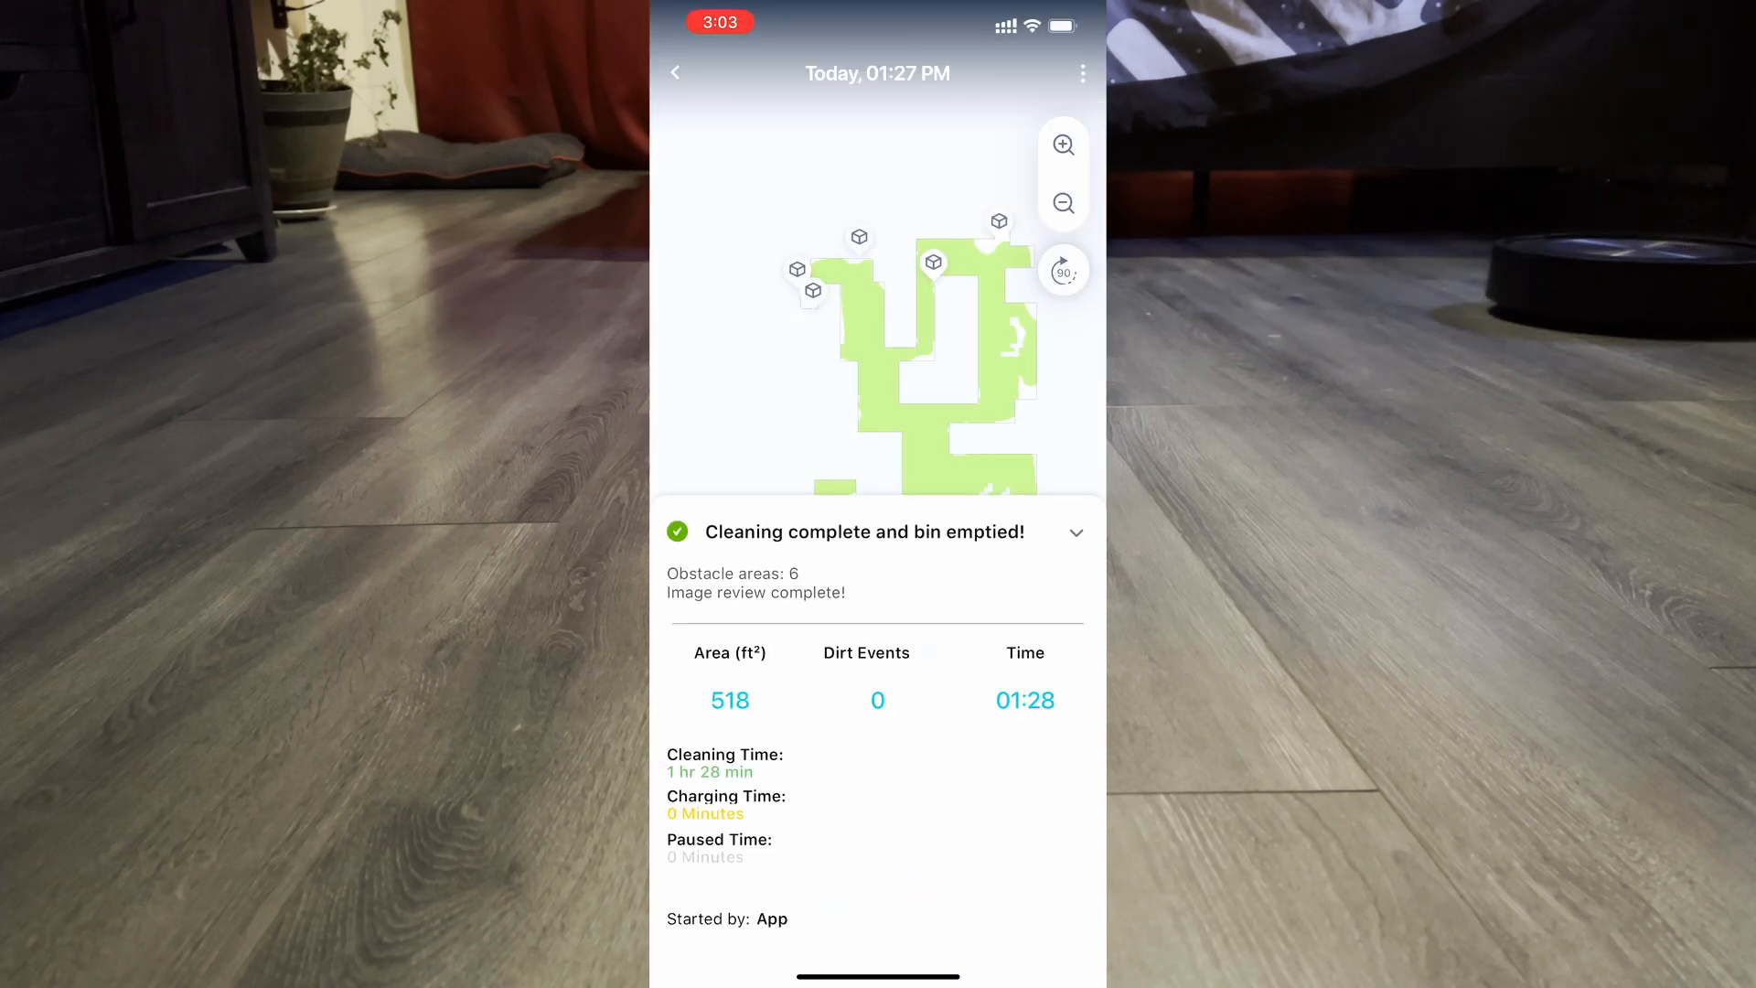
pyautogui.click(1076, 533)
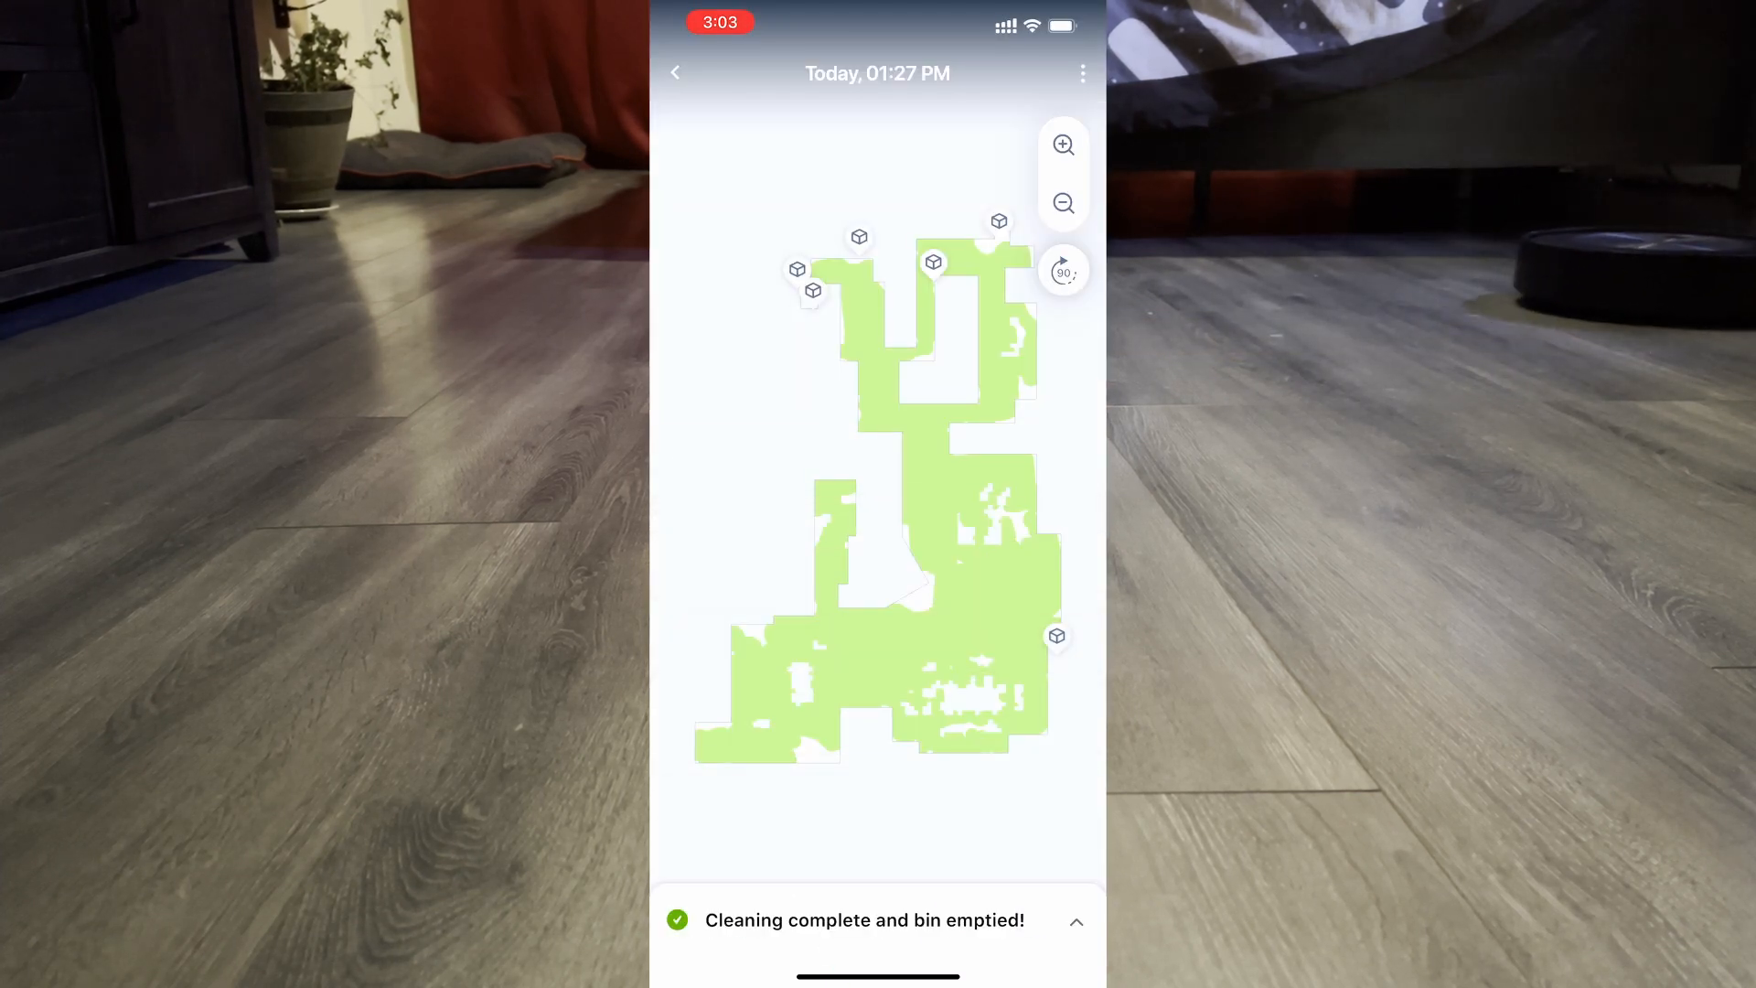
pyautogui.click(682, 72)
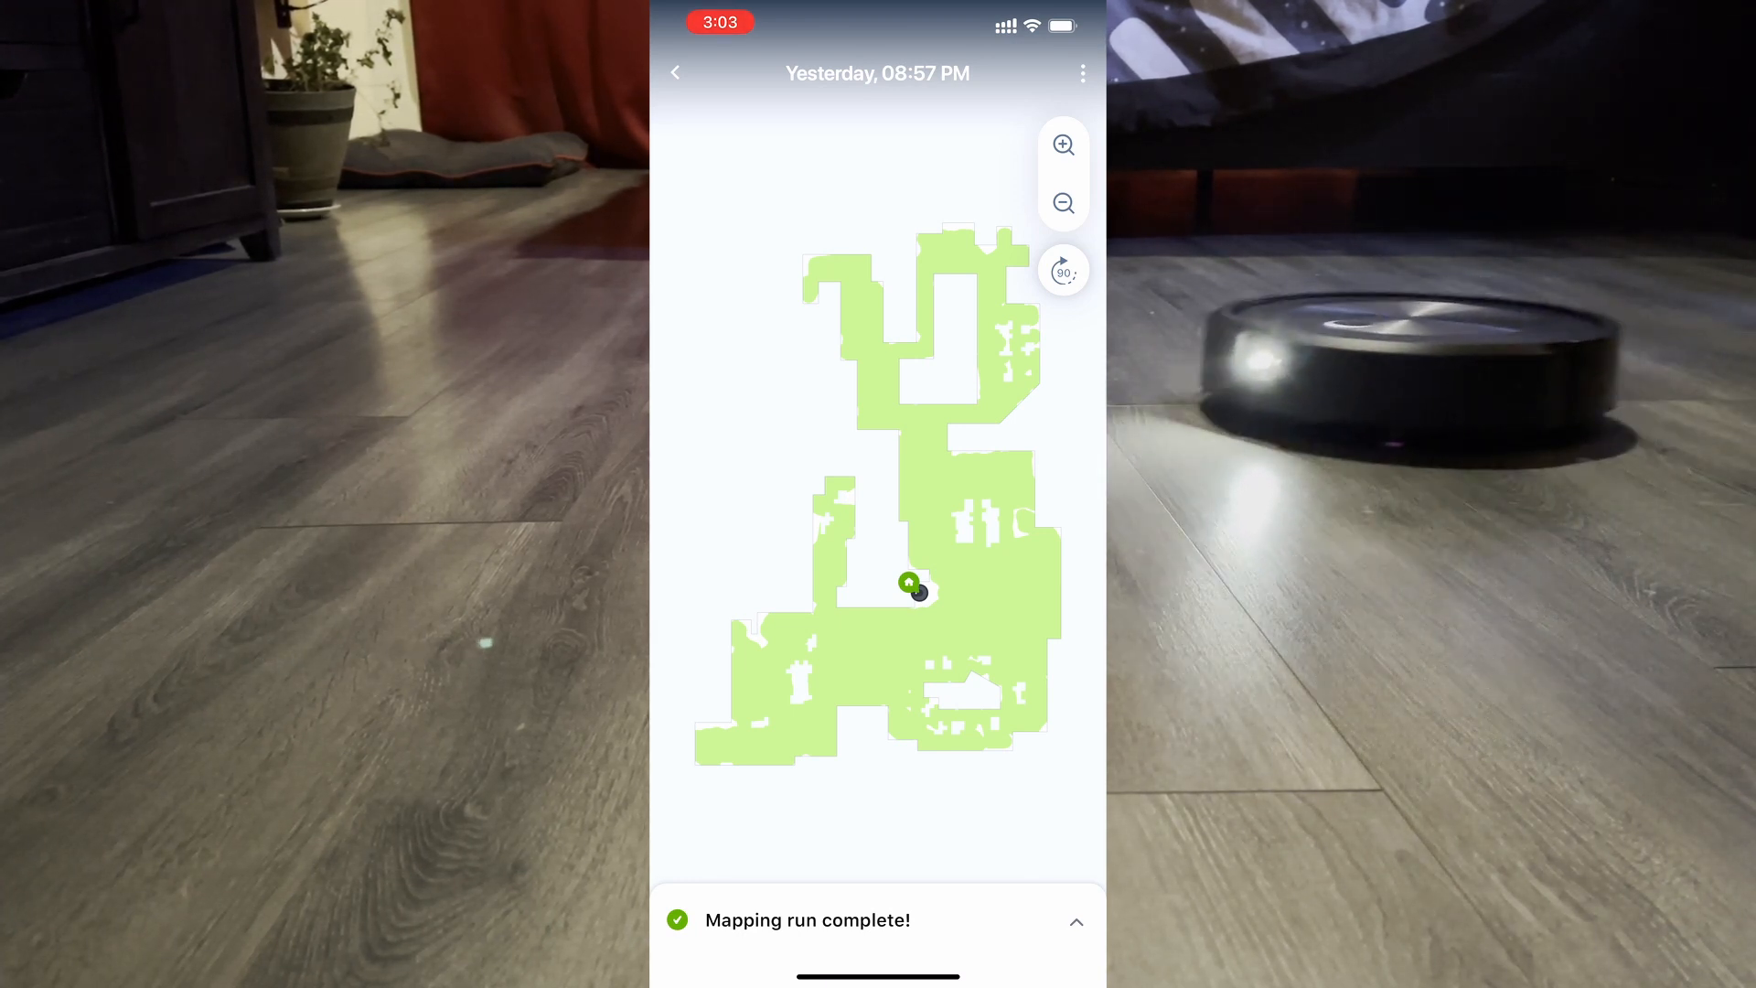
pyautogui.click(676, 72)
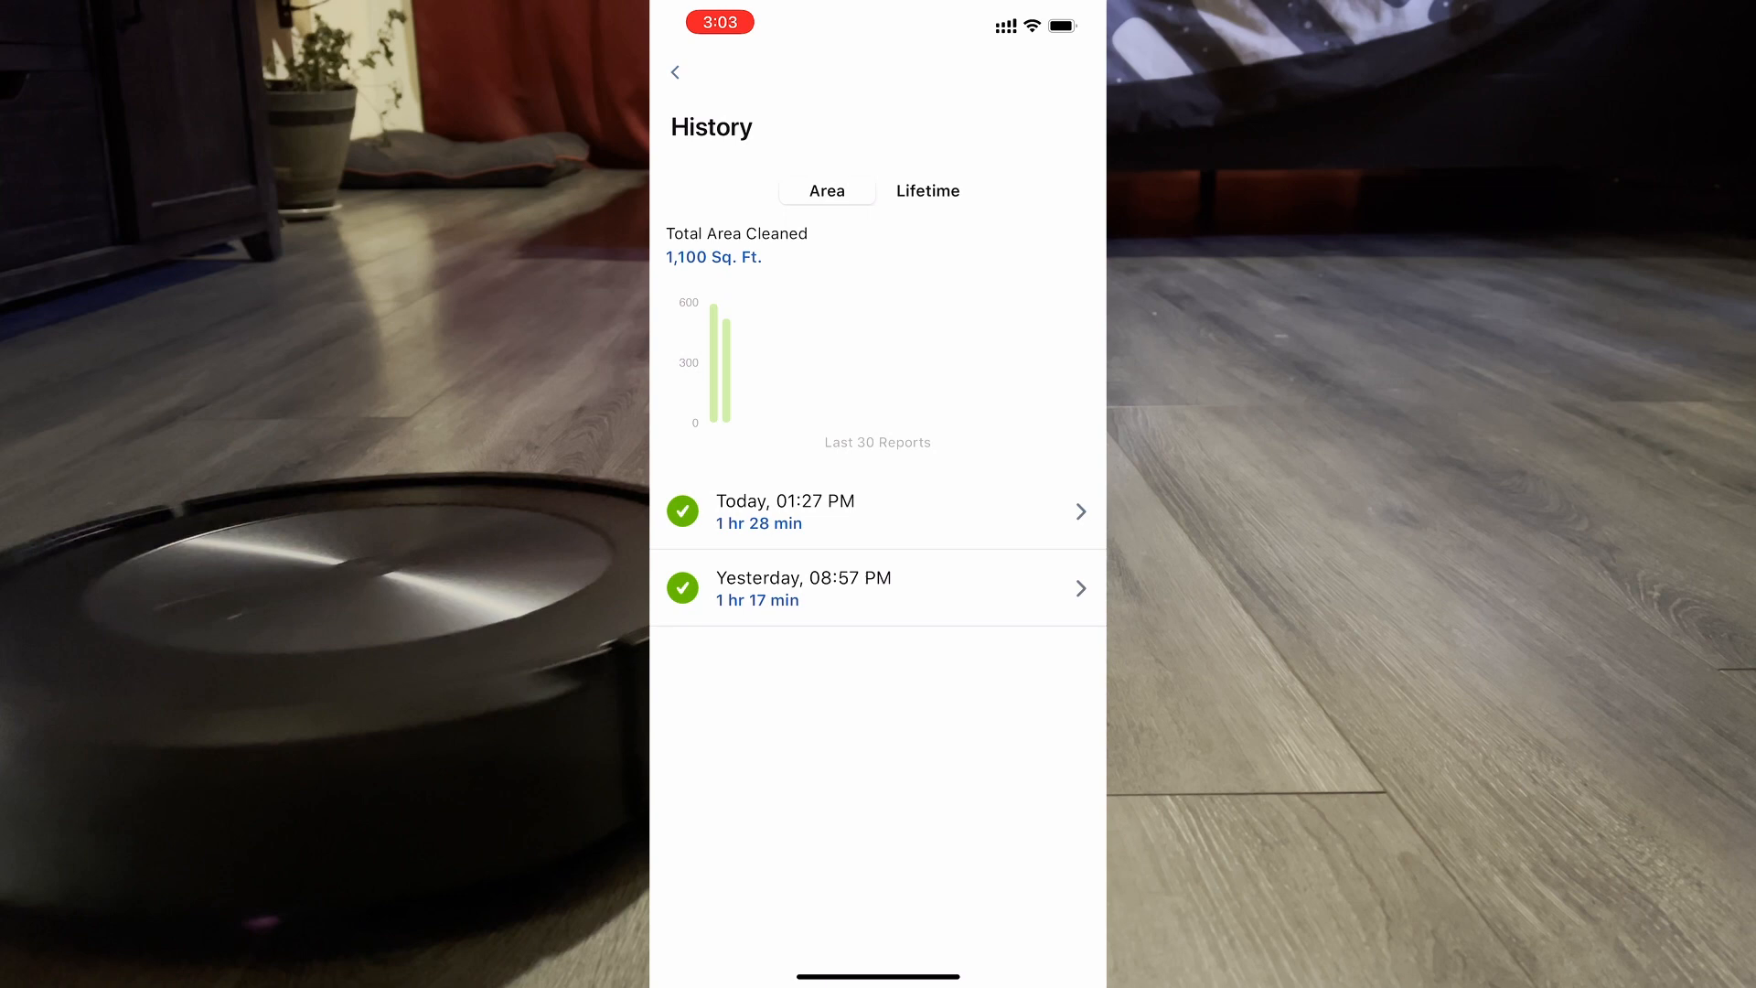
pyautogui.click(675, 72)
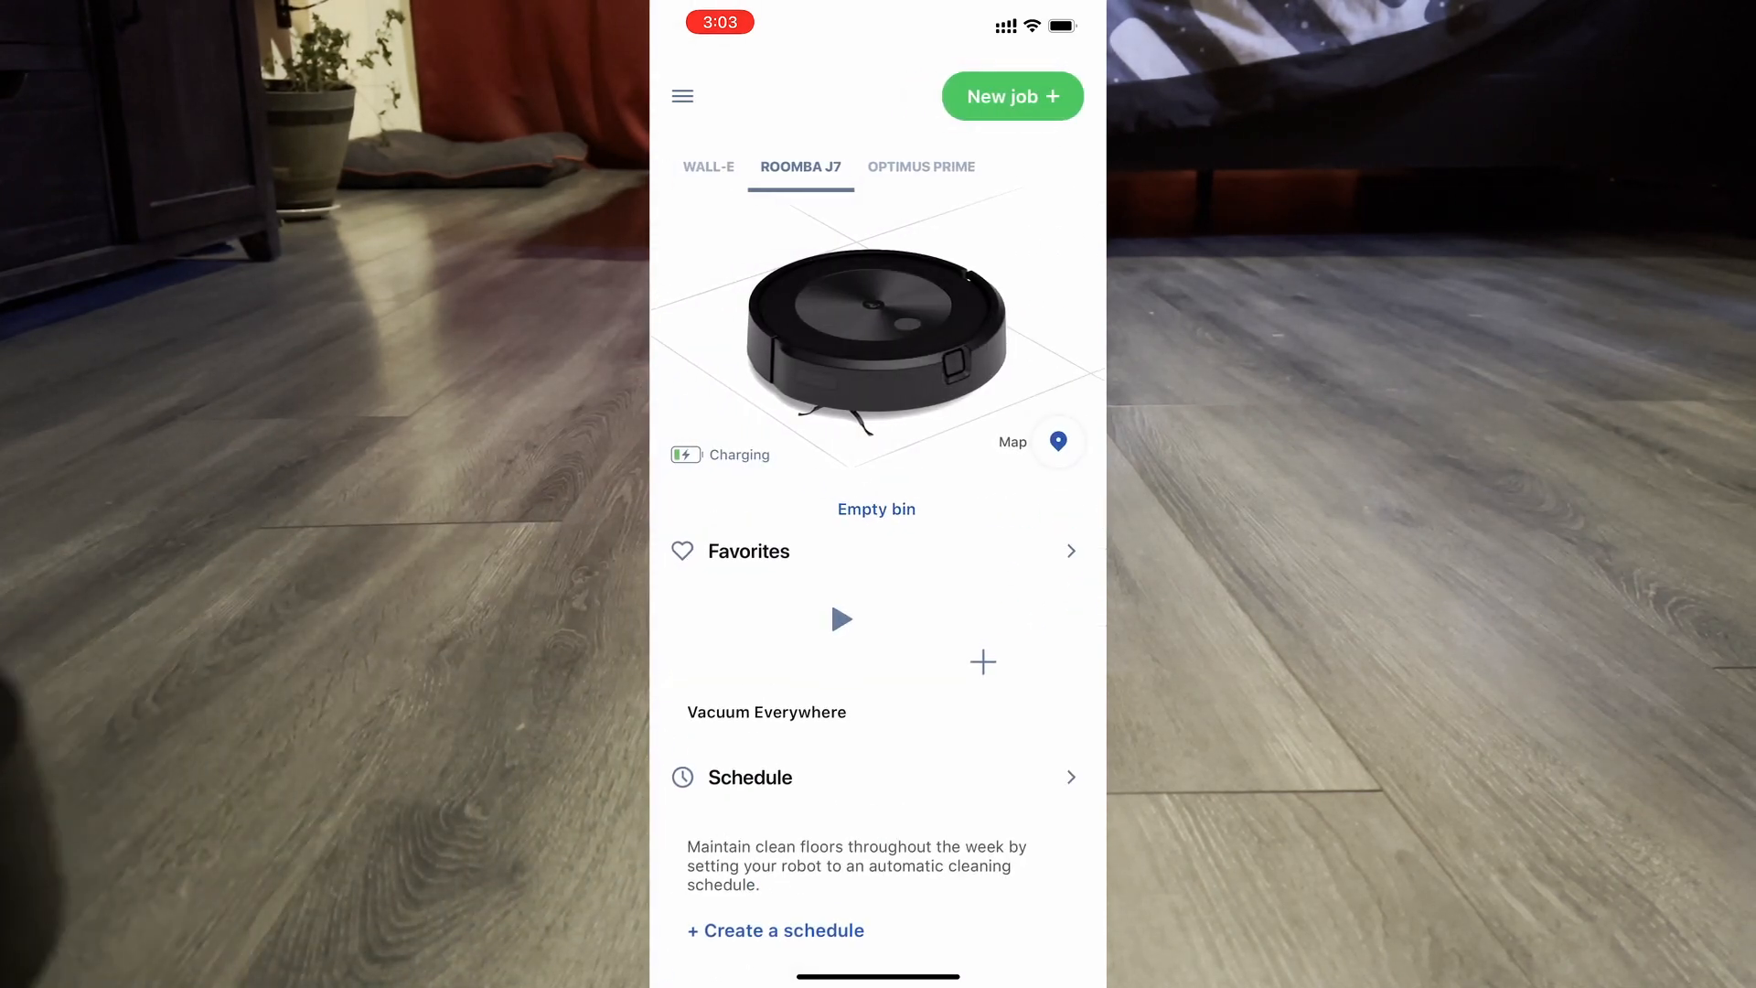
# - Open the Main Floor map's room dividers and delete every existing divider
pyautogui.click(1059, 442)
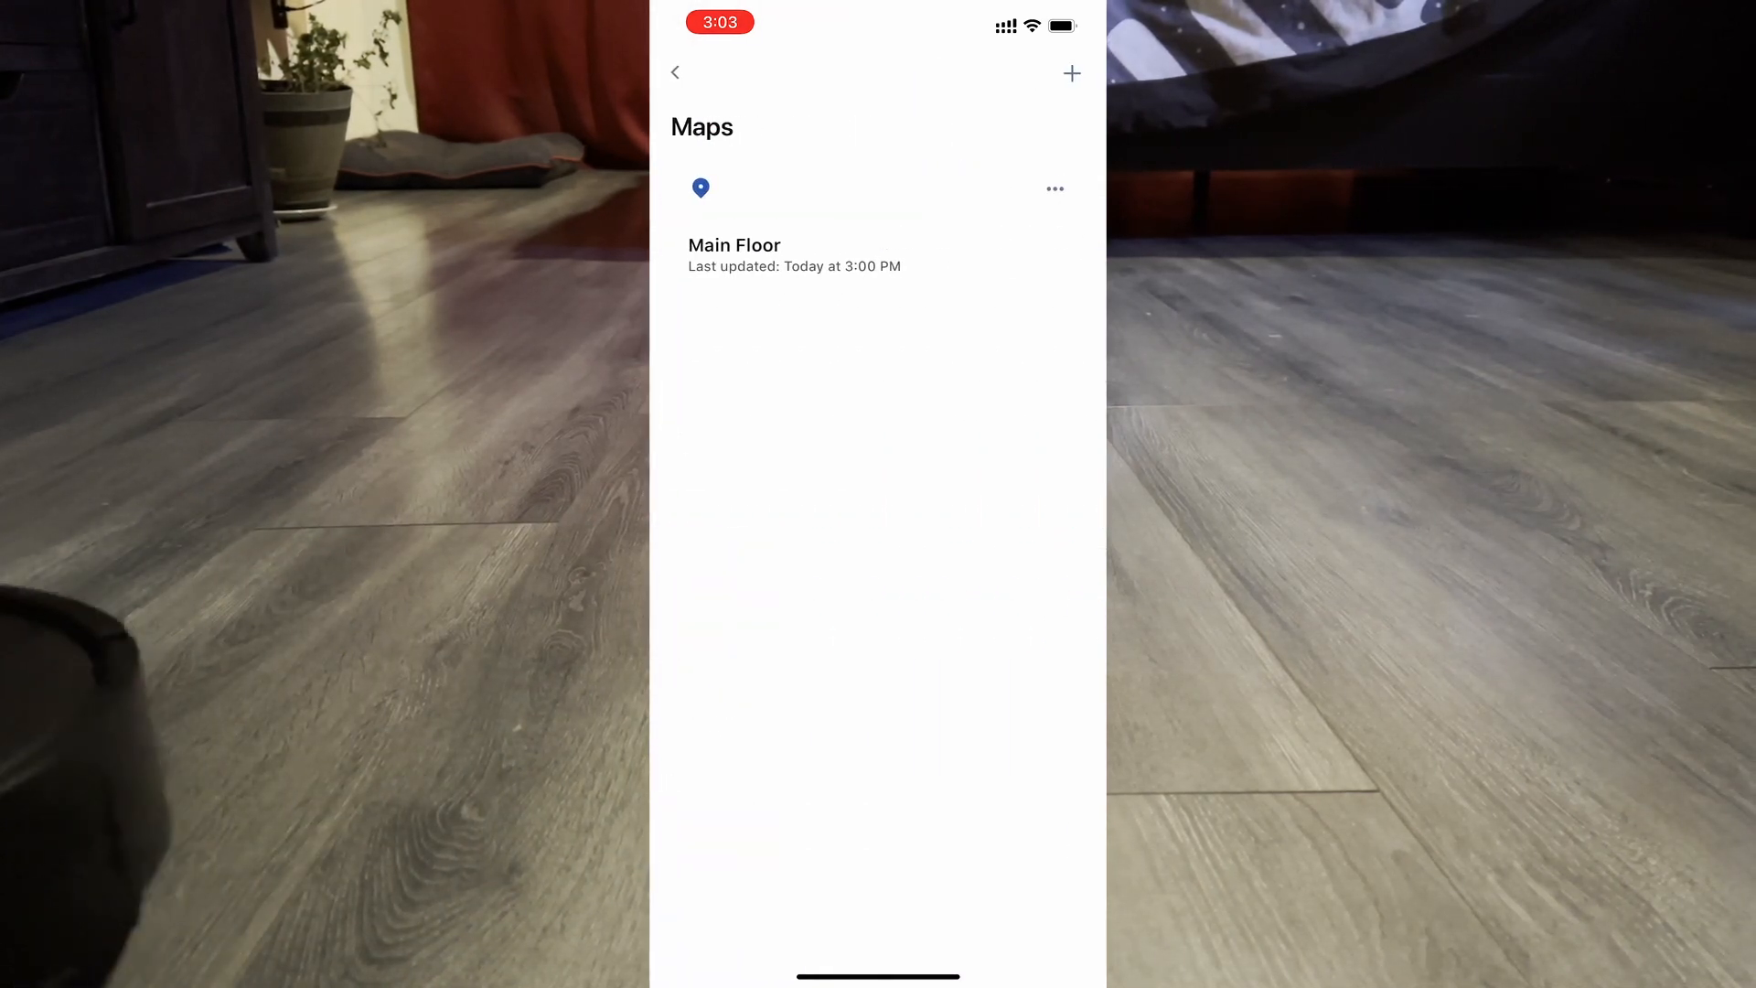
pyautogui.click(734, 245)
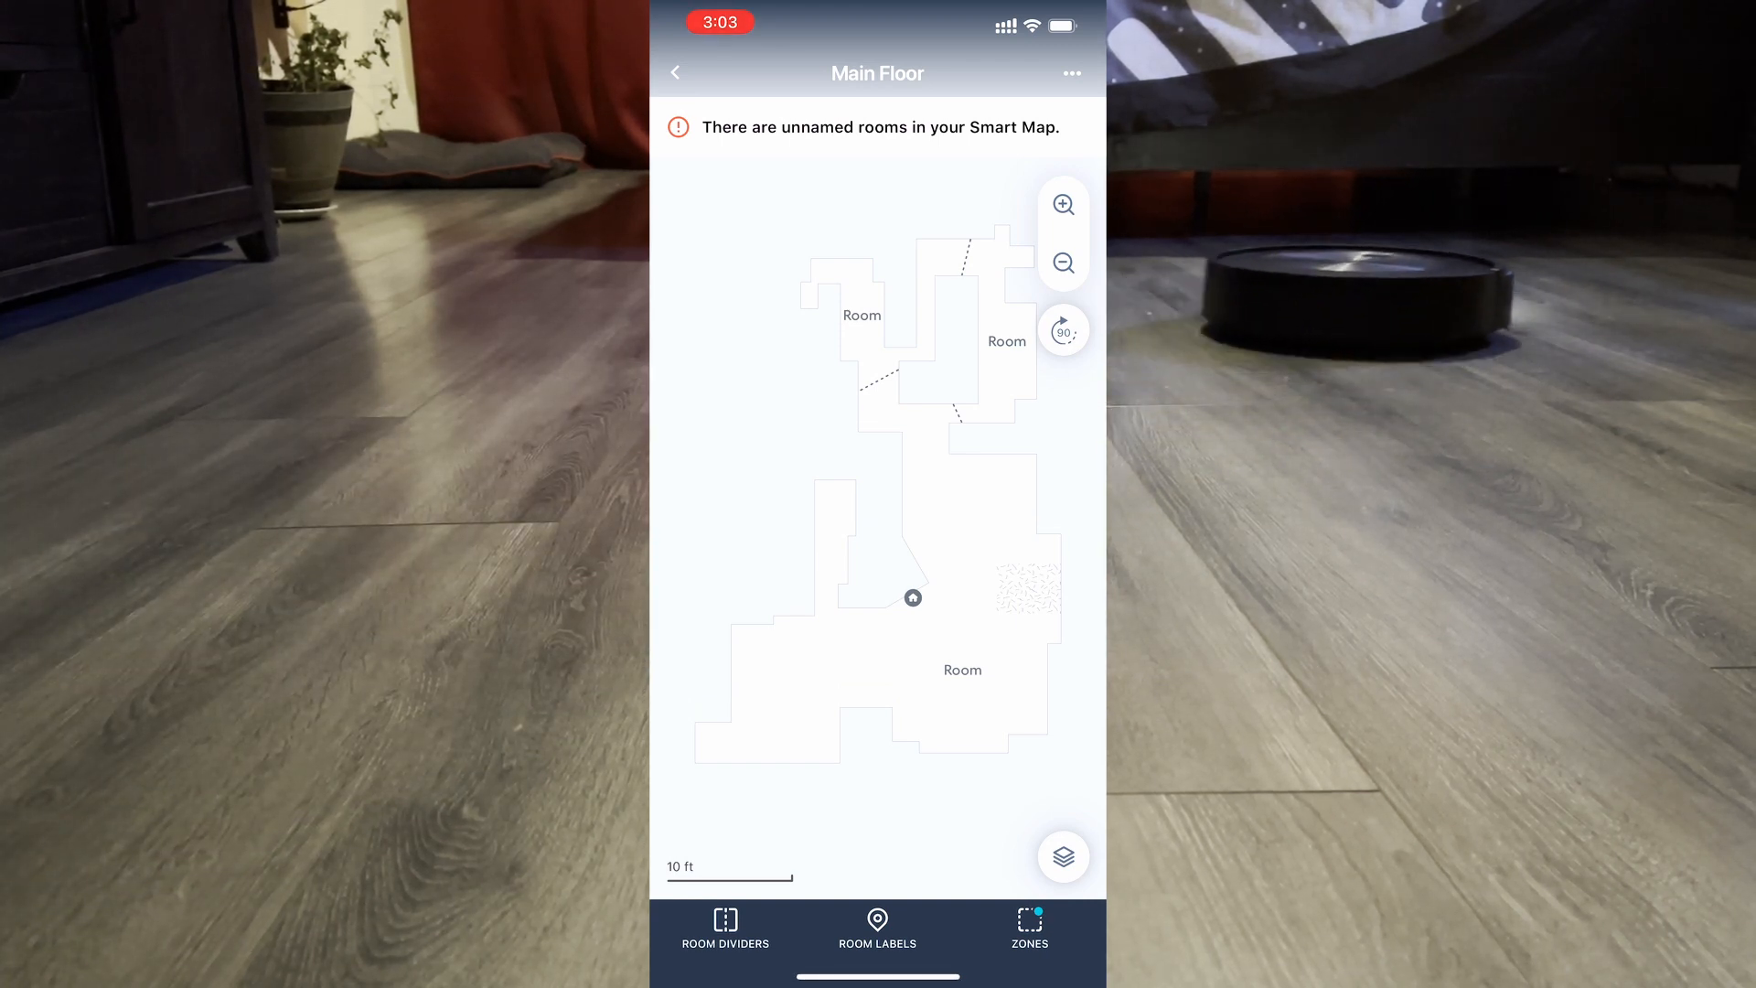
pyautogui.click(722, 928)
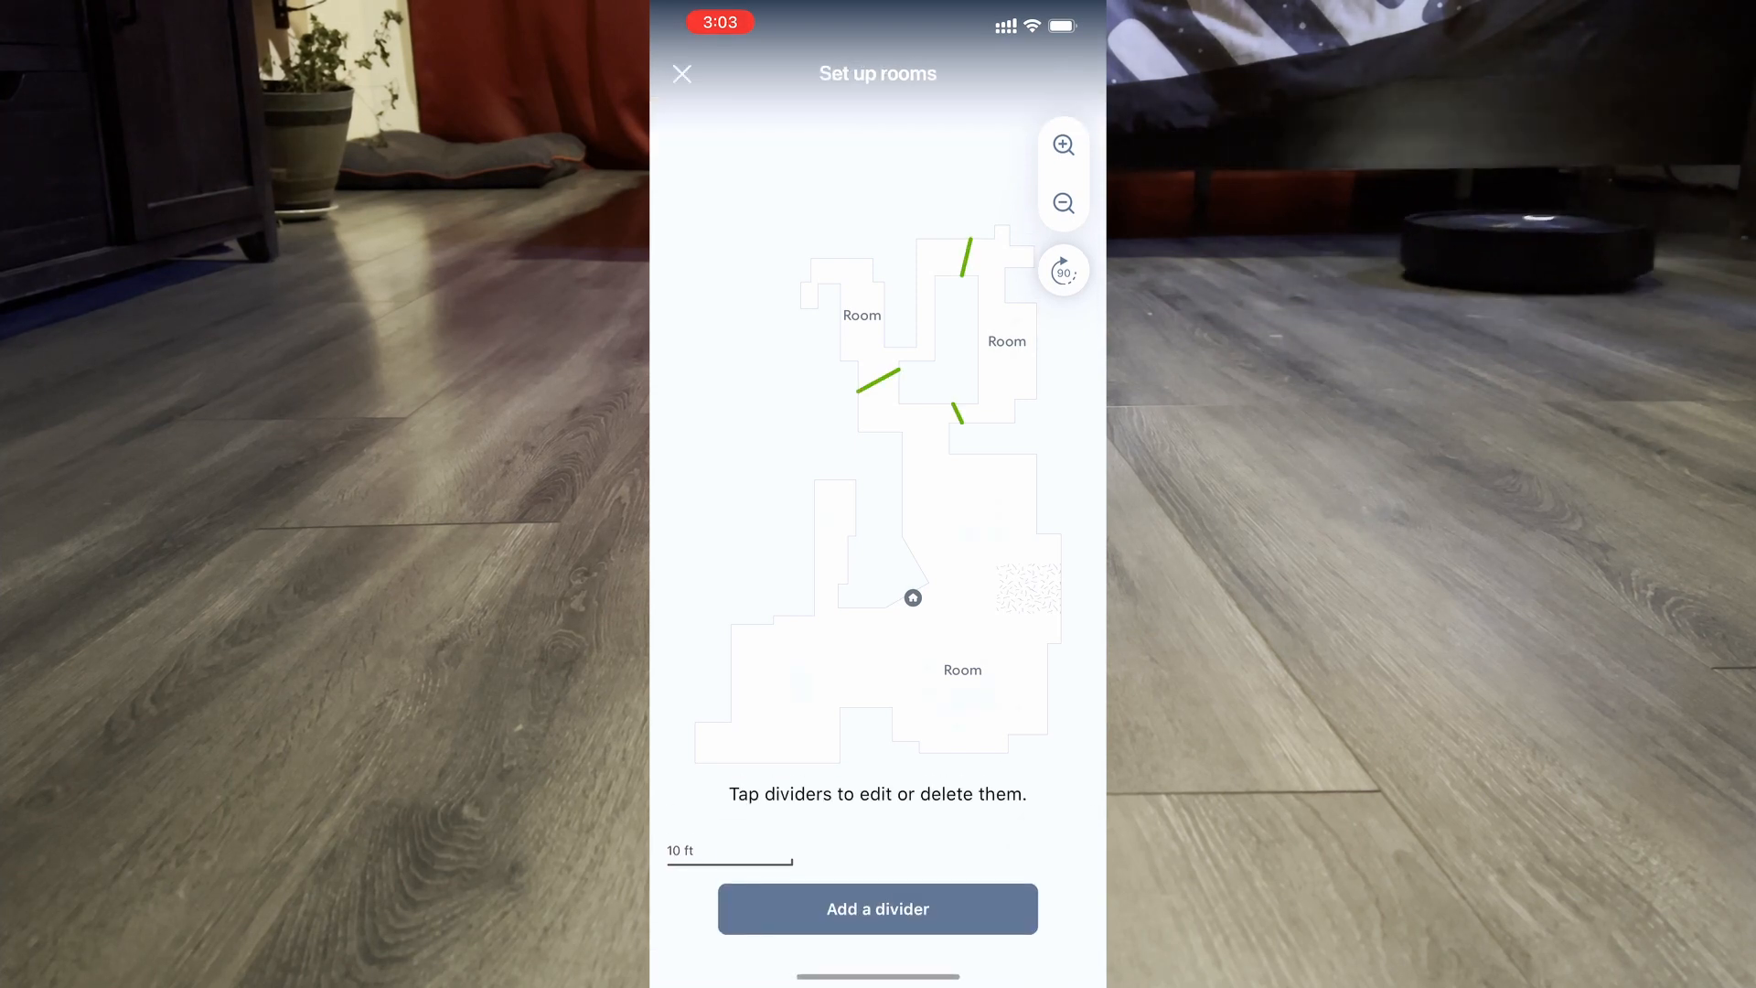
pyautogui.click(877, 908)
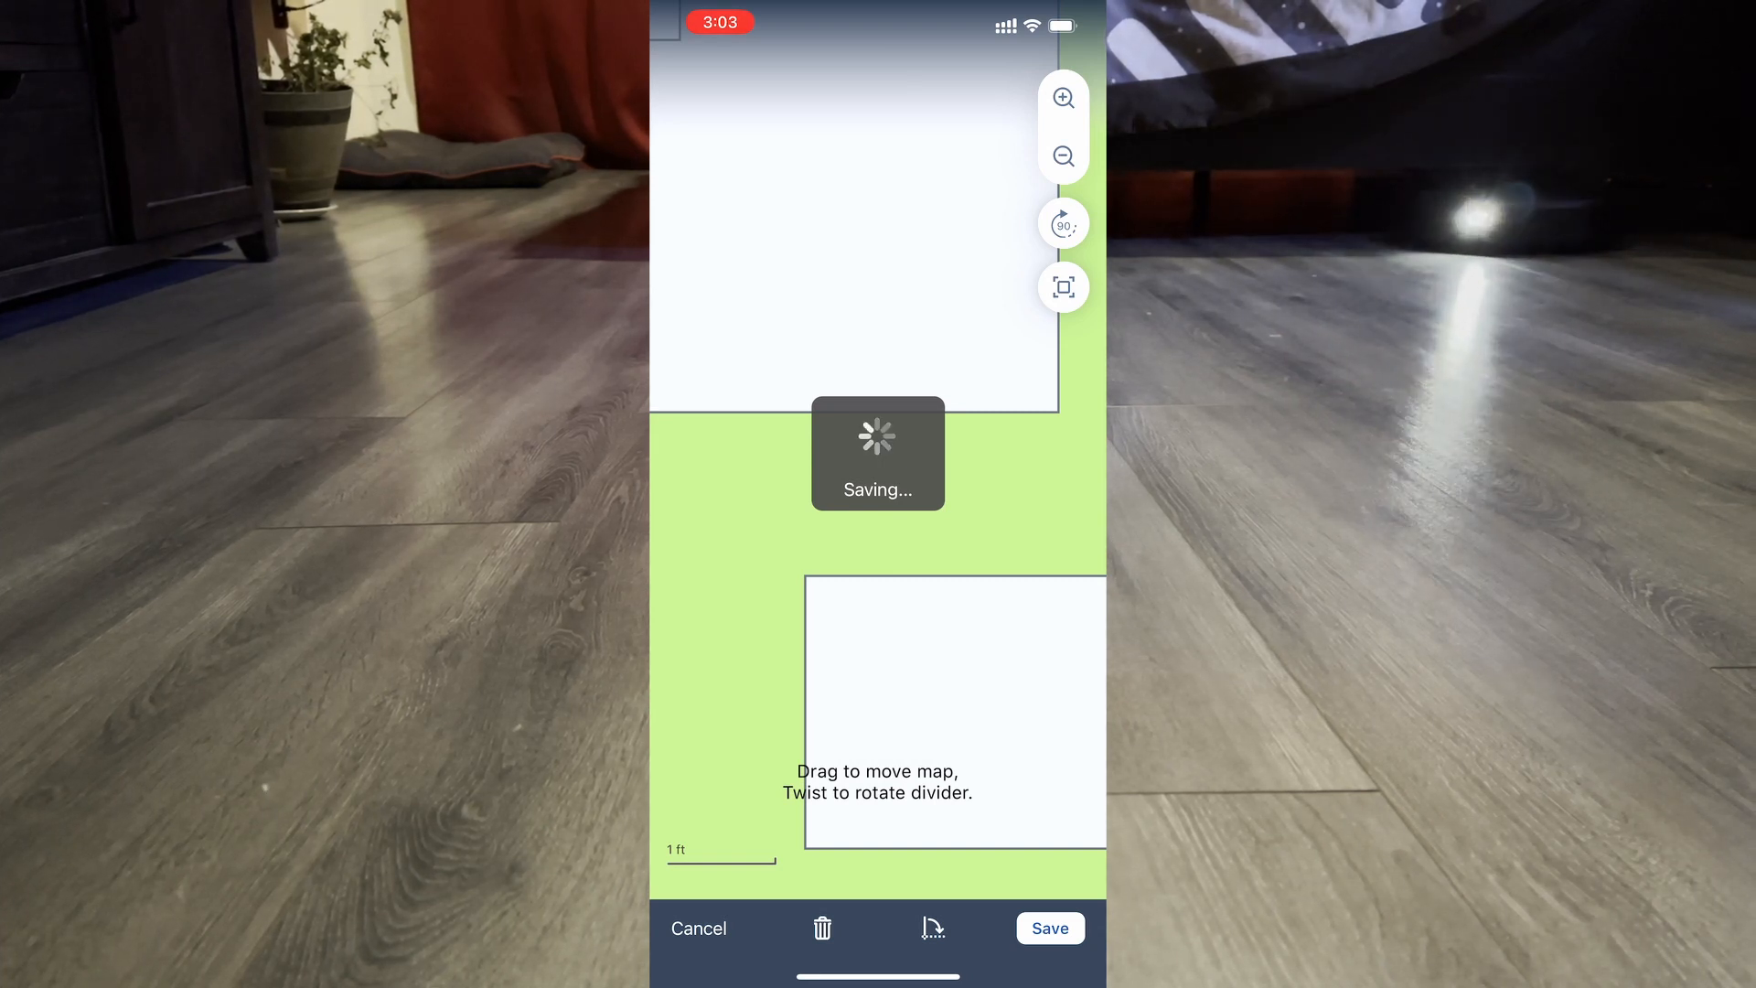
pyautogui.click(1050, 928)
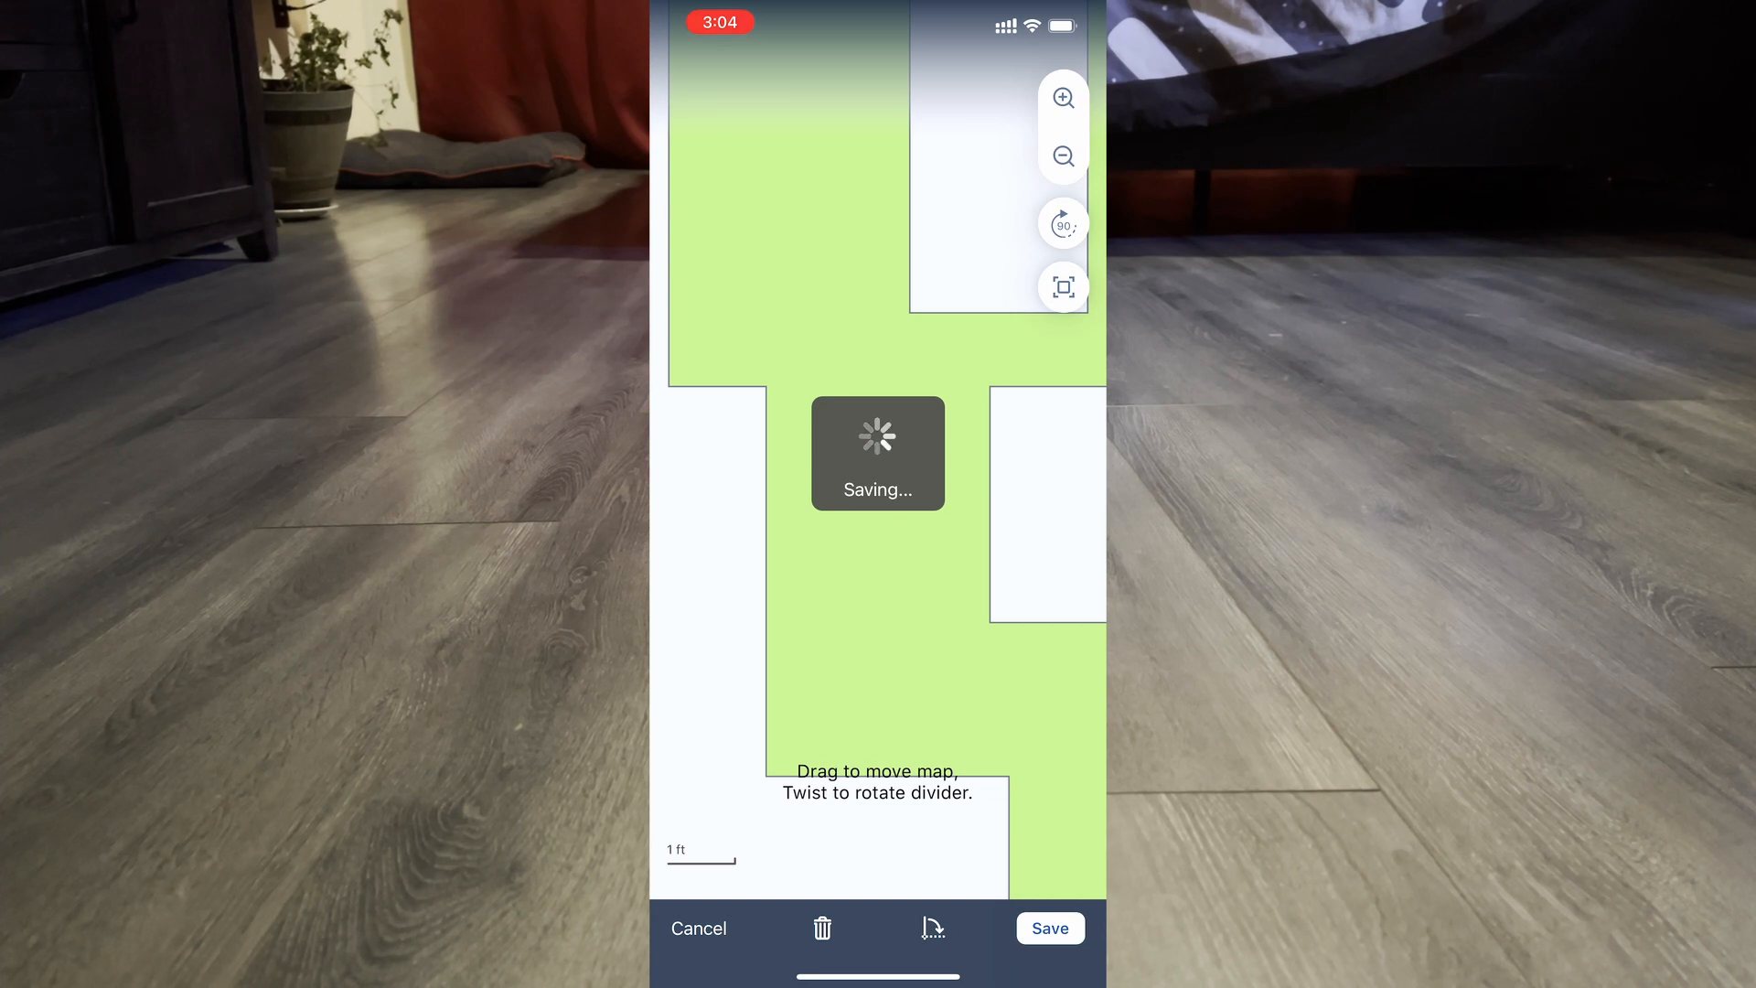
pyautogui.click(1051, 928)
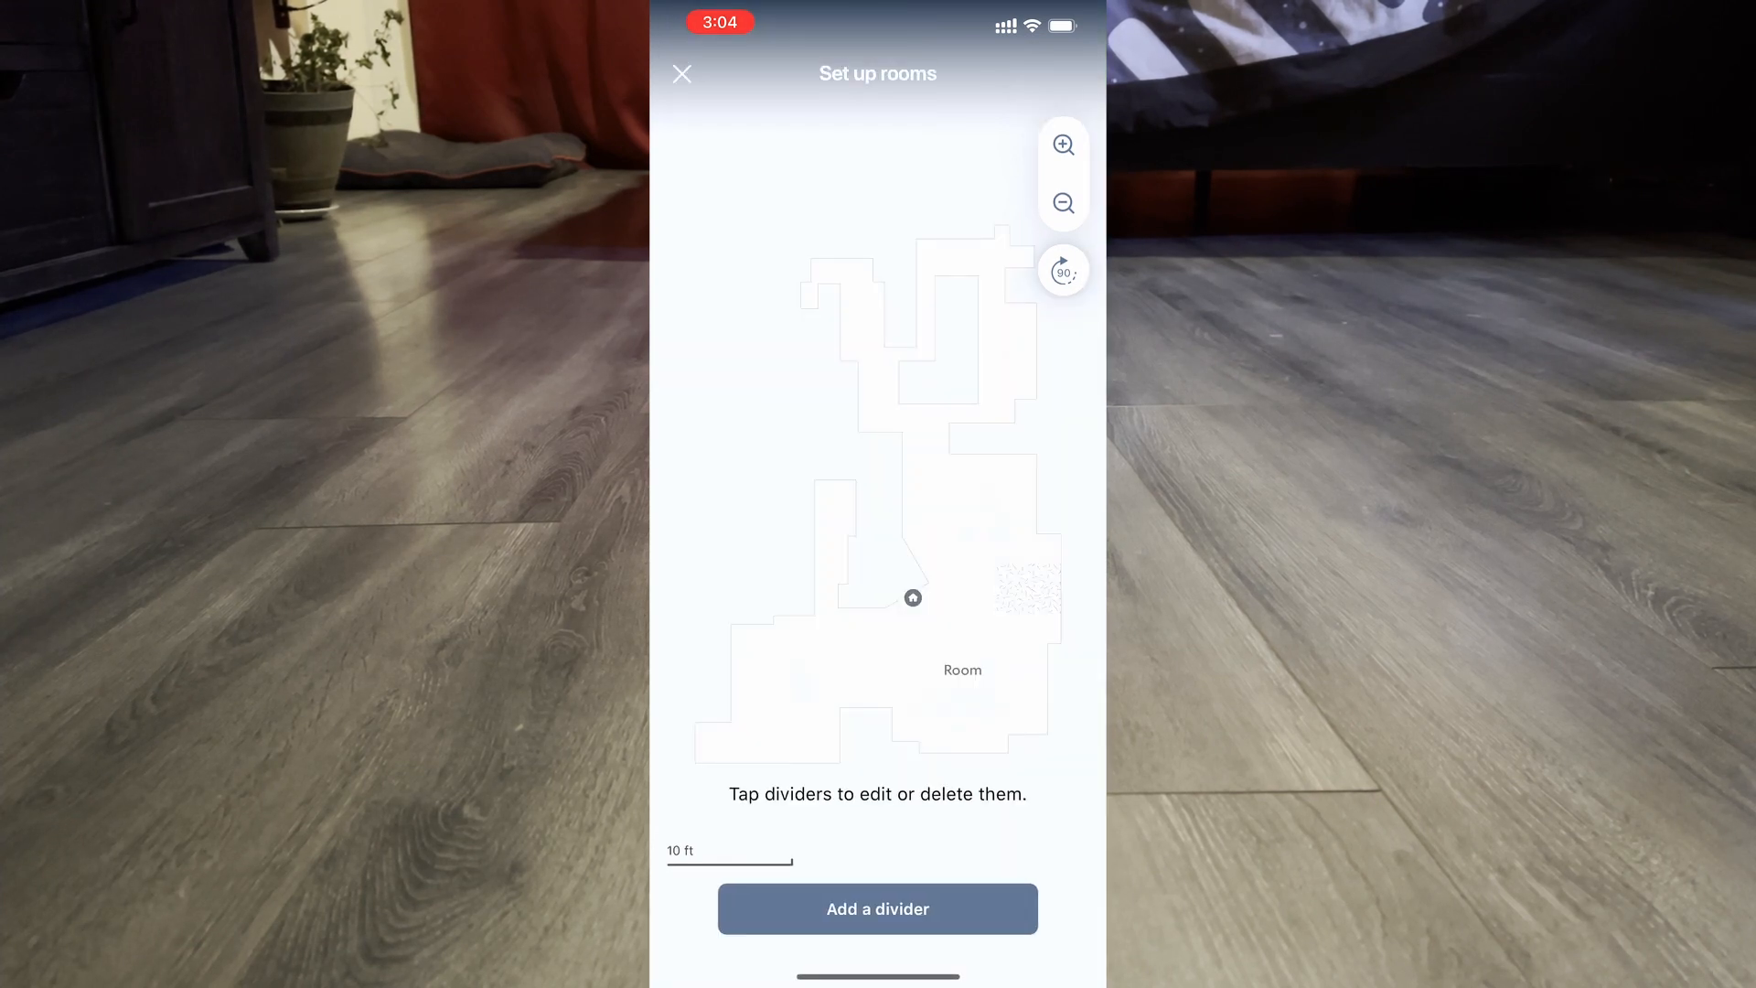
# - Add and save a divider across the narrow passage between upper and lower areas
pyautogui.click(878, 909)
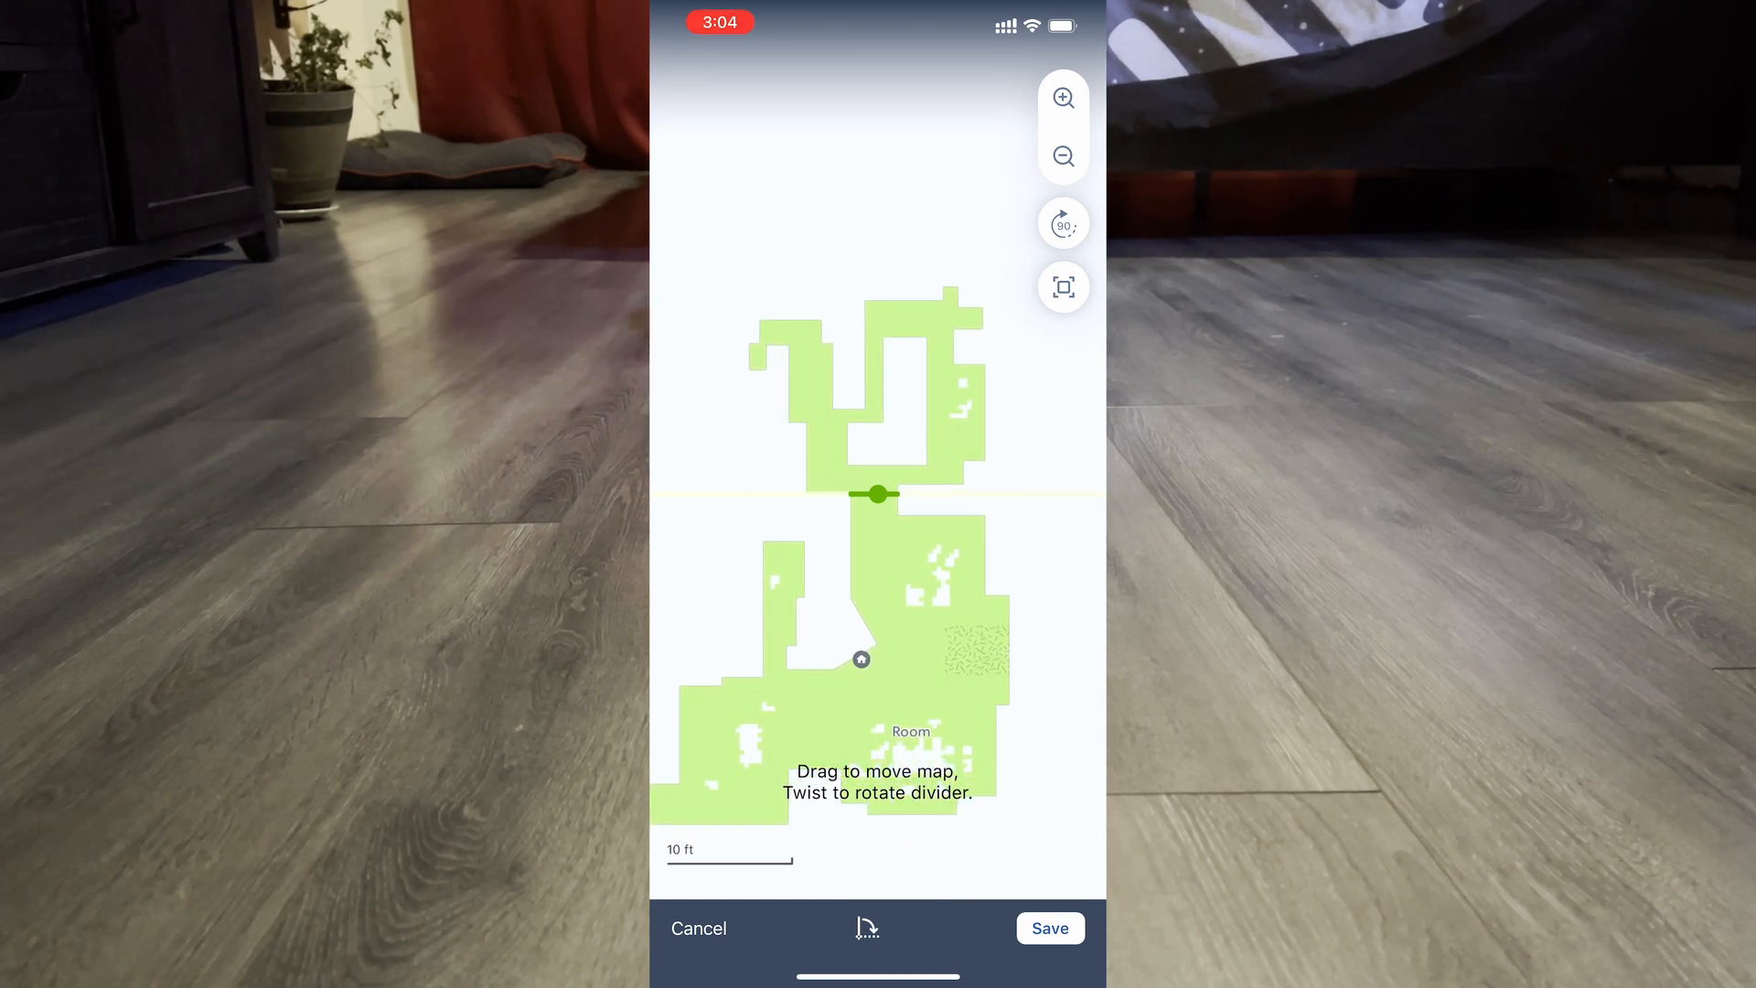
pyautogui.click(1050, 927)
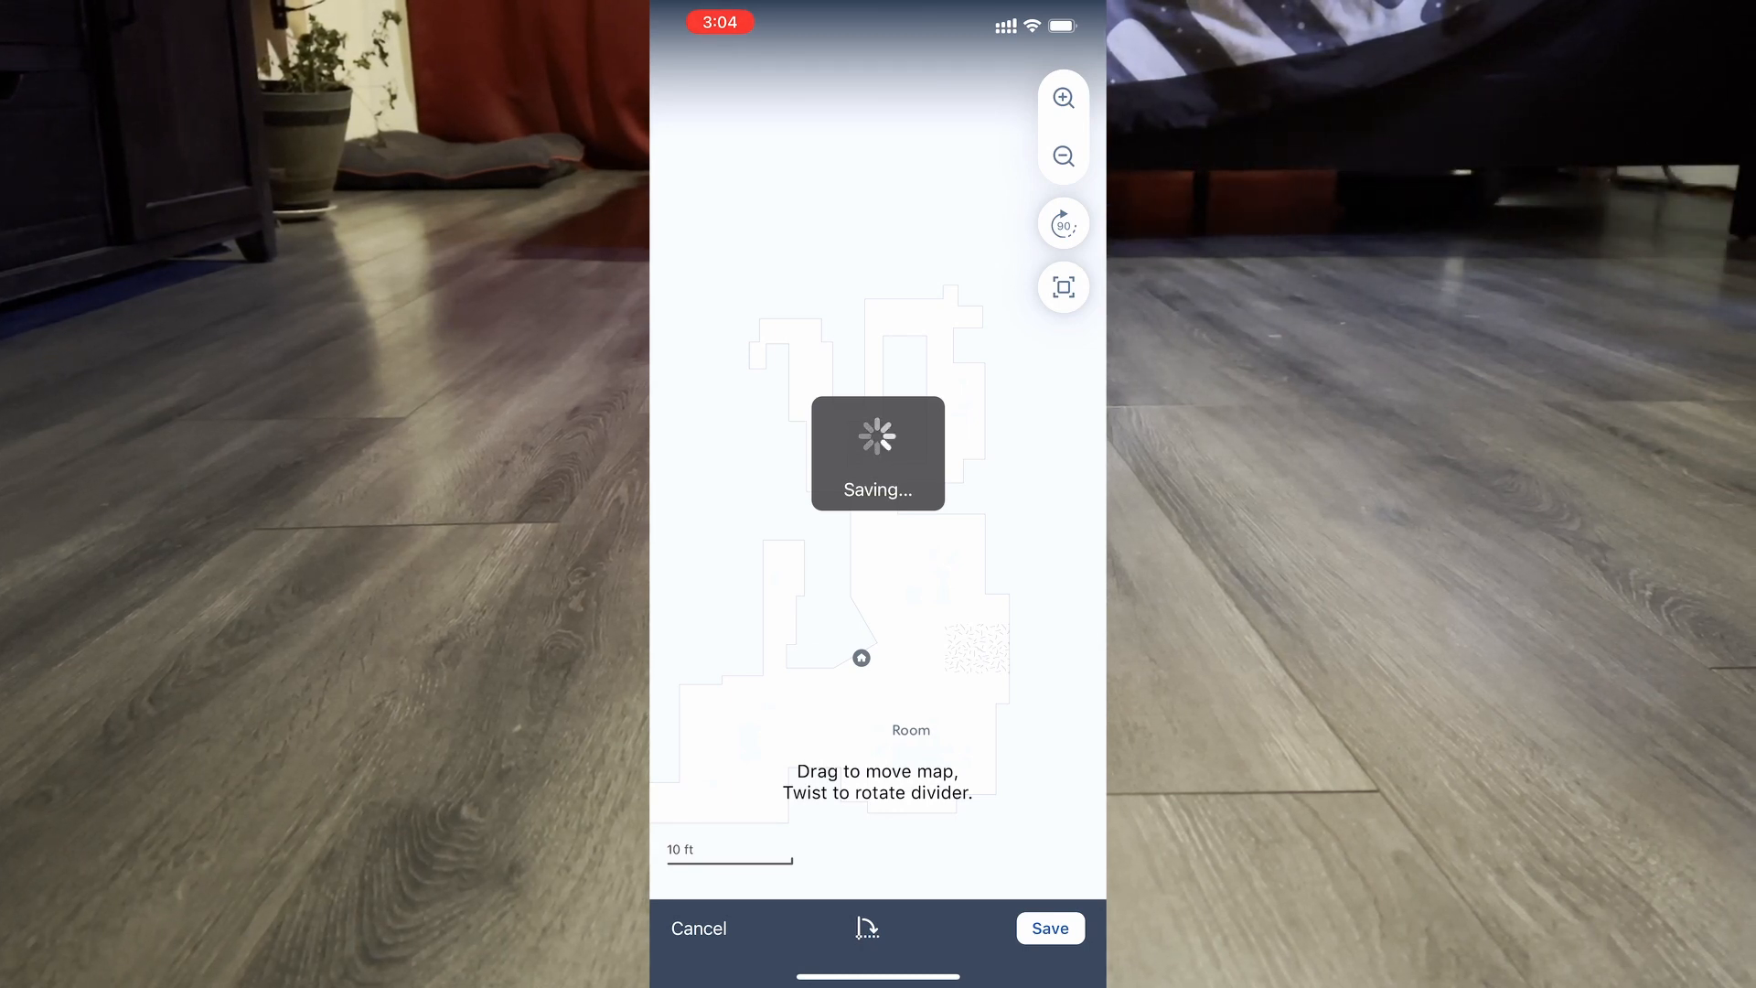
pyautogui.click(1051, 927)
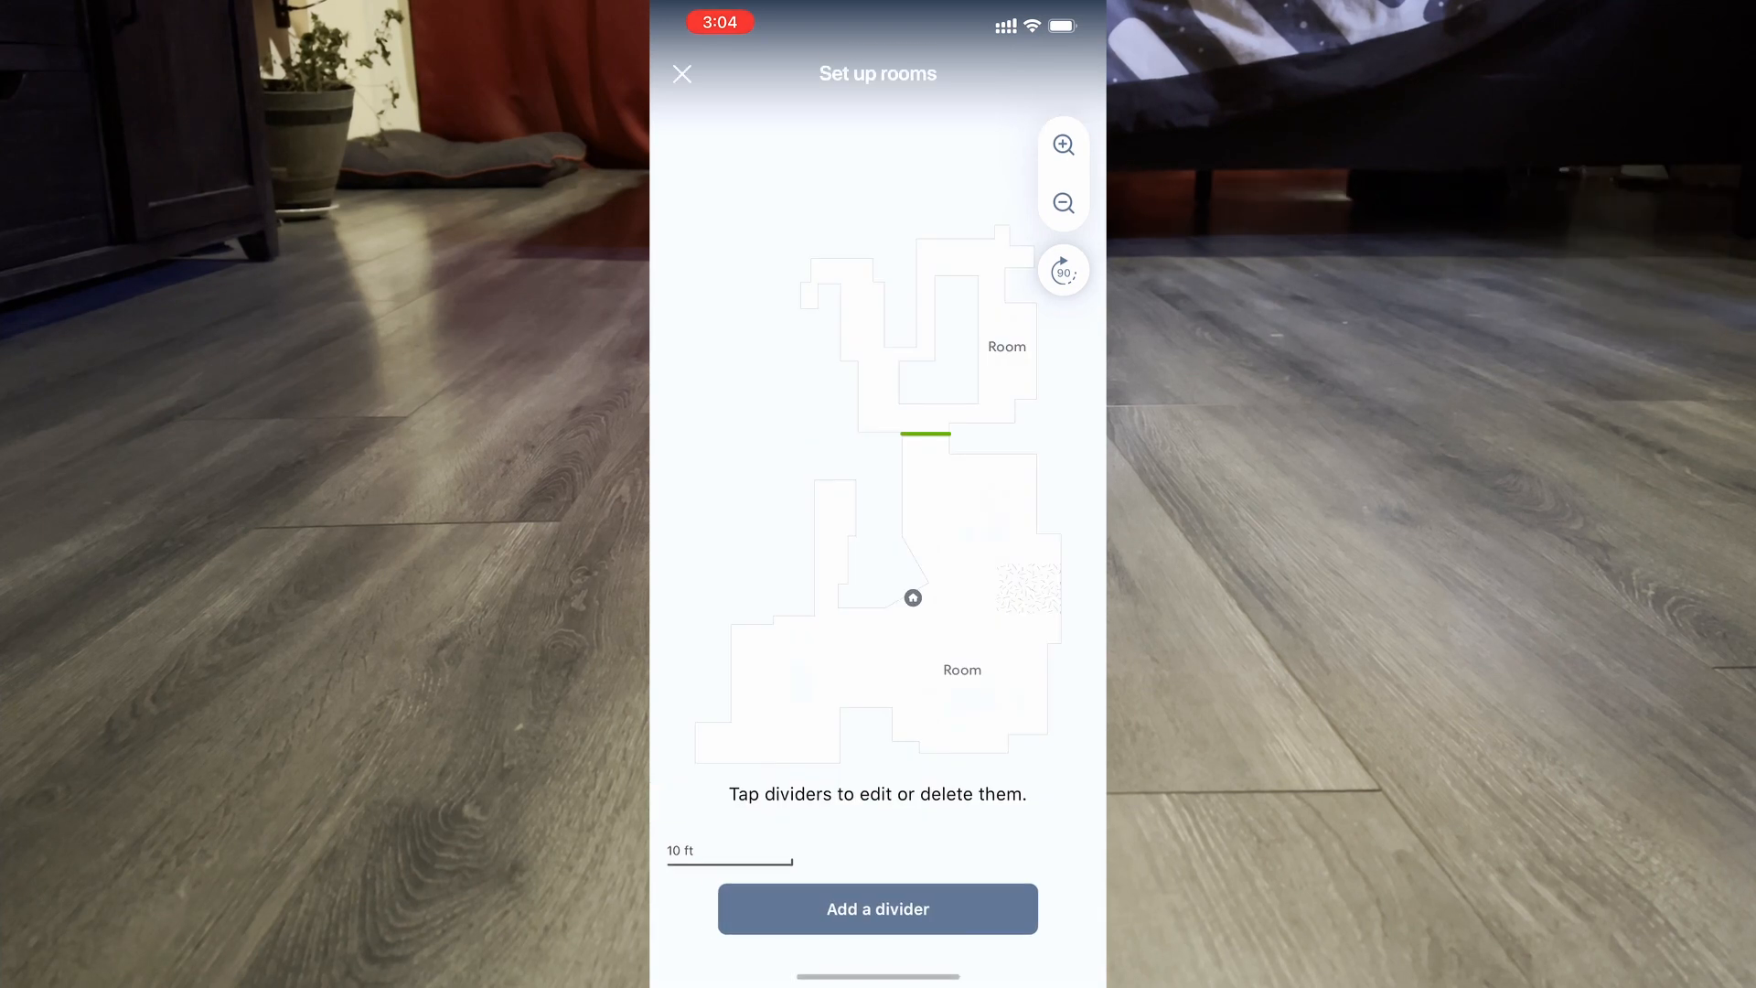
# - Add a straight divider, then save a divider angled along the wall near home base
pyautogui.click(877, 909)
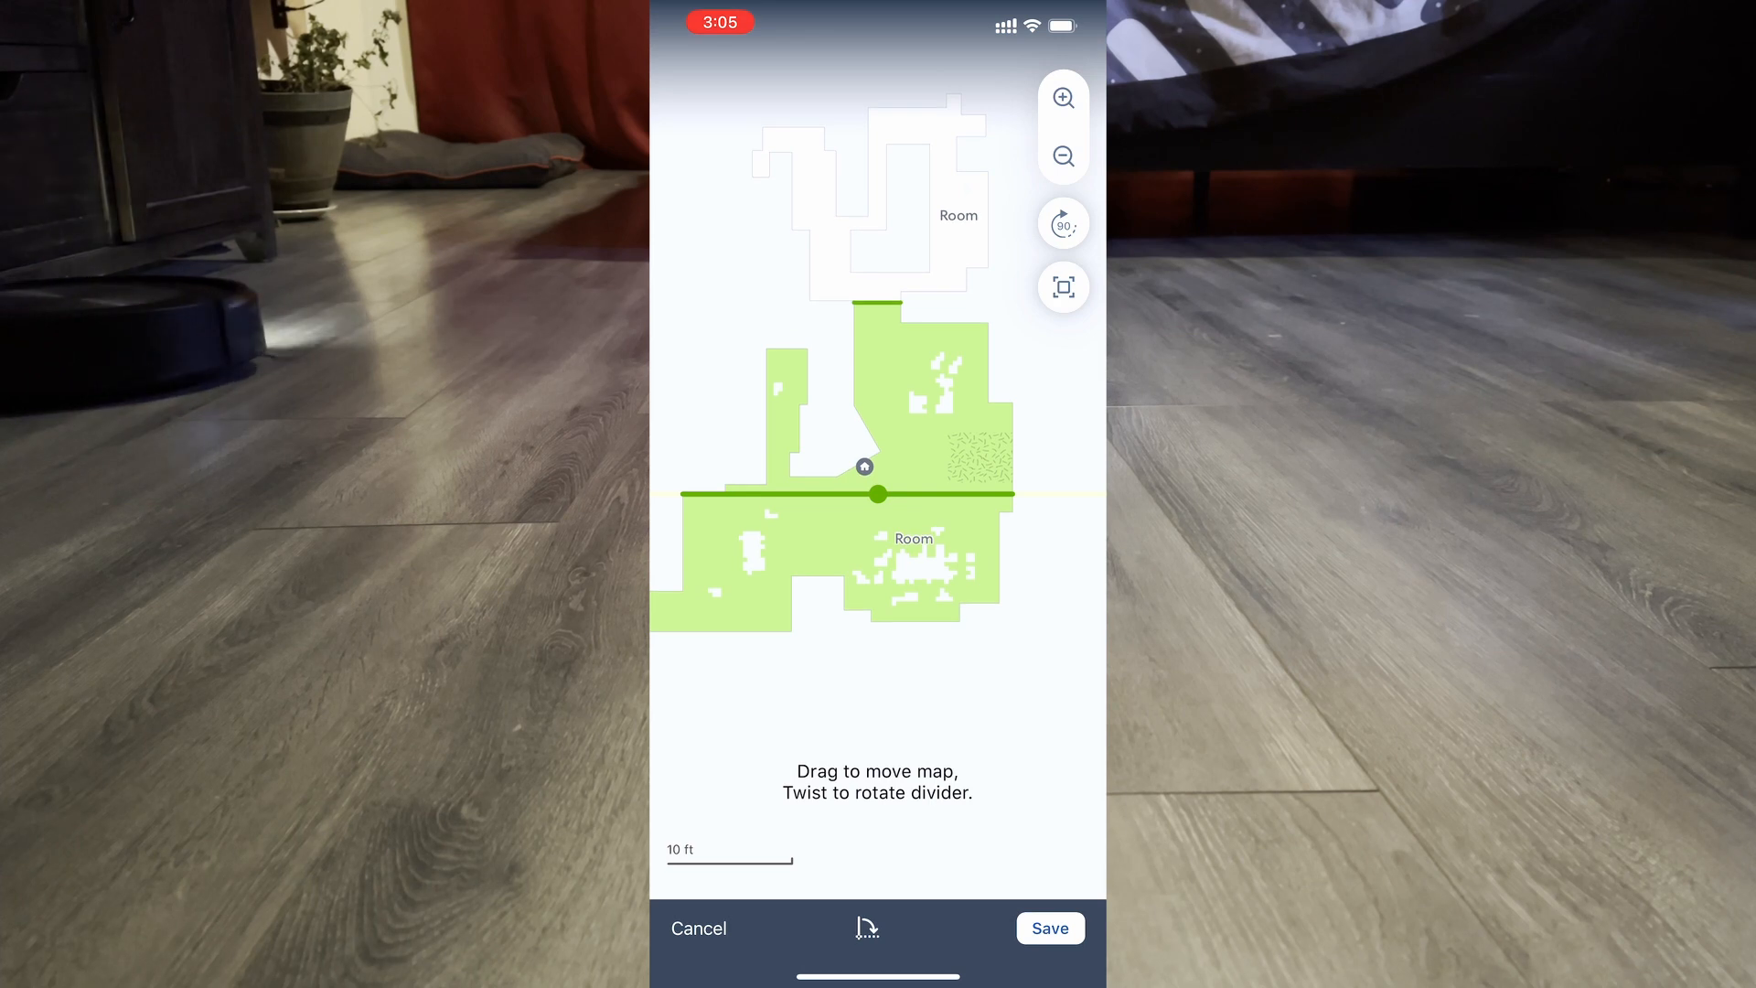
pyautogui.click(1051, 927)
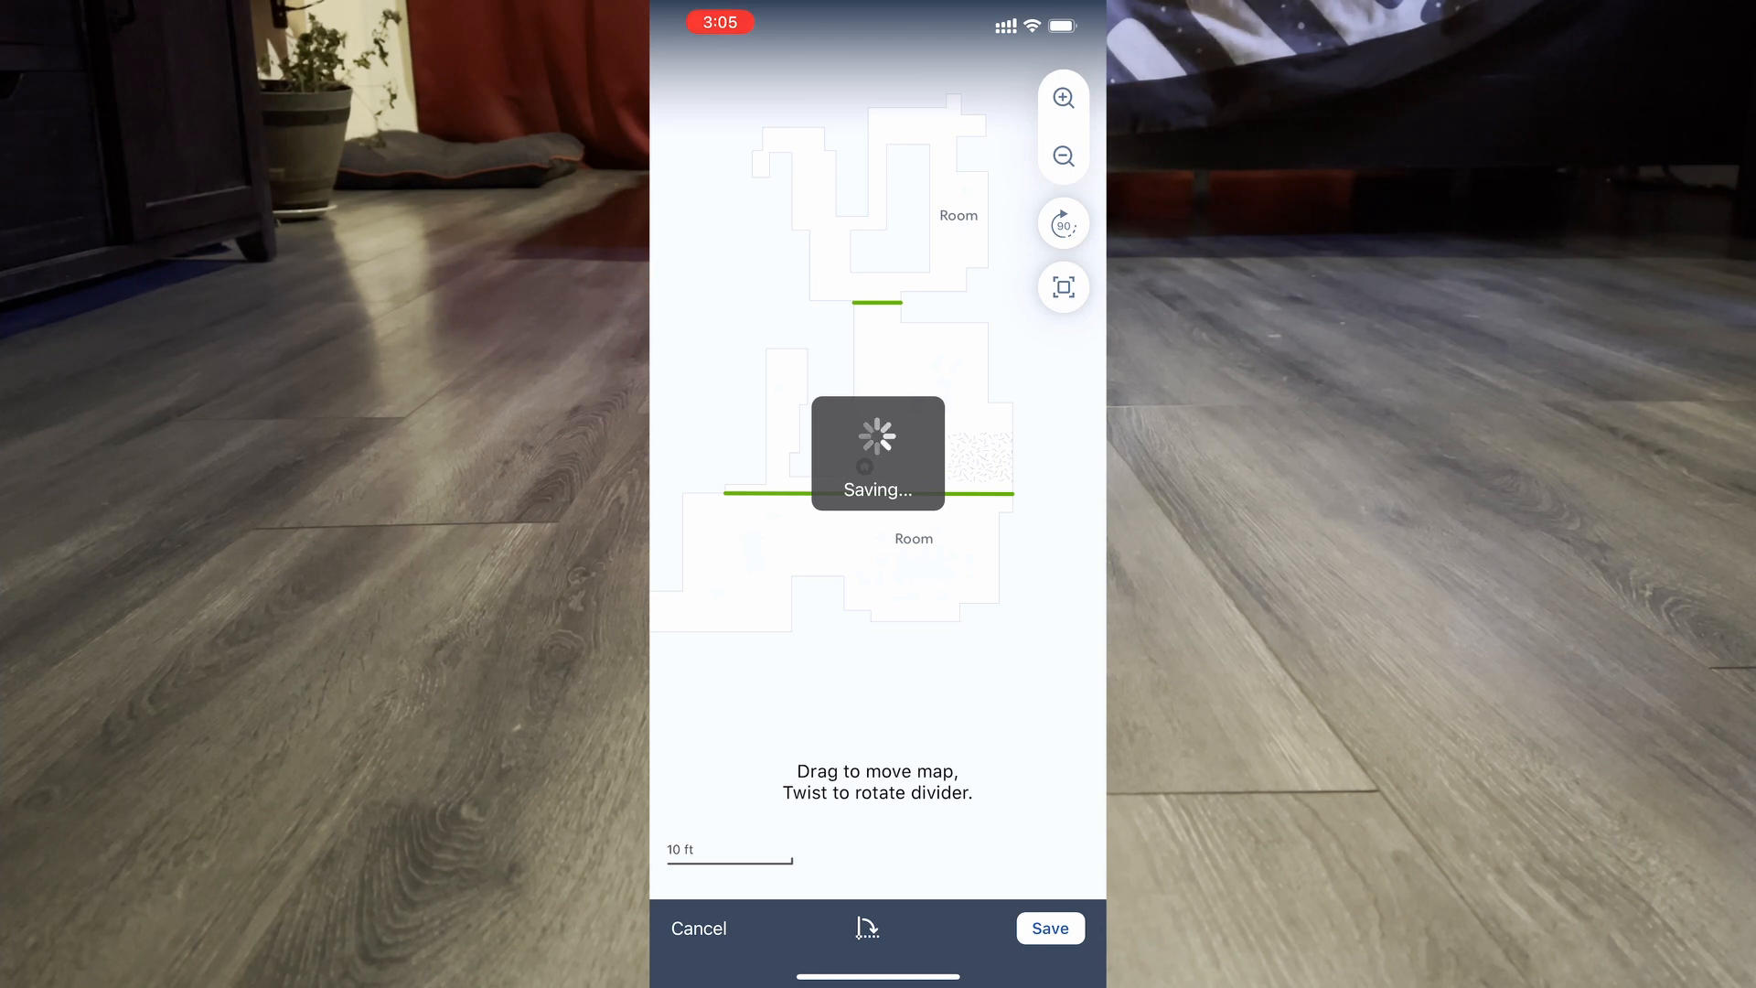
pyautogui.click(1050, 928)
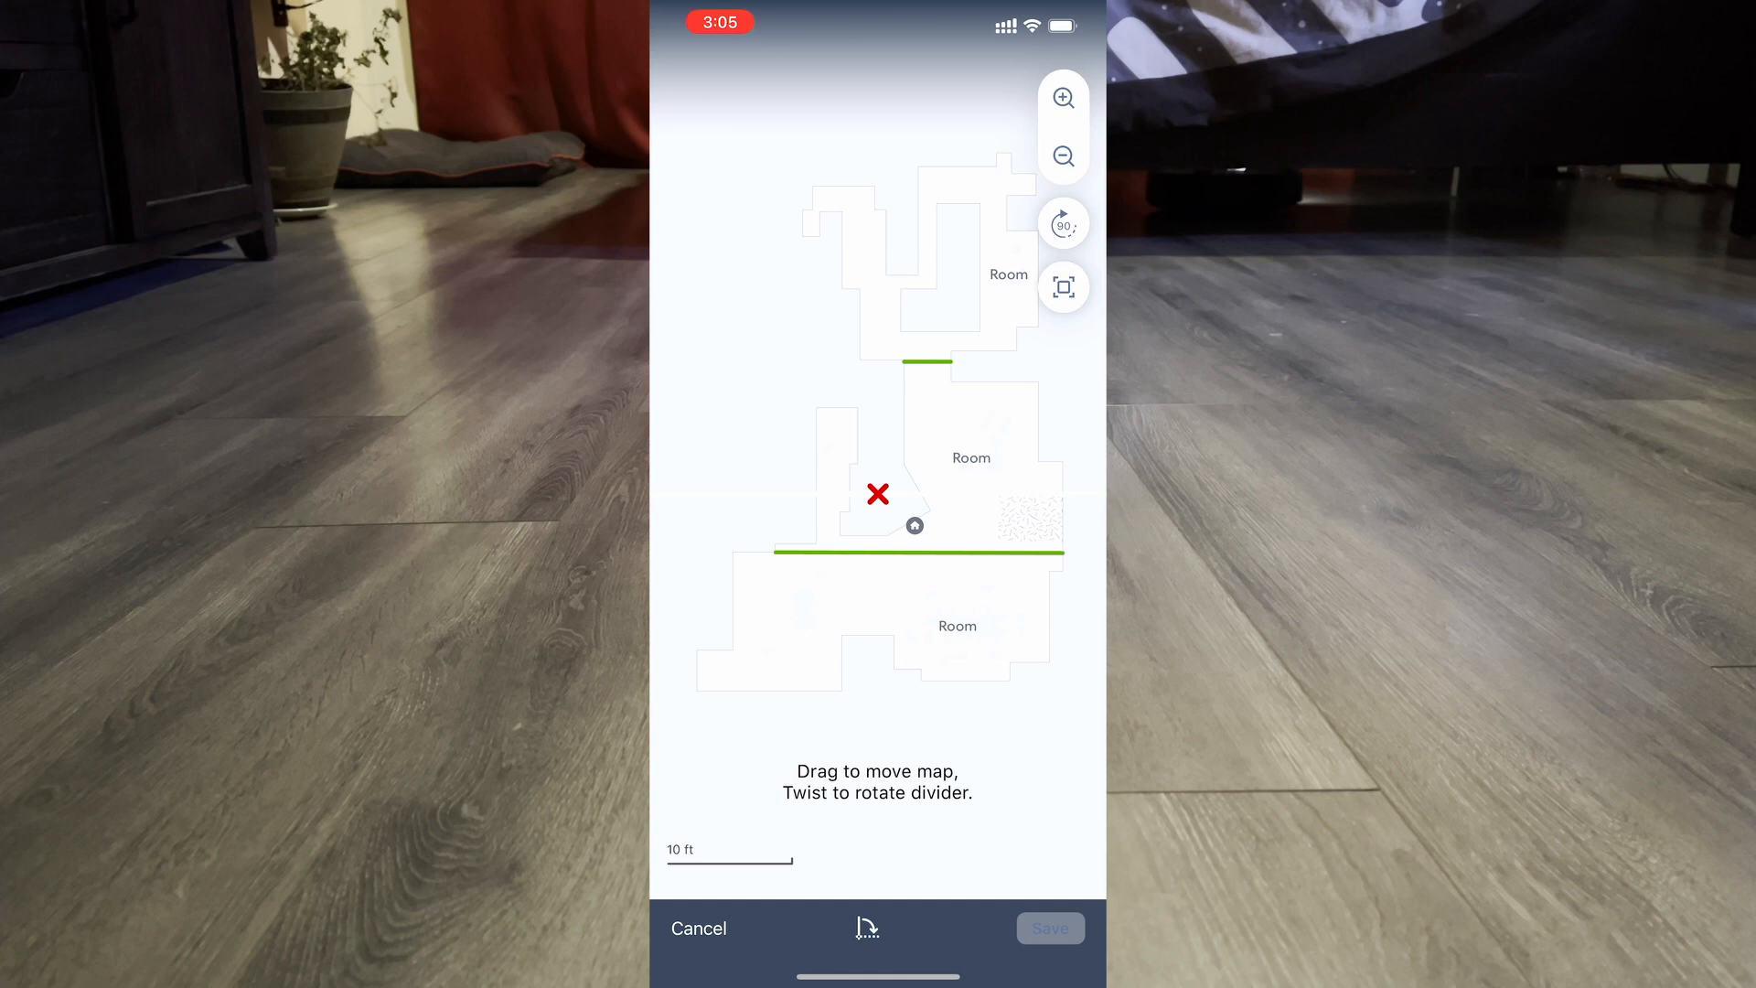
pyautogui.moveTo(877, 527); pyautogui.dragTo(877, 498)
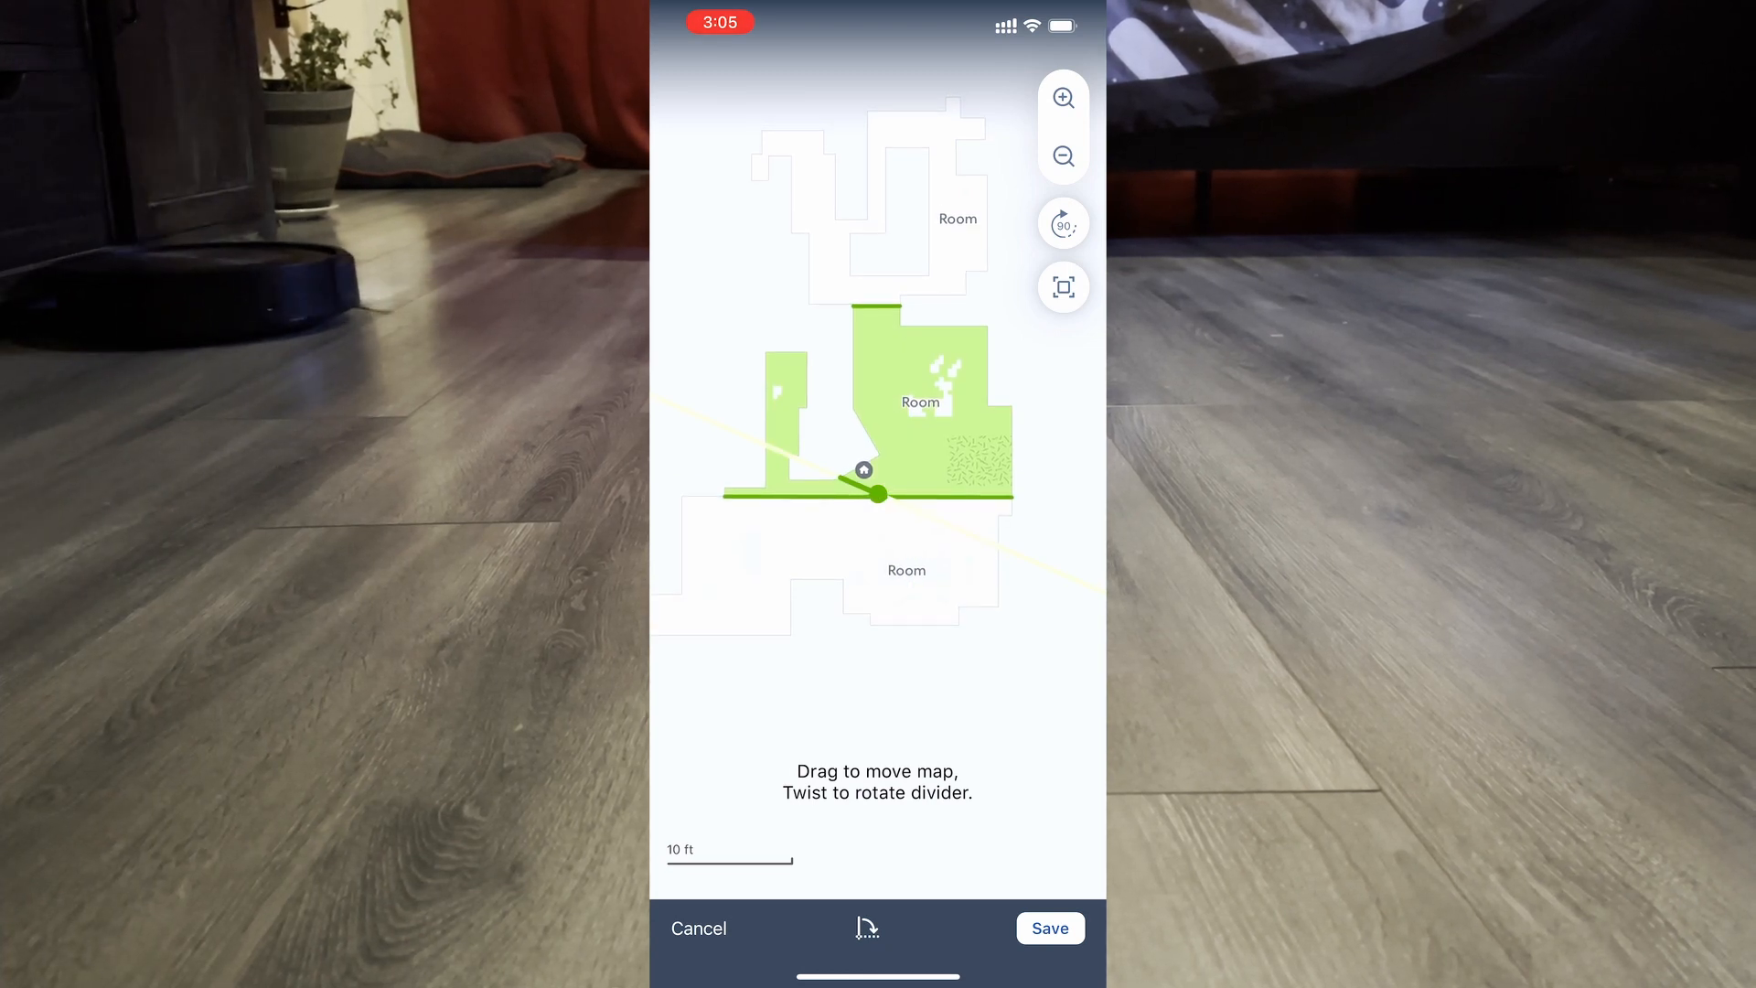
pyautogui.click(1051, 928)
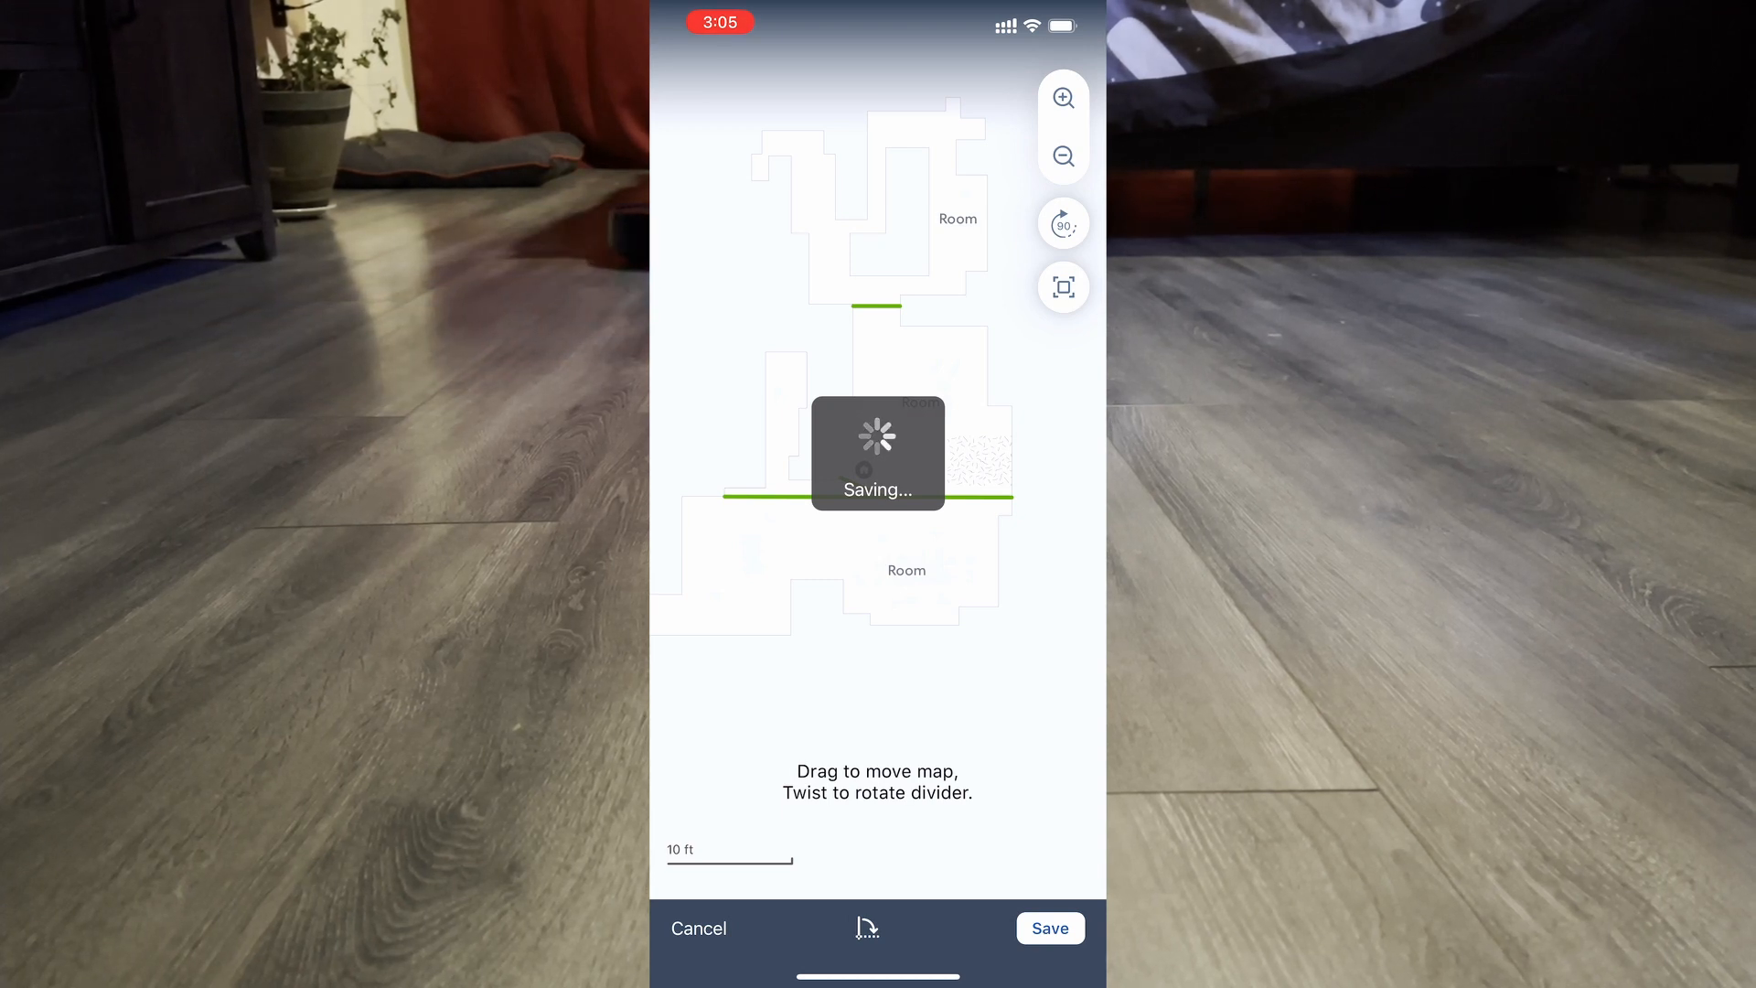
pyautogui.click(1050, 927)
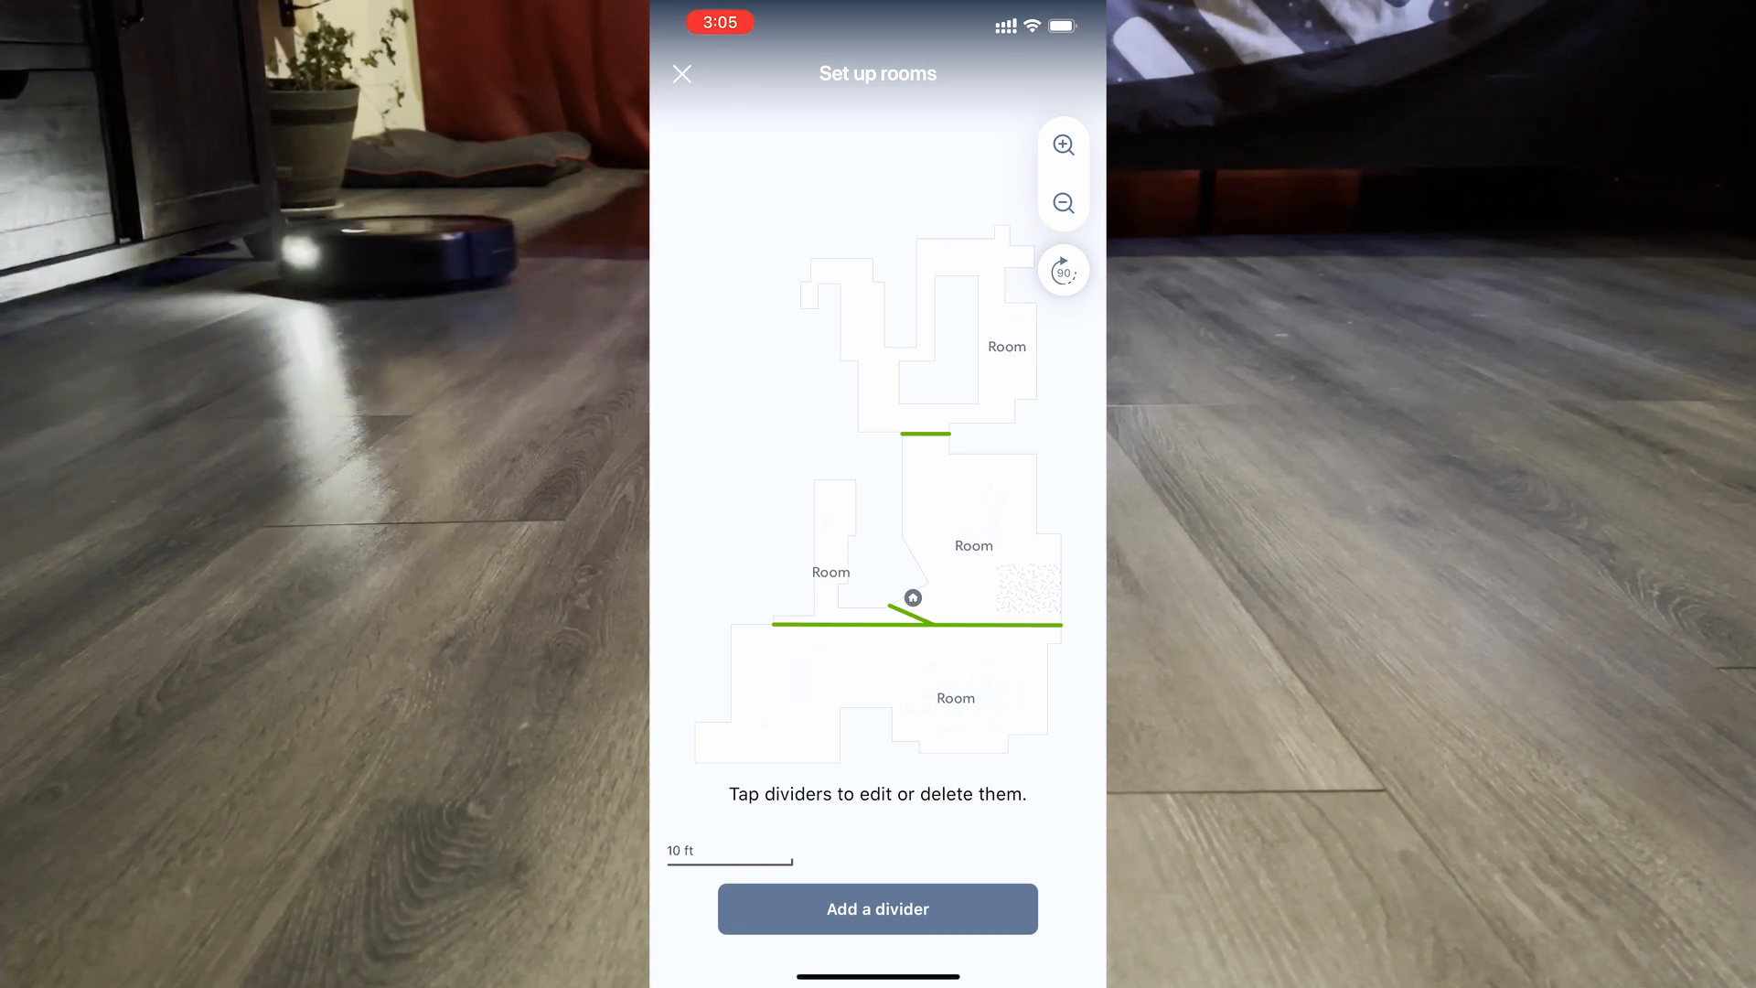
pyautogui.click(682, 73)
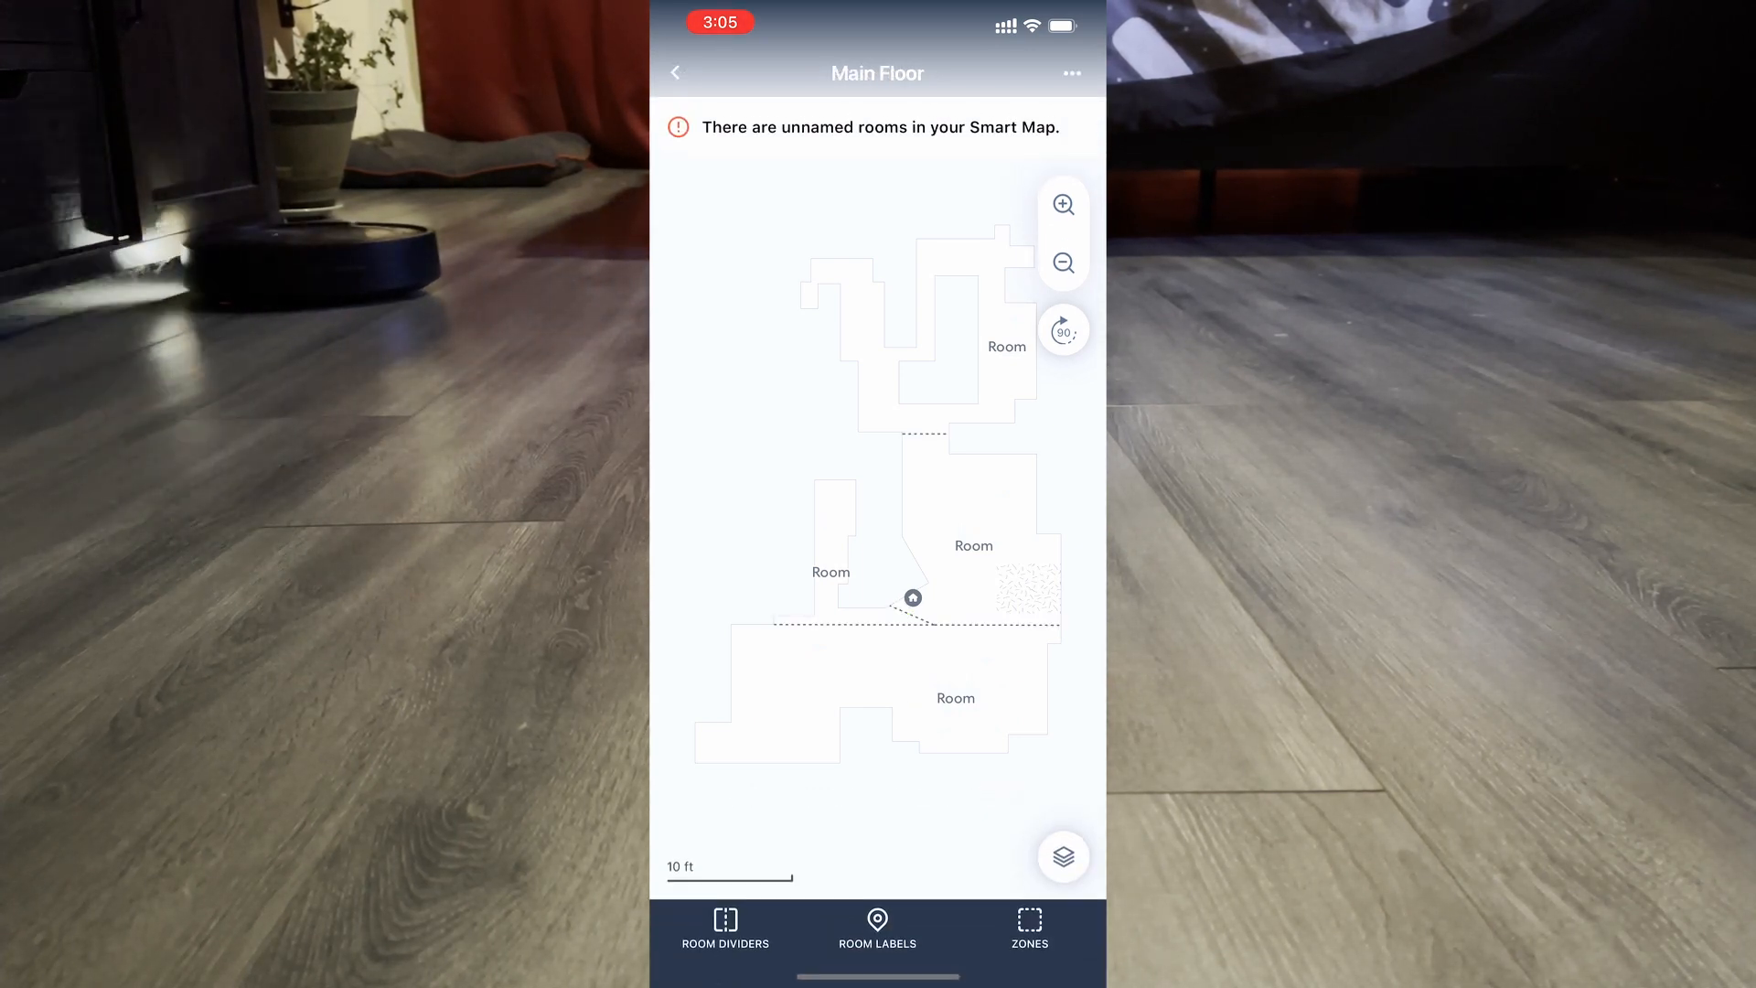
# - Delete the long straight horizontal divider and save, leaving three rooms
pyautogui.click(723, 935)
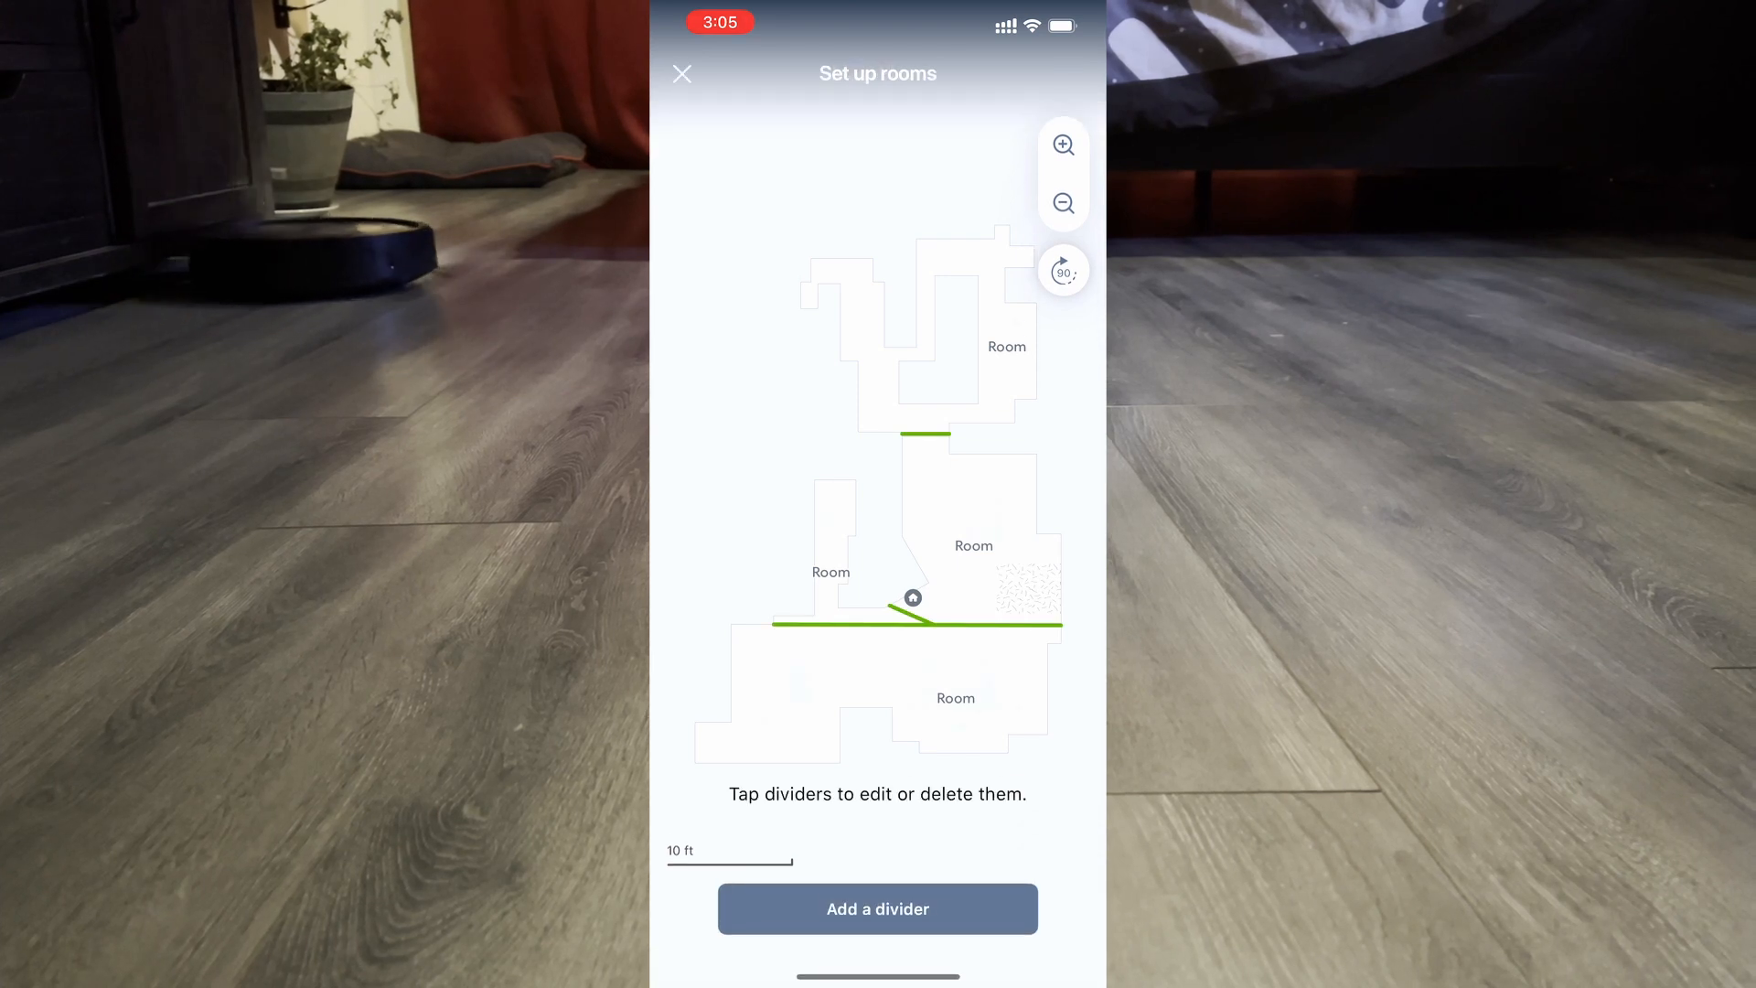
pyautogui.click(914, 625)
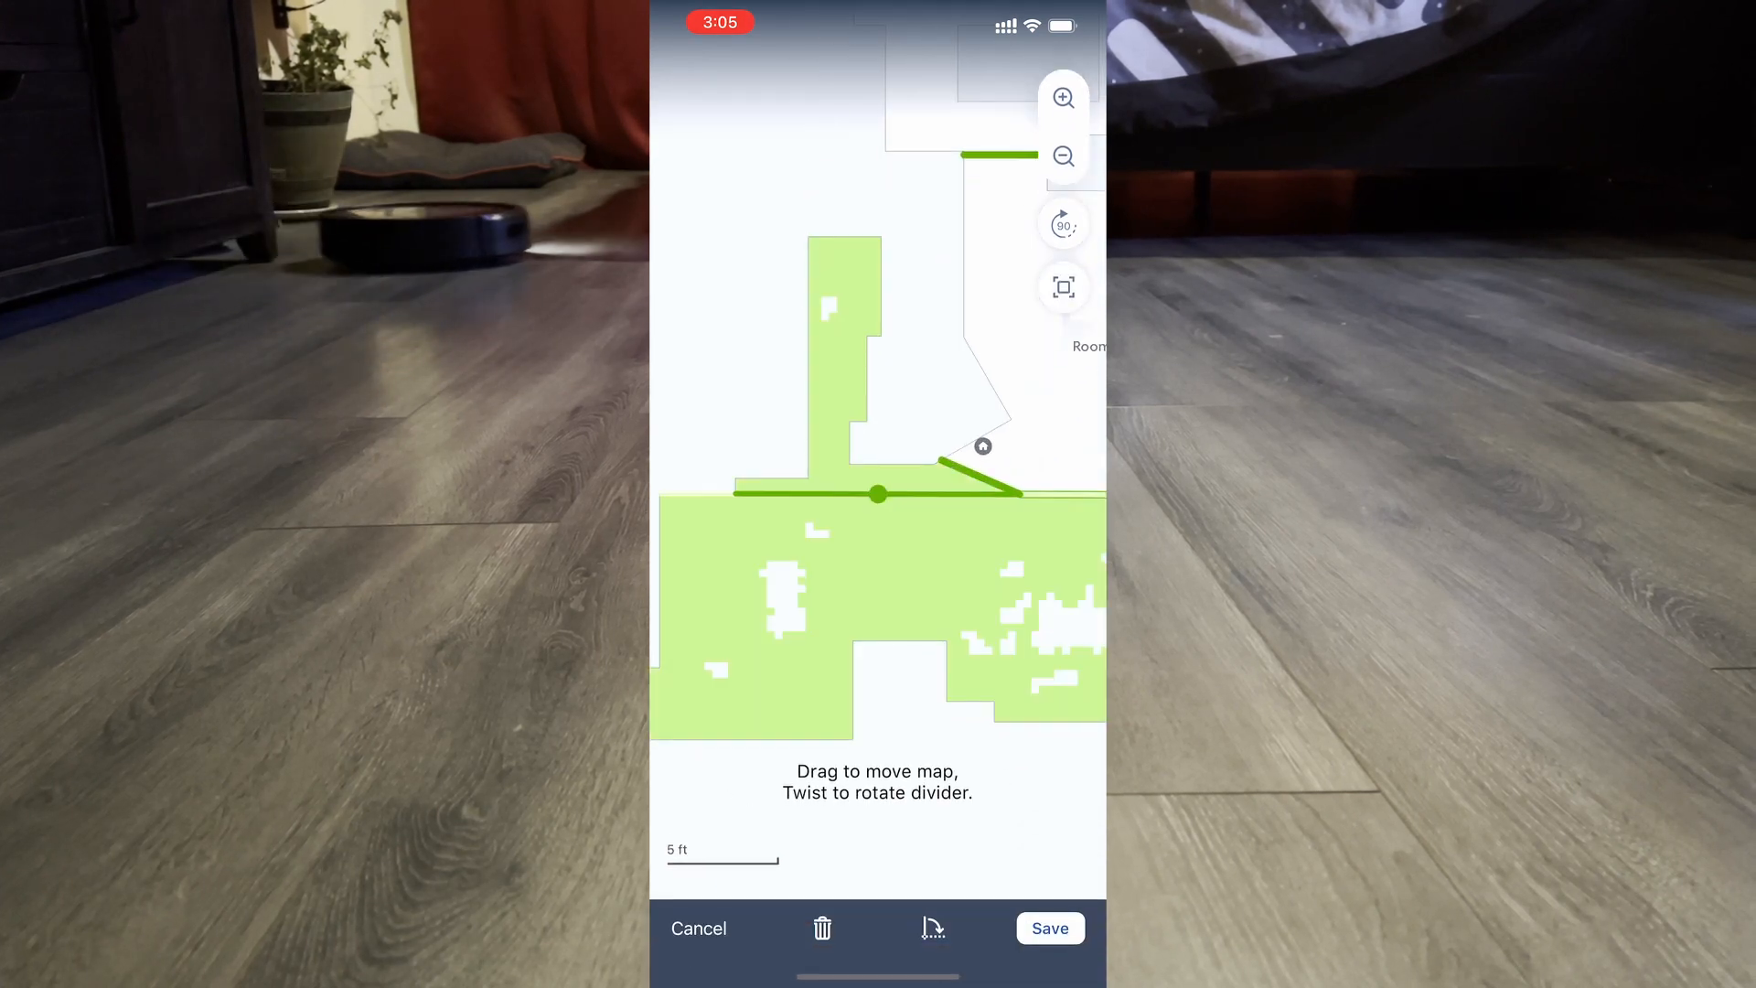
pyautogui.click(1050, 928)
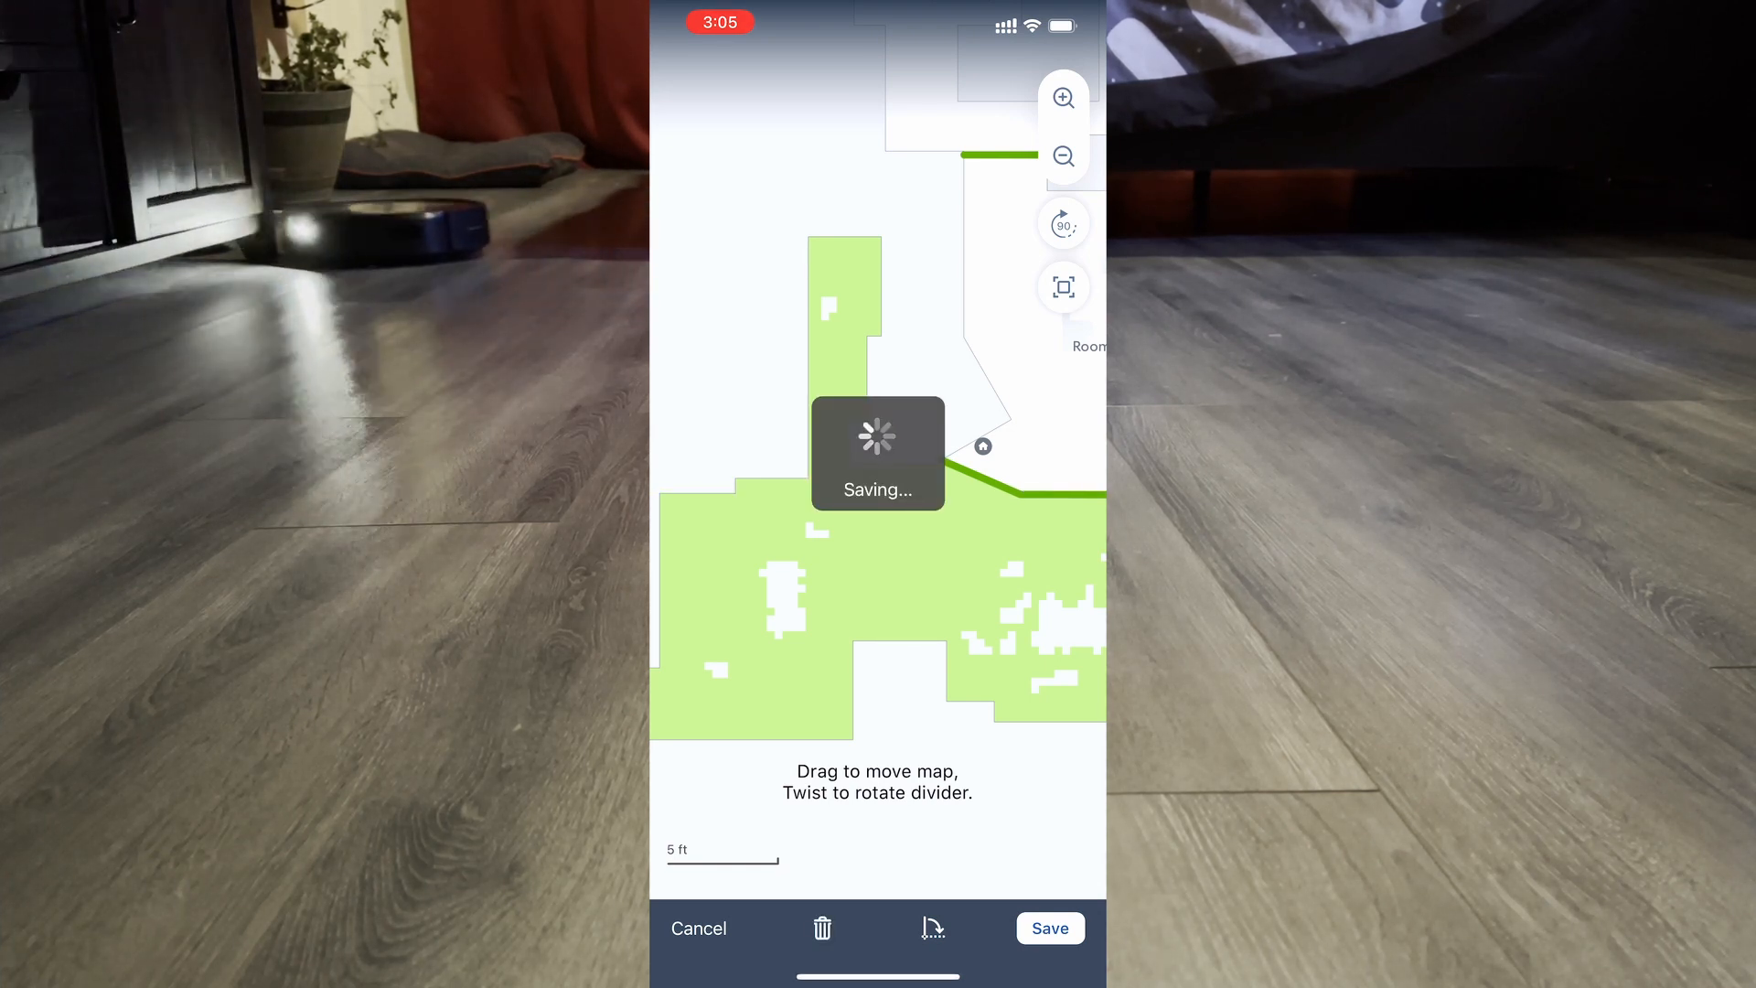
pyautogui.click(1050, 927)
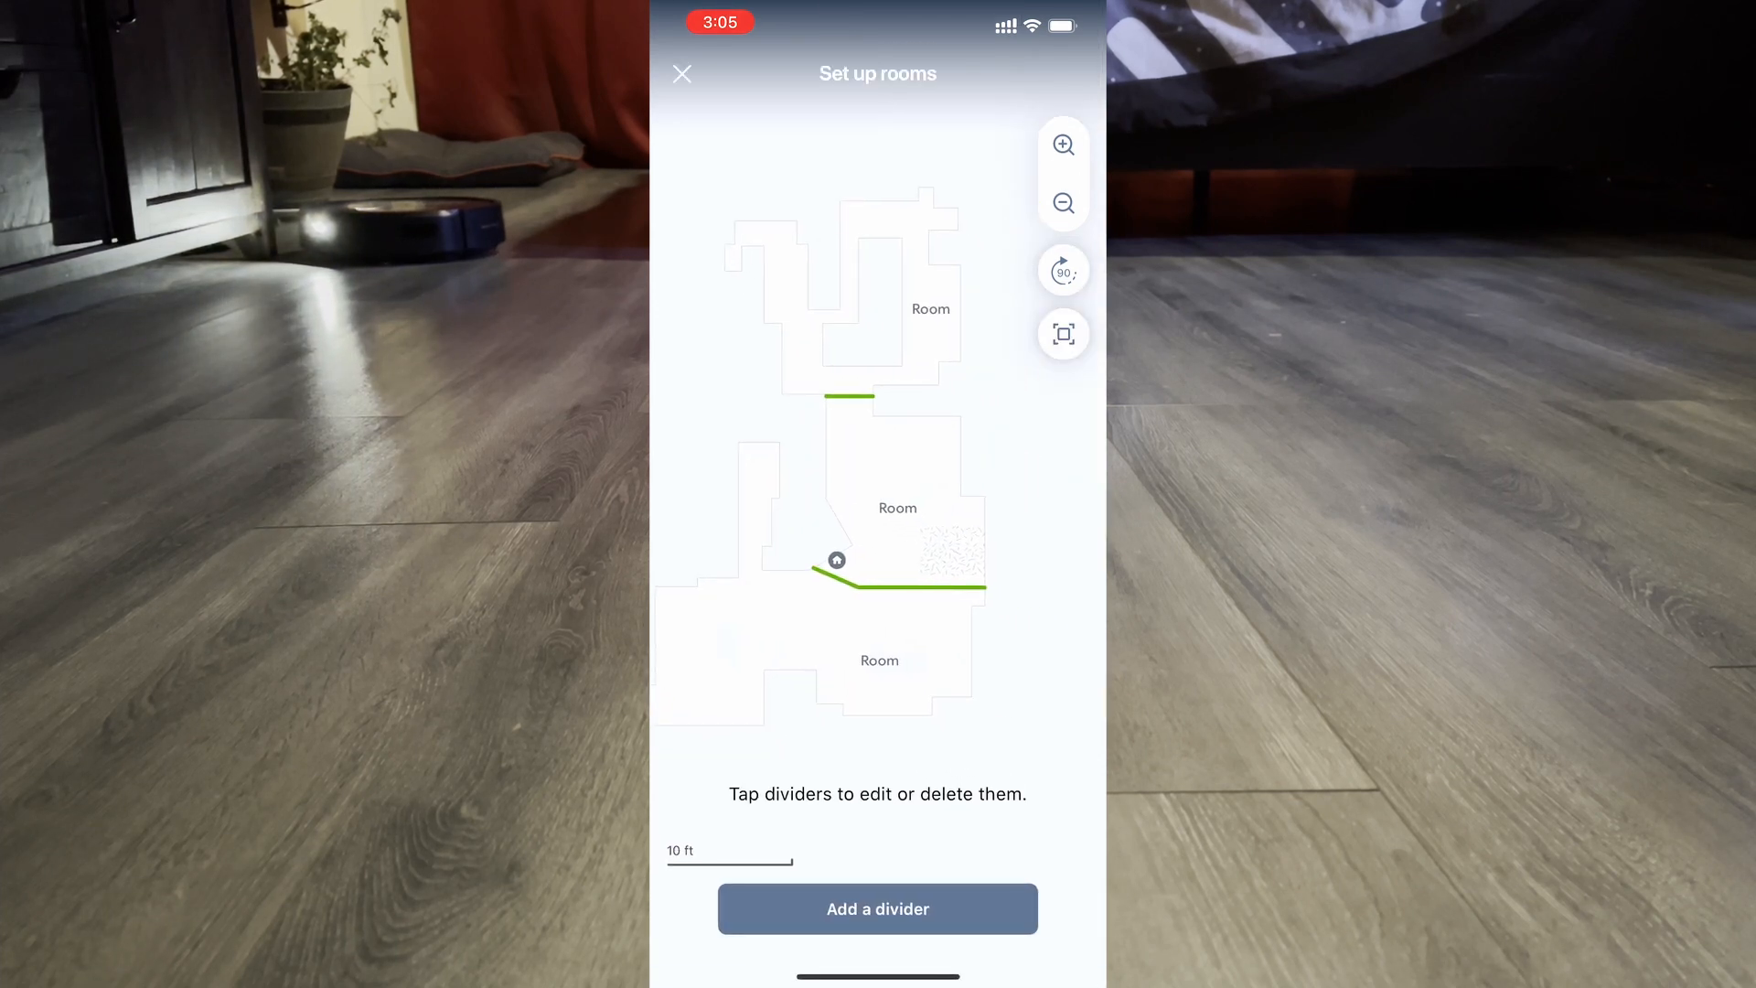
# - Add and save a vertical divider in the bottom-left area
pyautogui.click(889, 583)
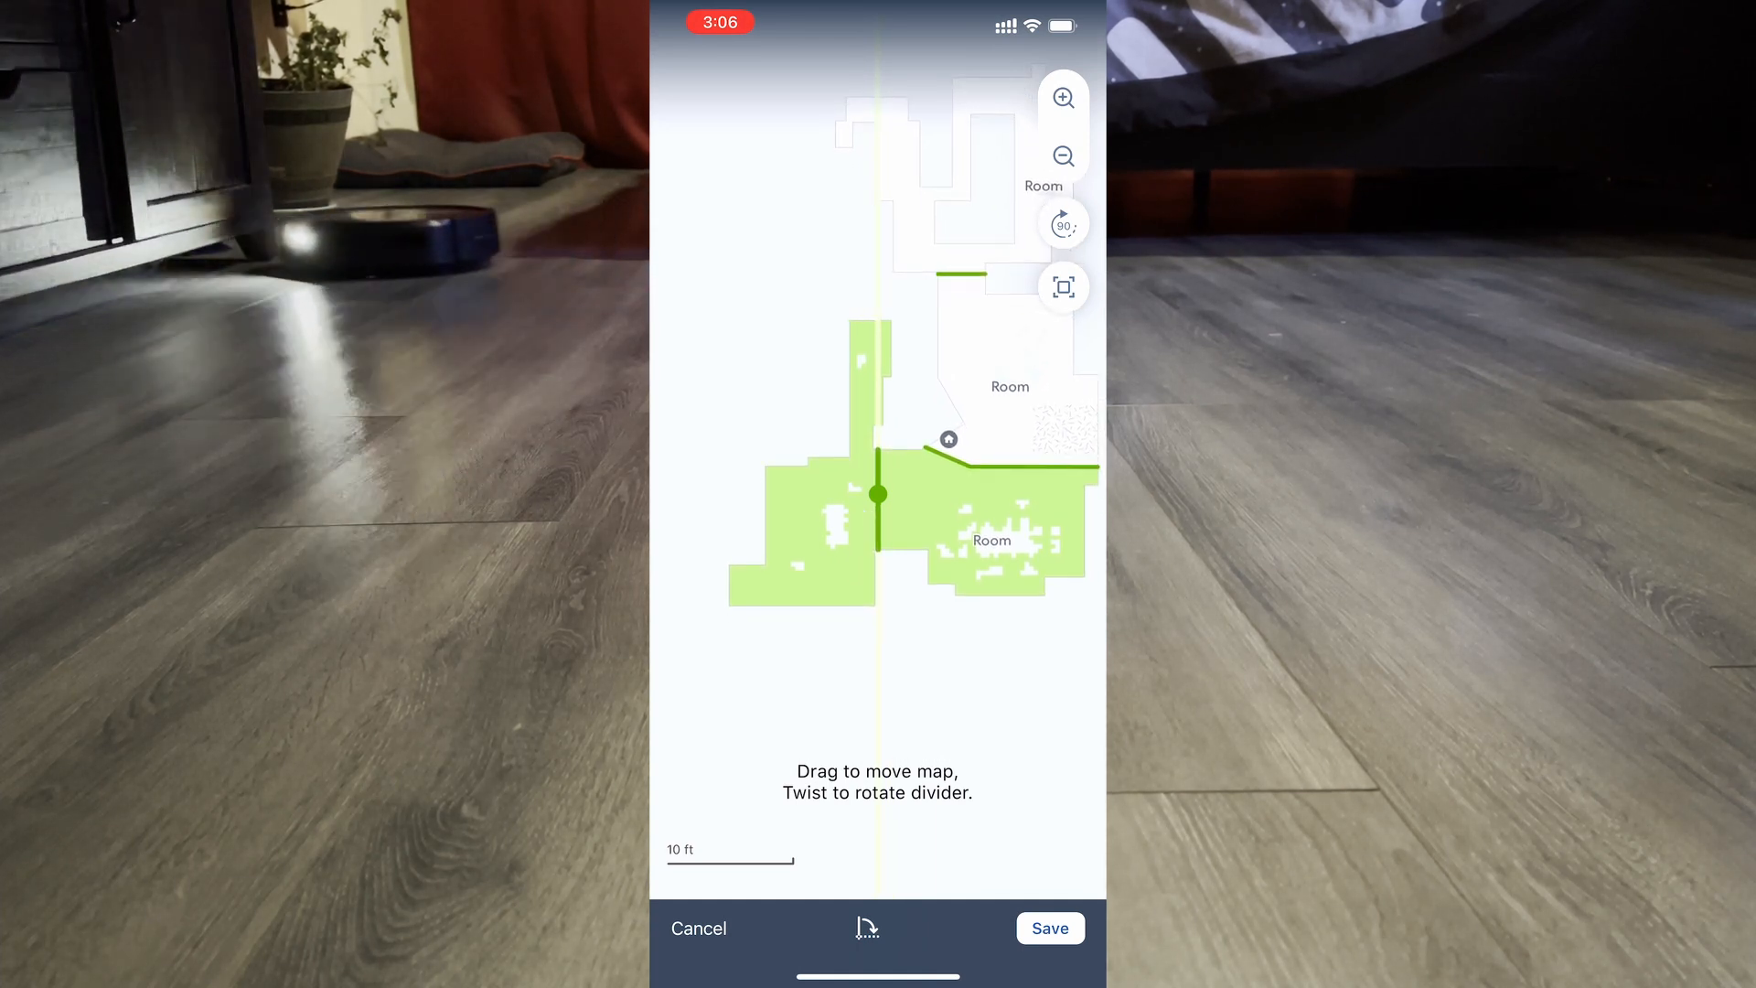
pyautogui.click(1050, 929)
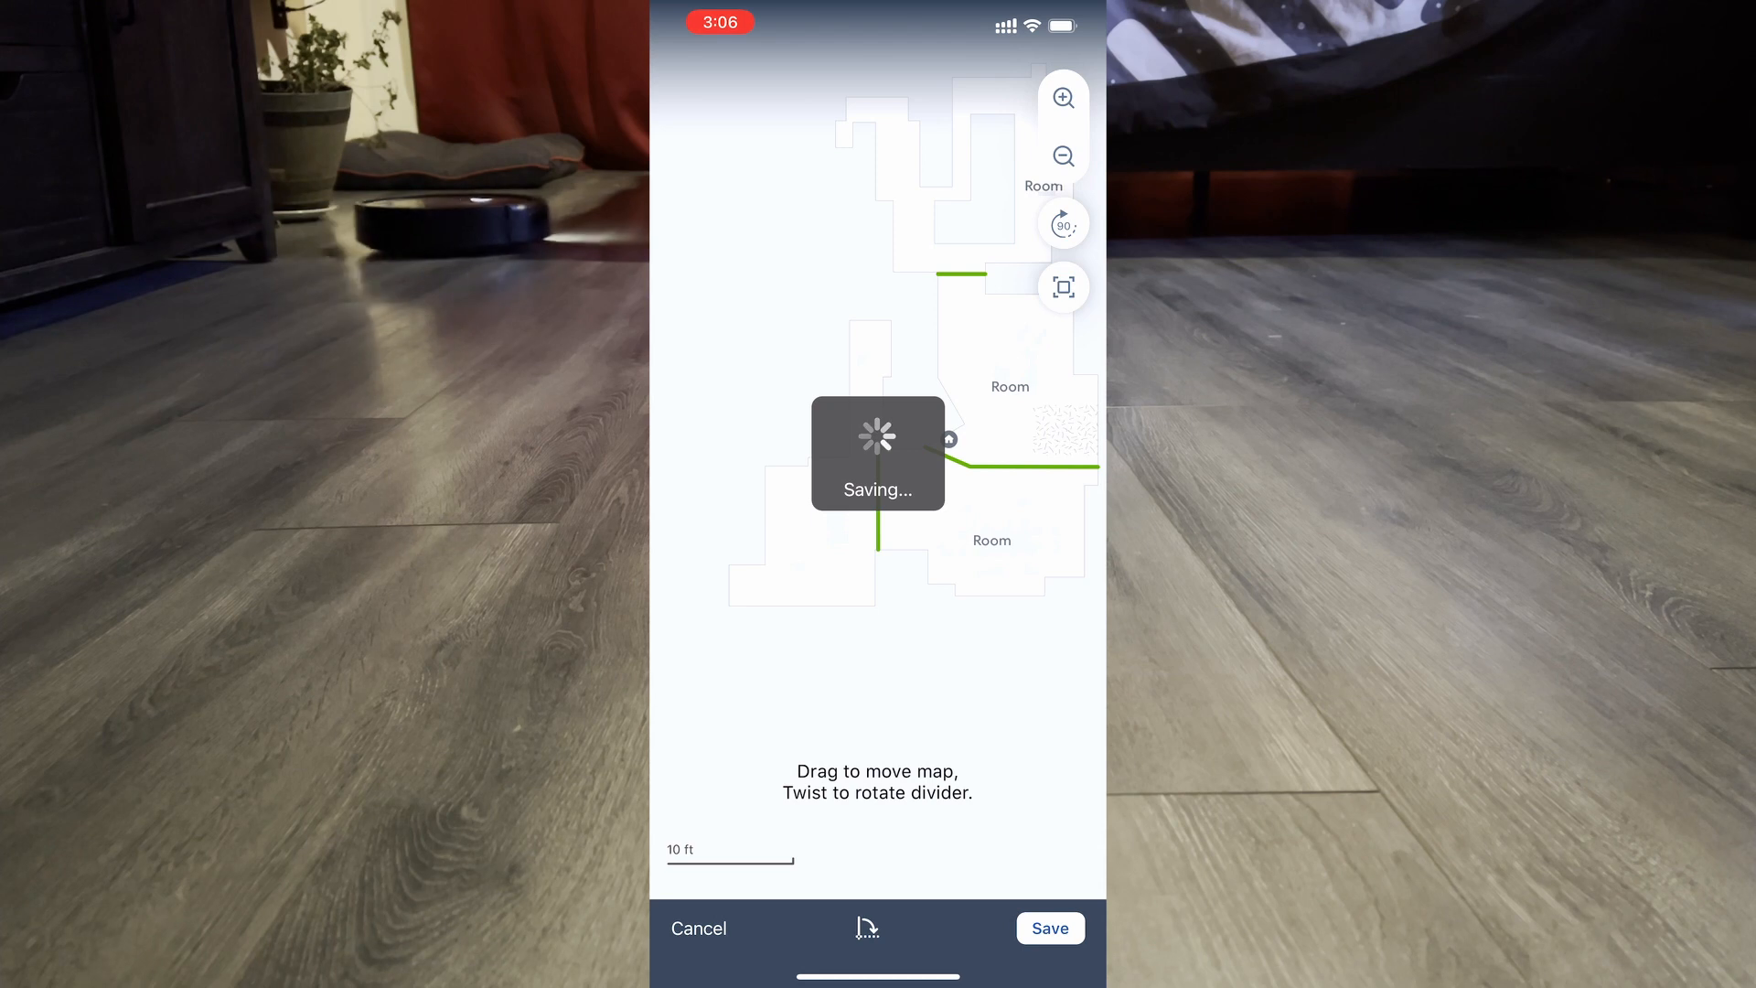
pyautogui.click(1050, 928)
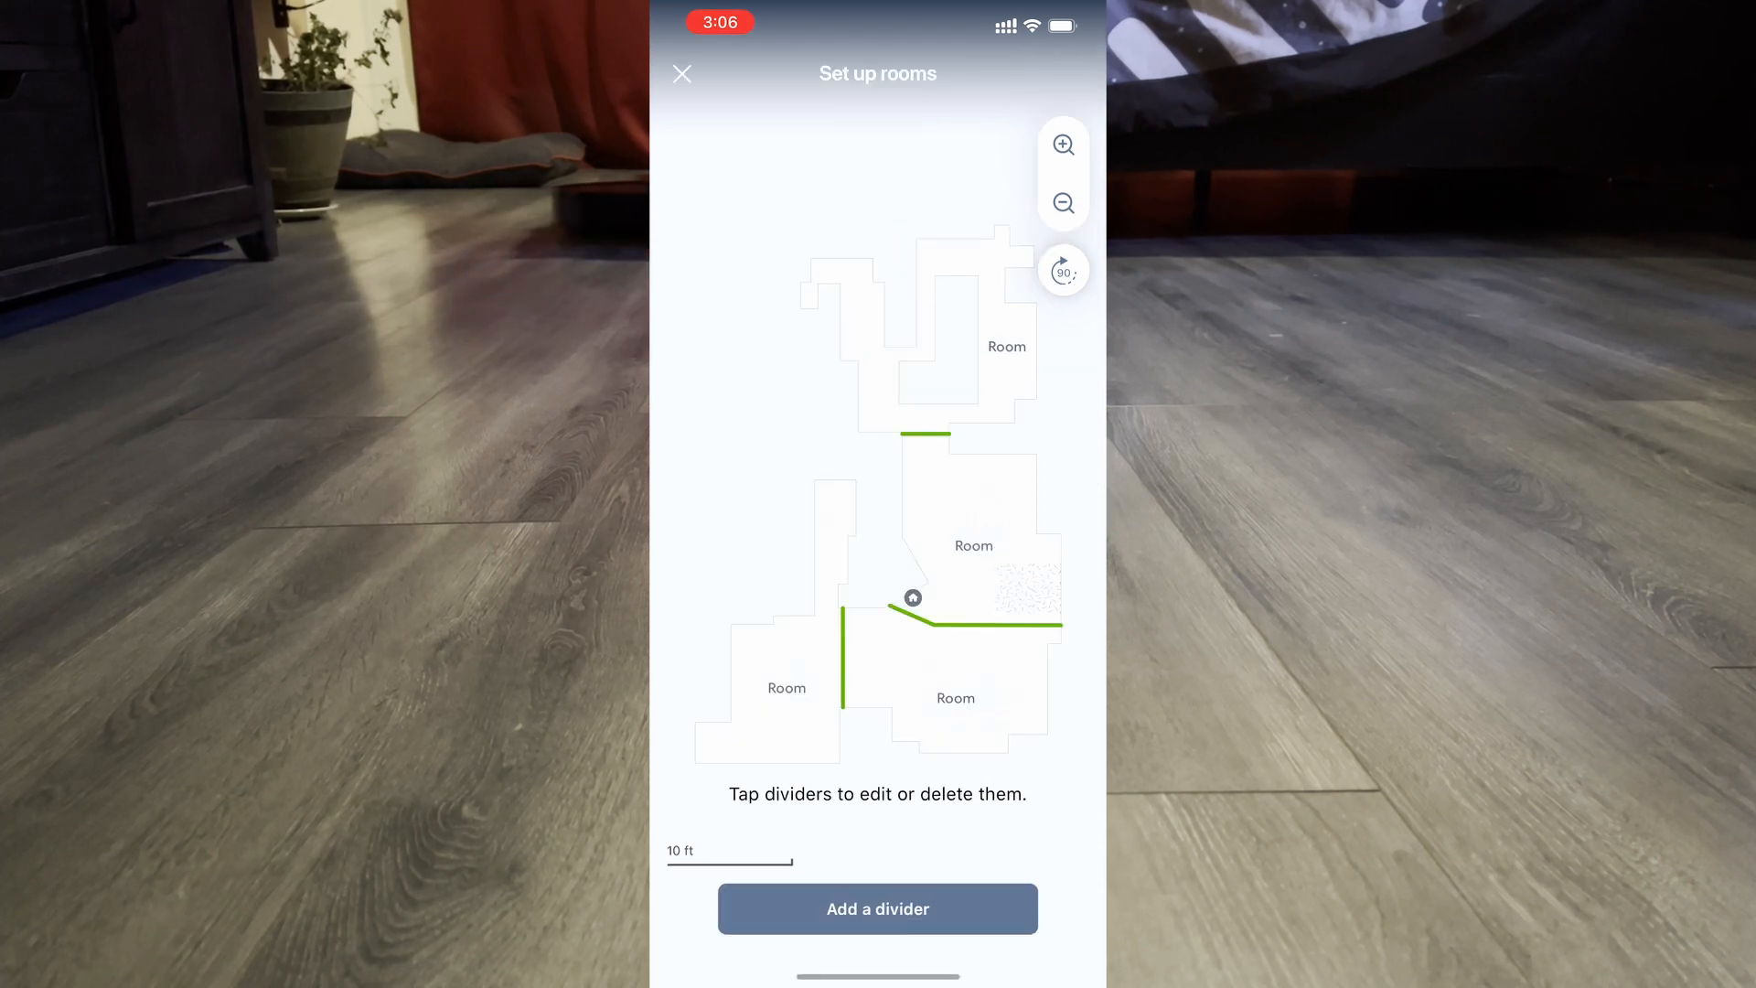
# - Add and save two short dividers across the narrow left strip, giving six rooms
pyautogui.click(878, 909)
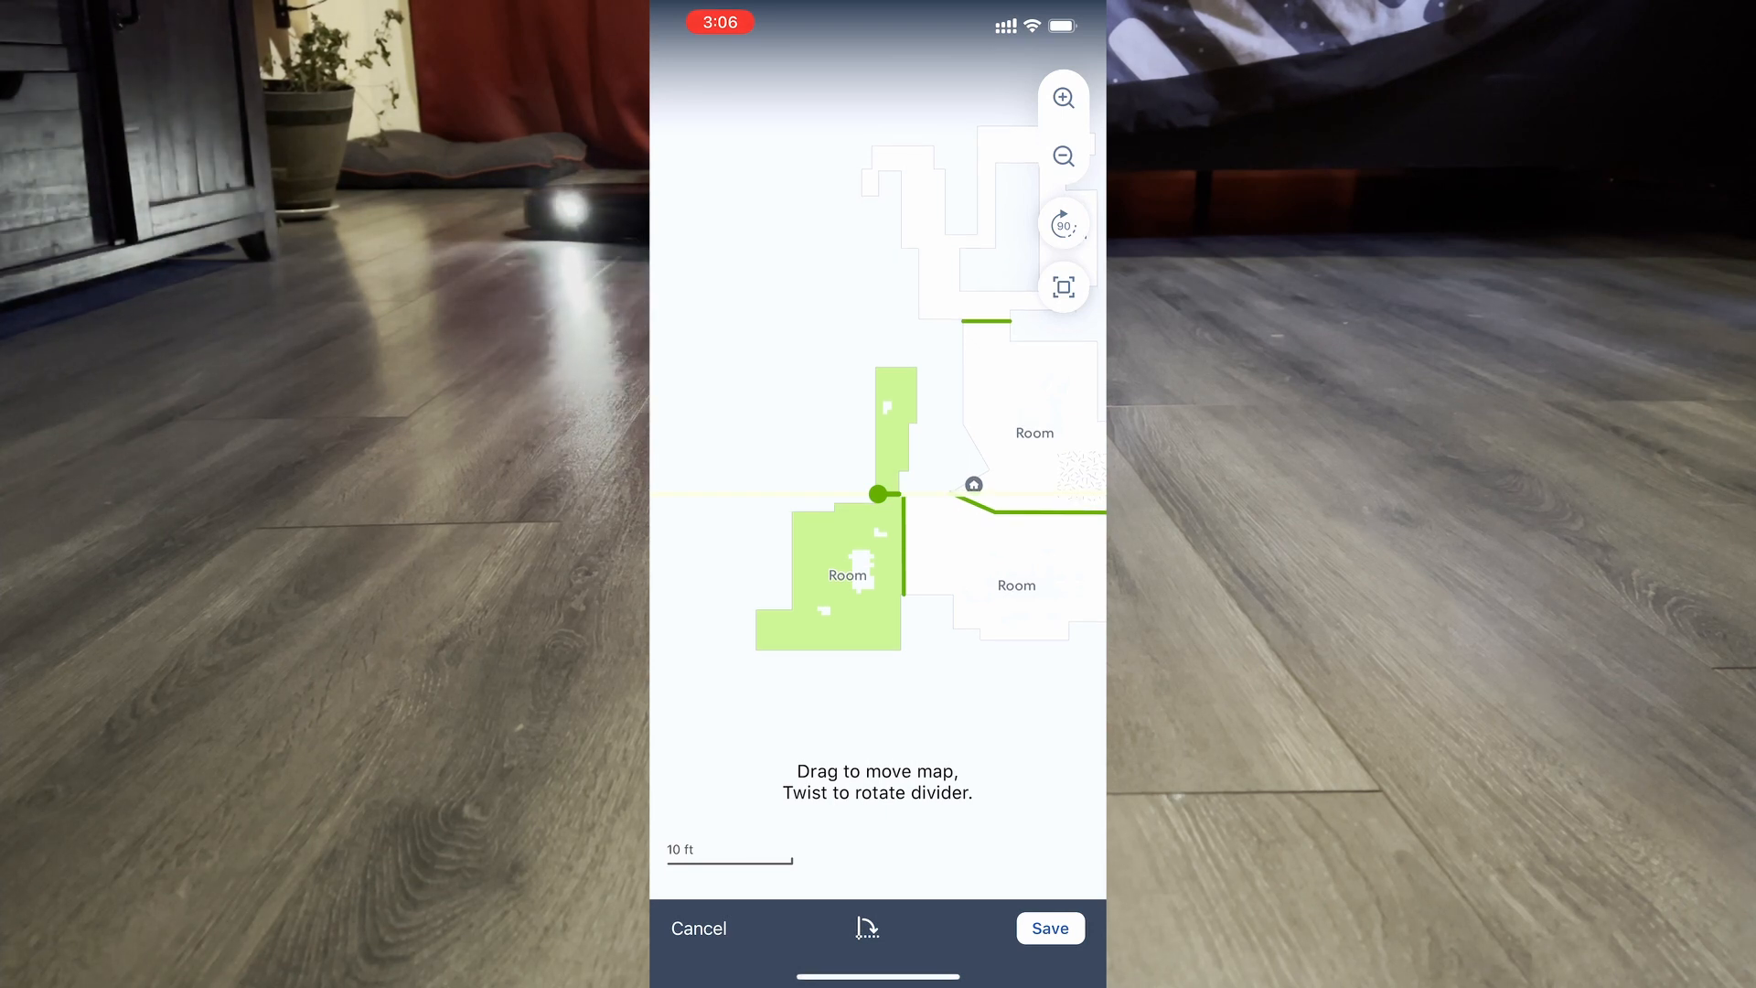
pyautogui.click(1051, 927)
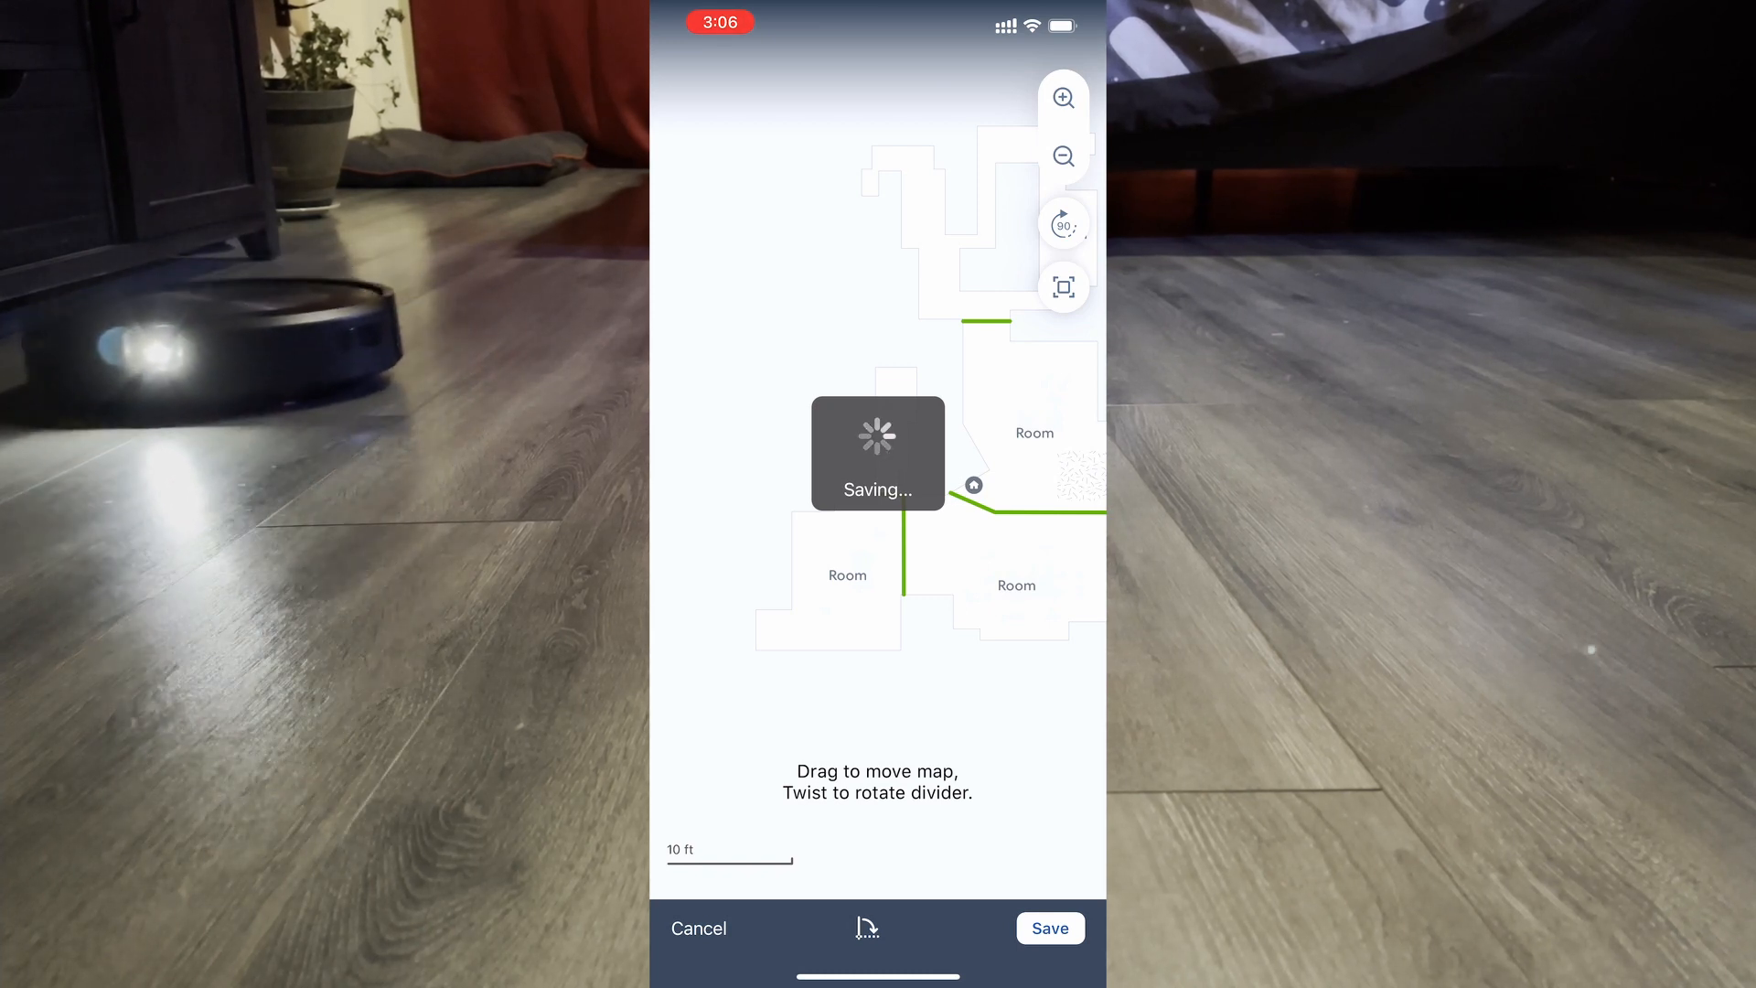
pyautogui.click(1050, 927)
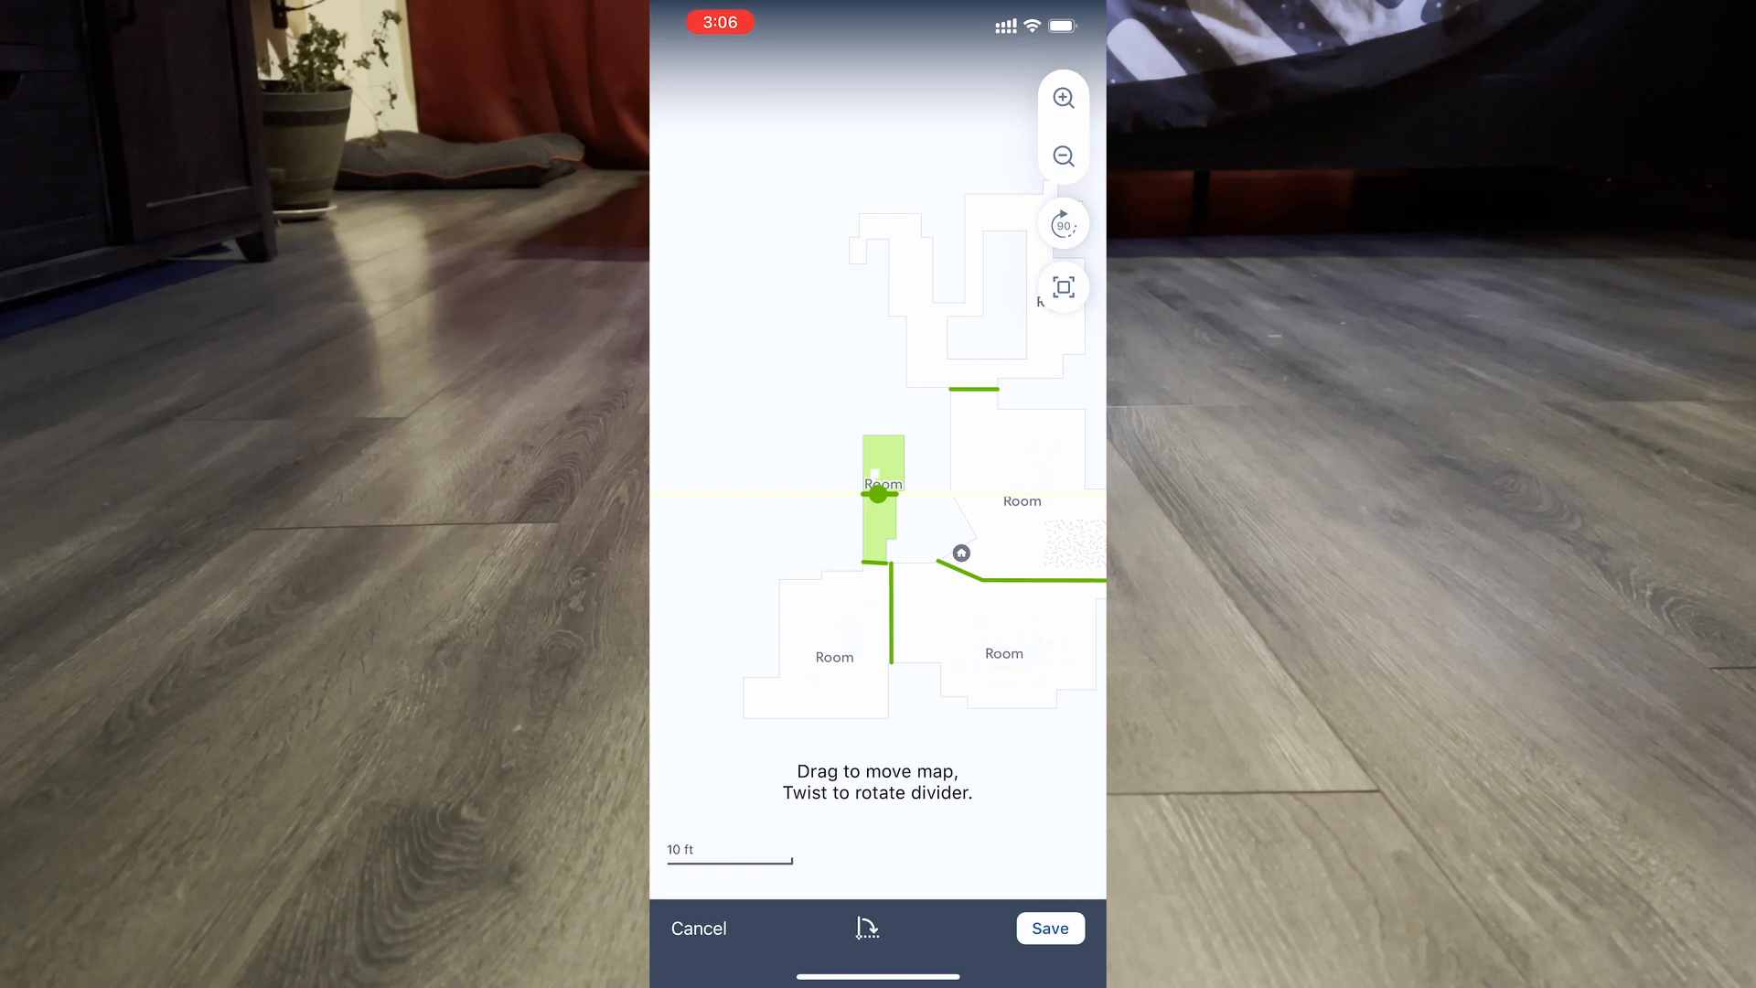
pyautogui.click(1050, 929)
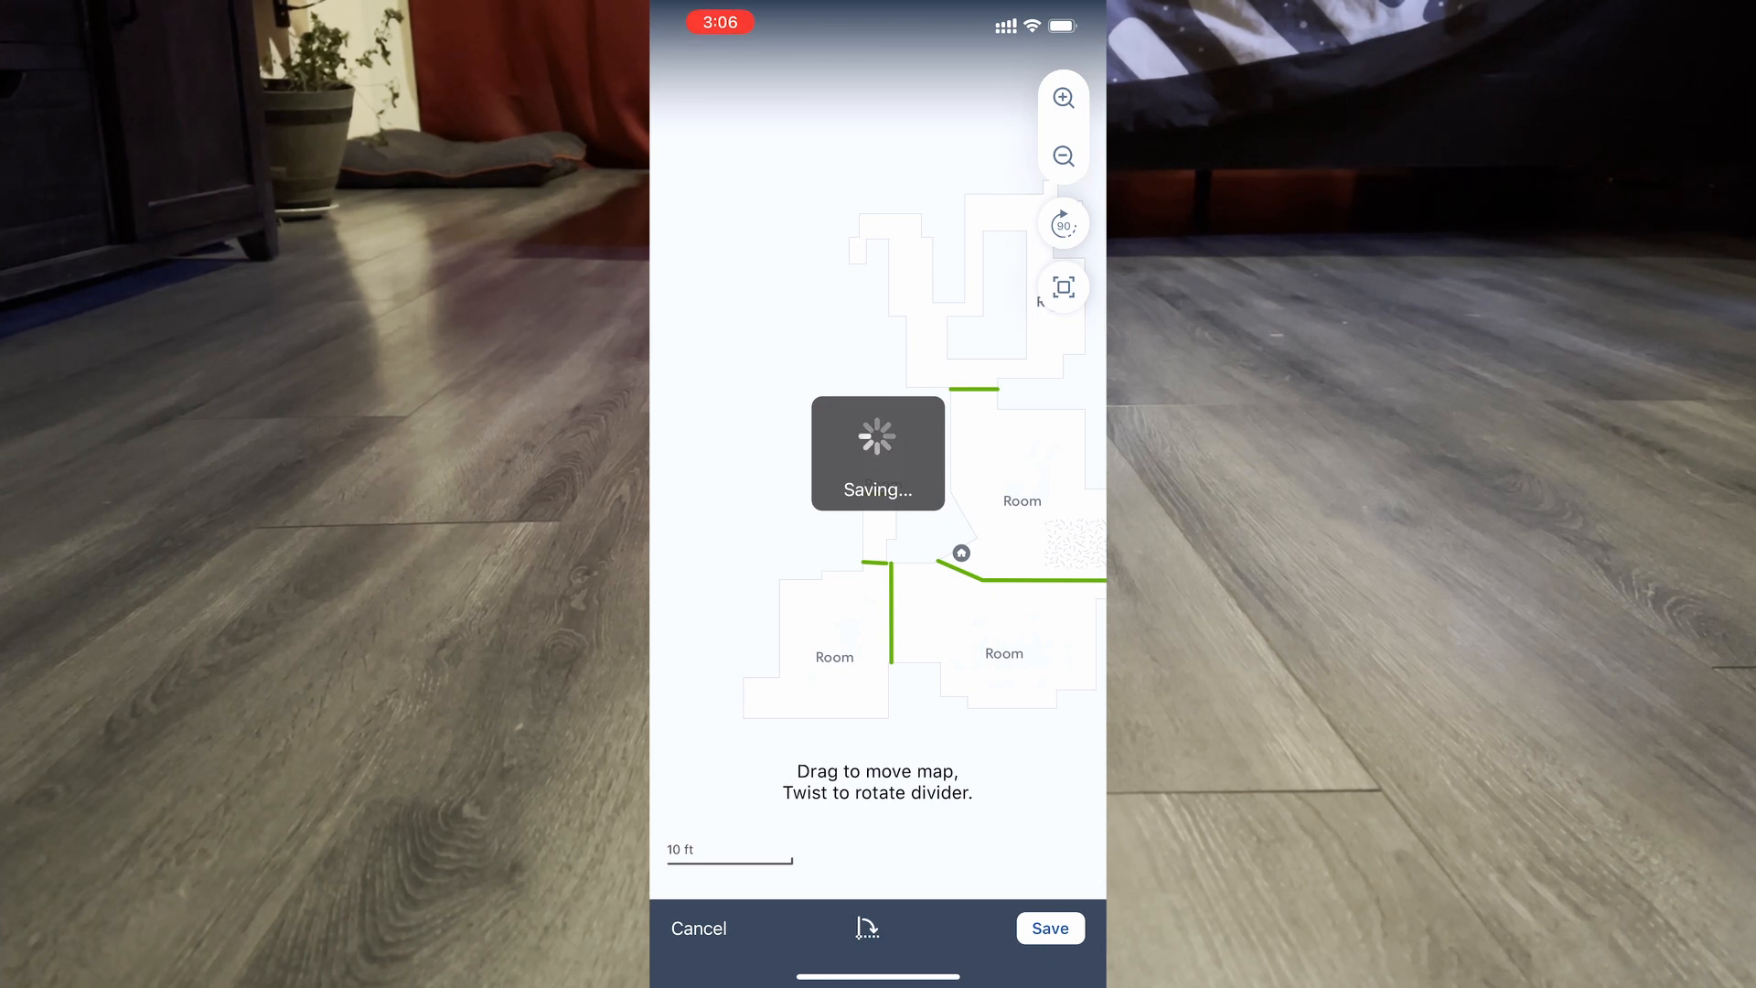
pyautogui.click(1050, 928)
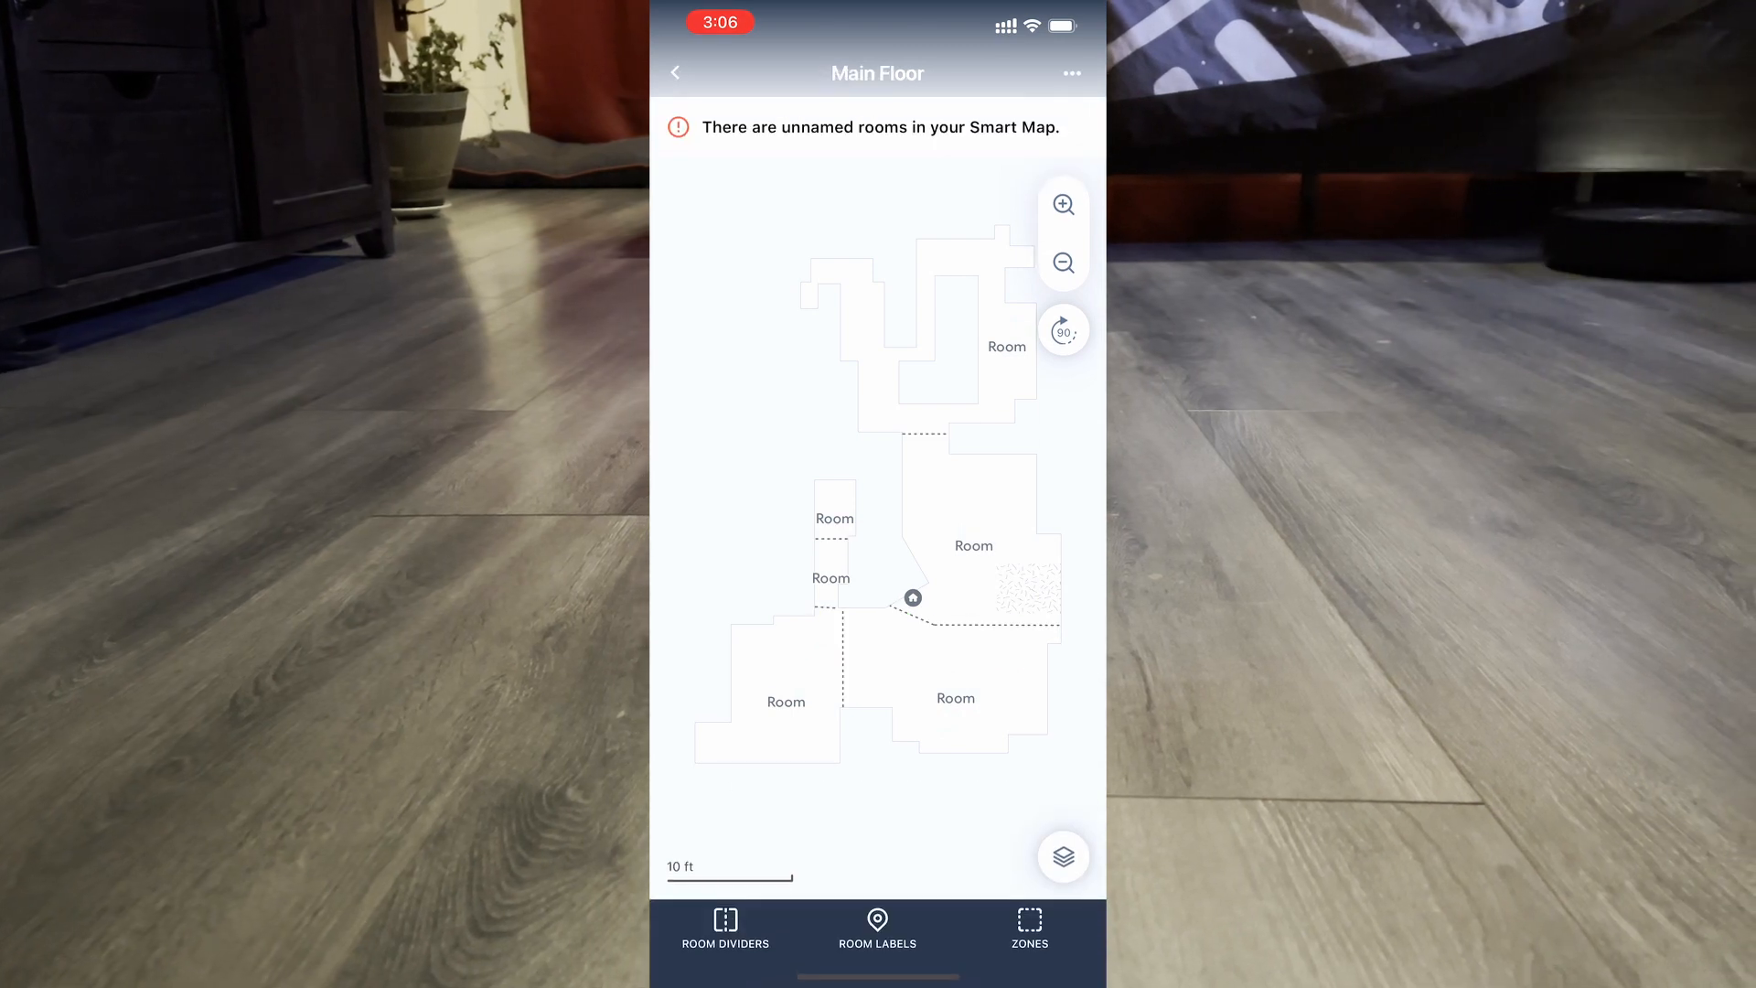
# - Label the top room Living Room and the next room Dining Room
pyautogui.click(876, 920)
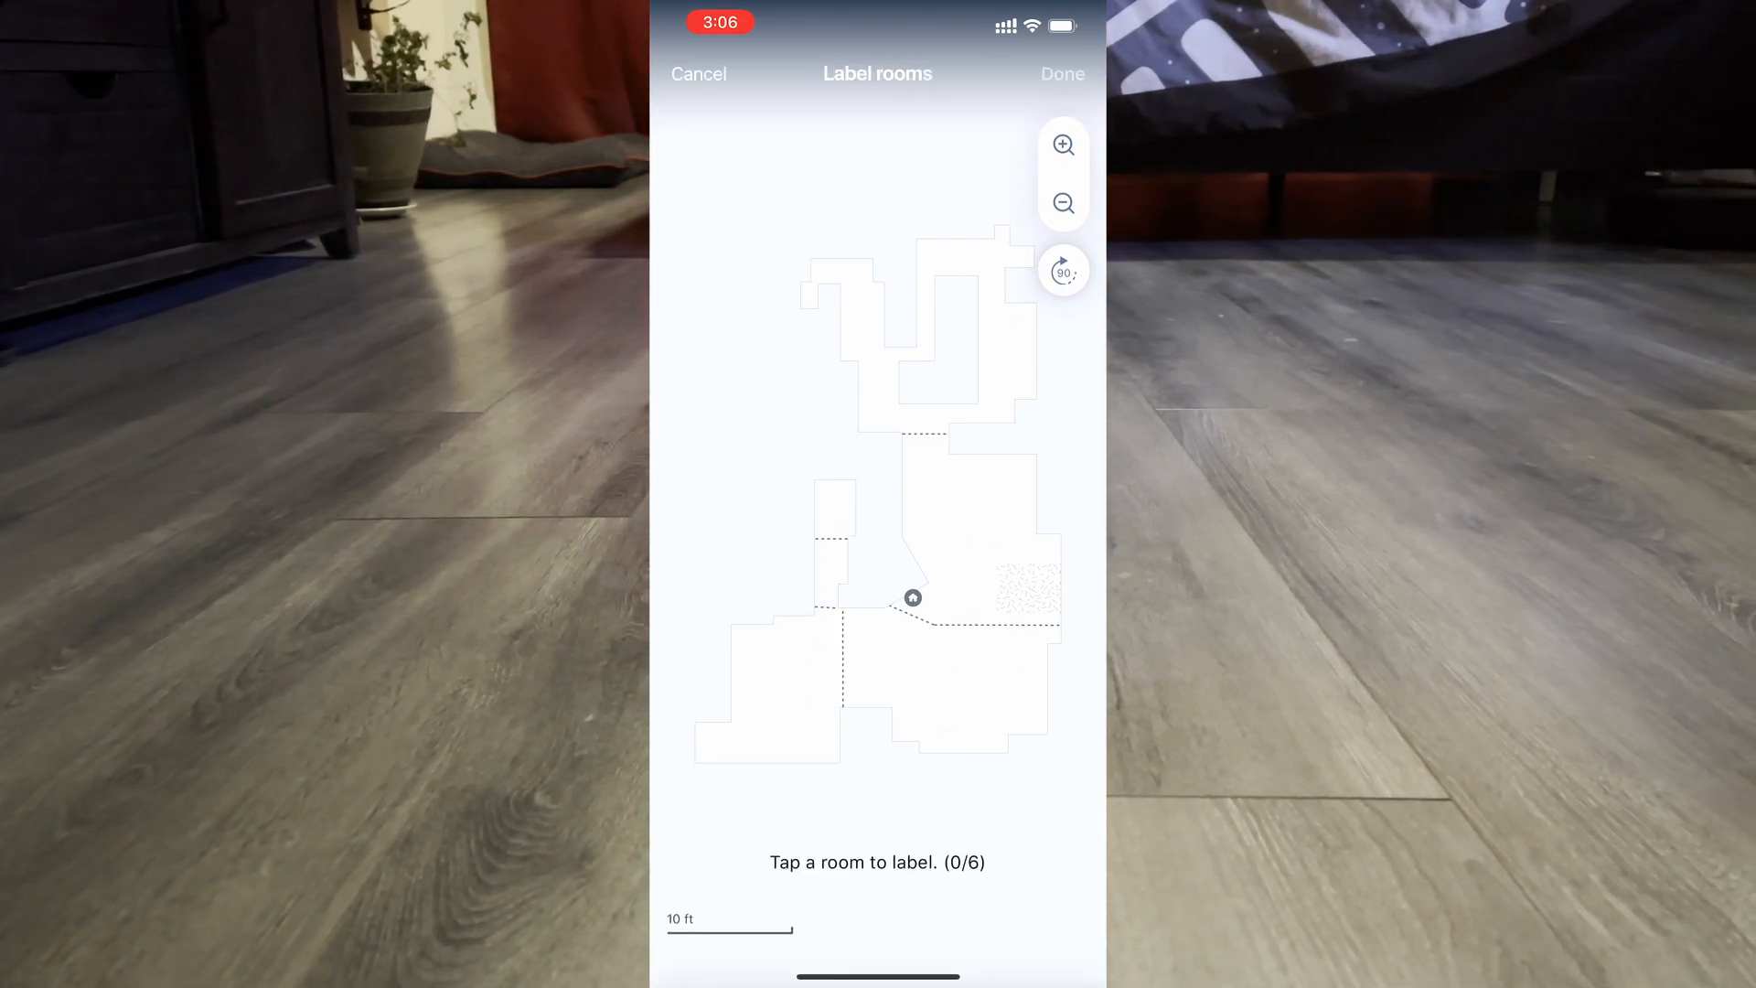
pyautogui.click(869, 302)
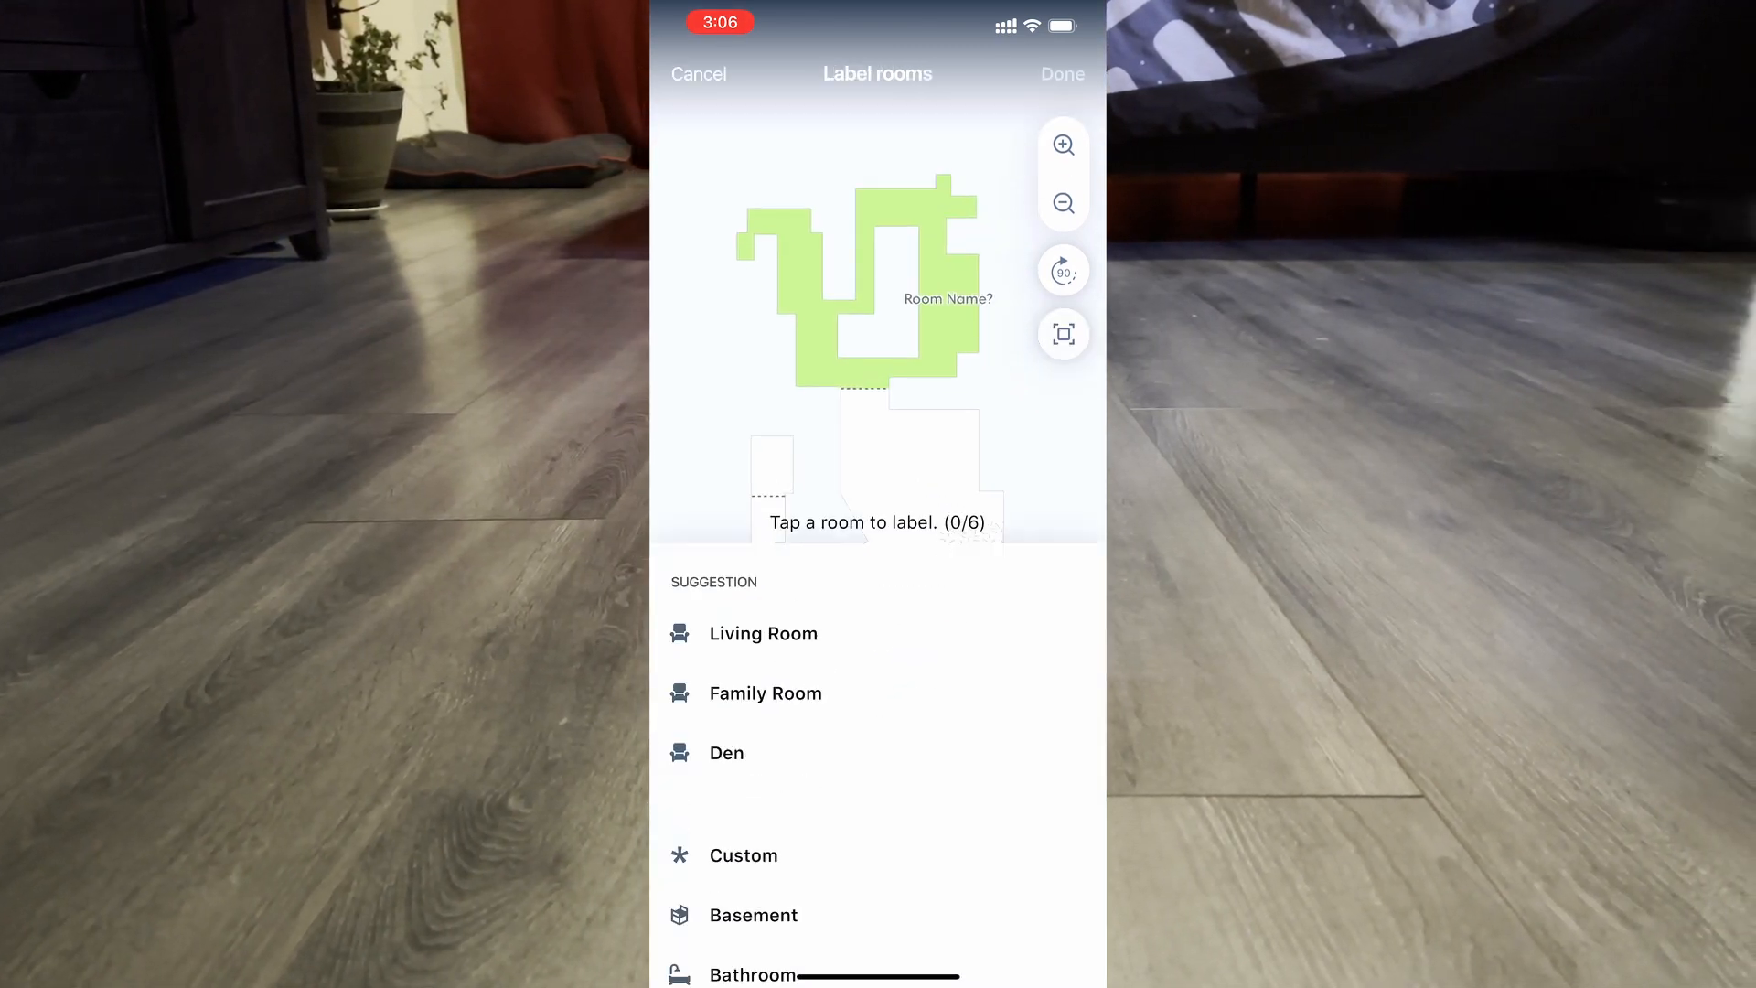
pyautogui.click(763, 634)
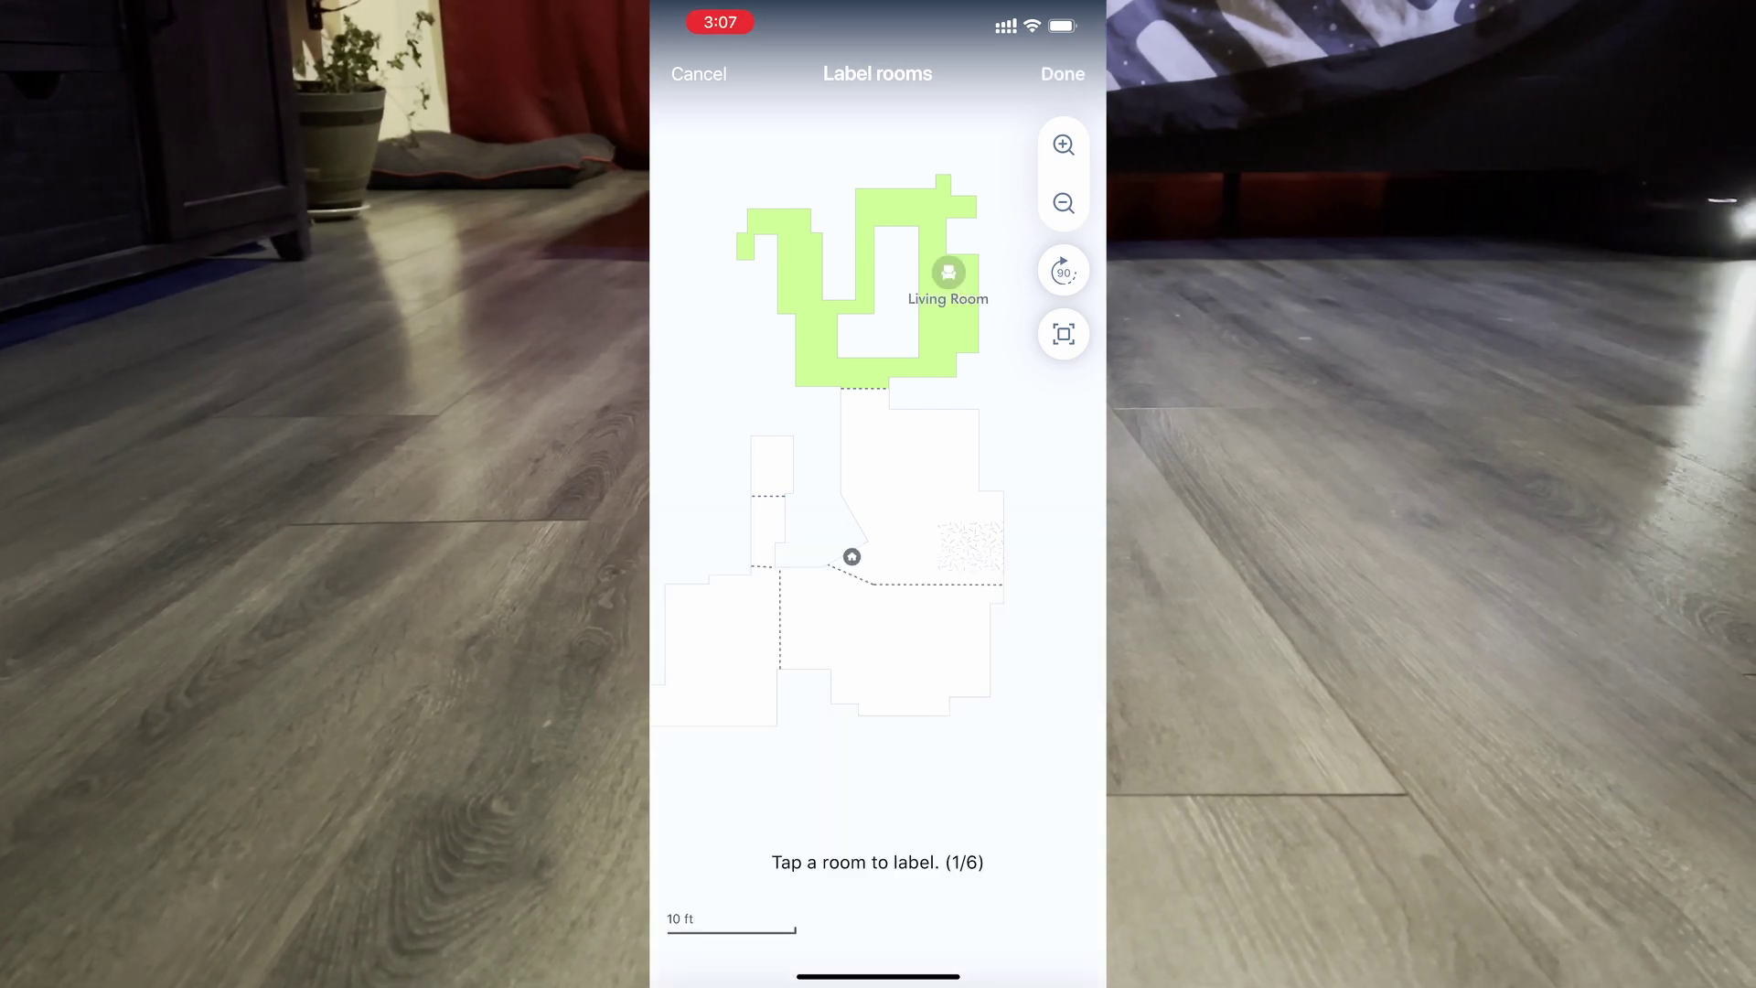
pyautogui.click(874, 646)
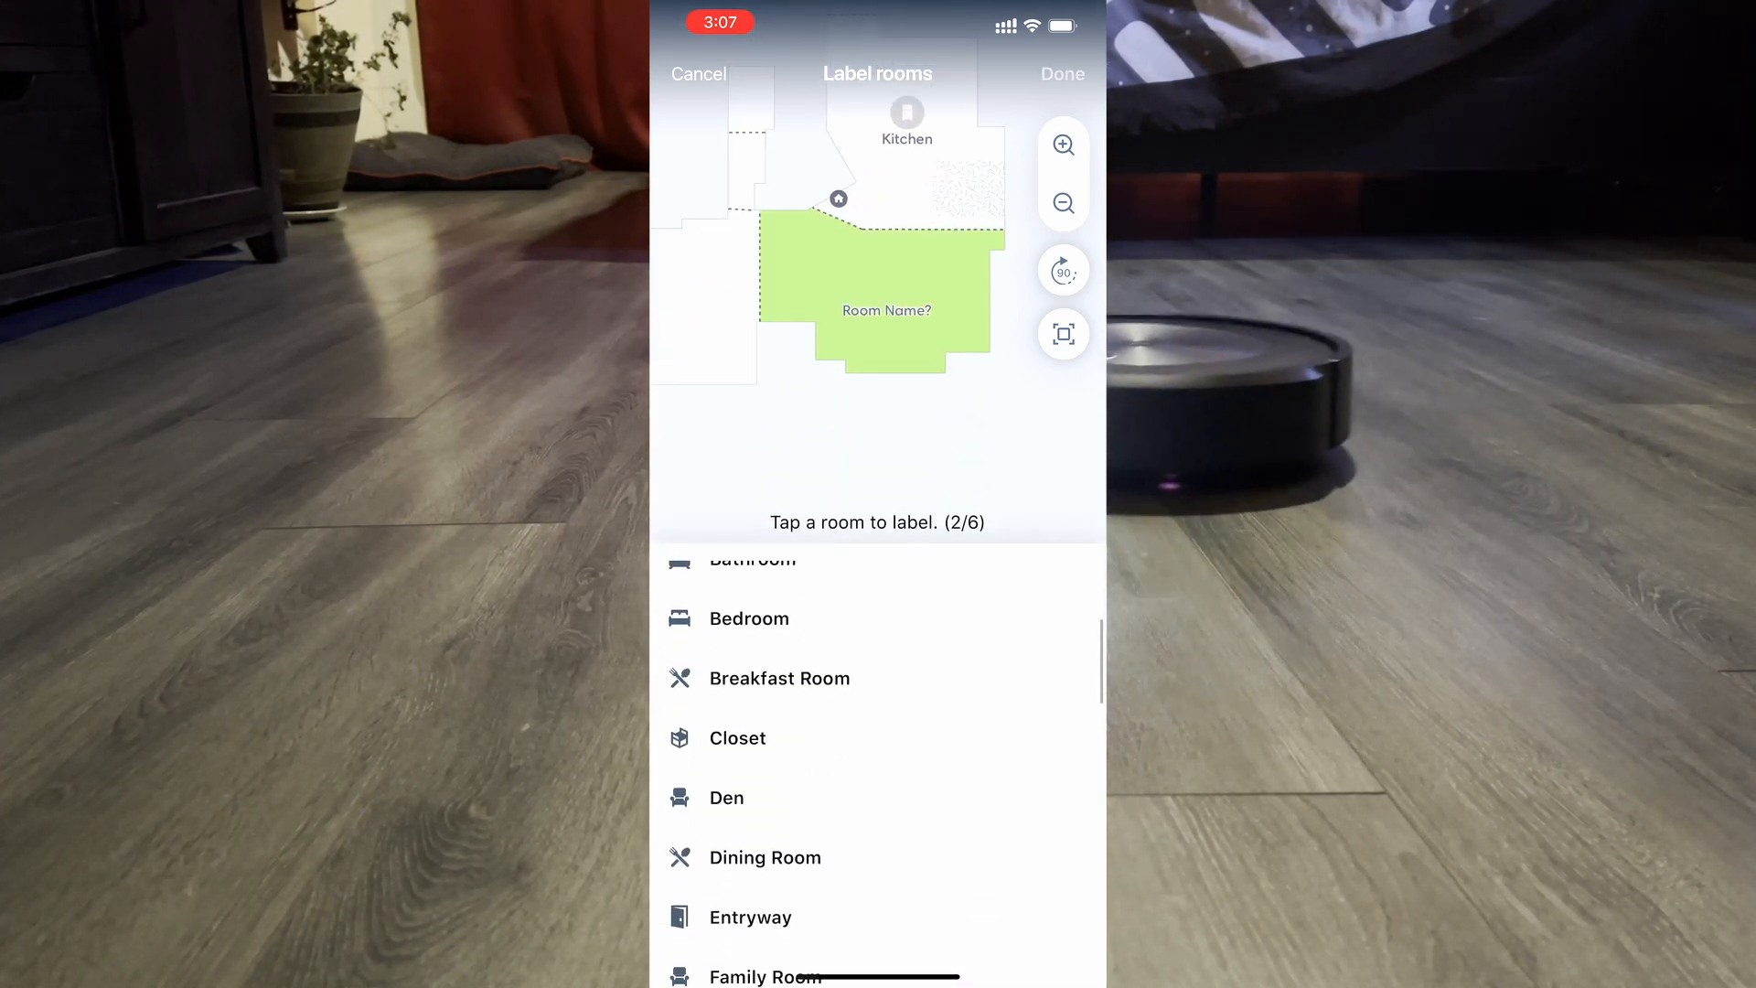
pyautogui.click(726, 798)
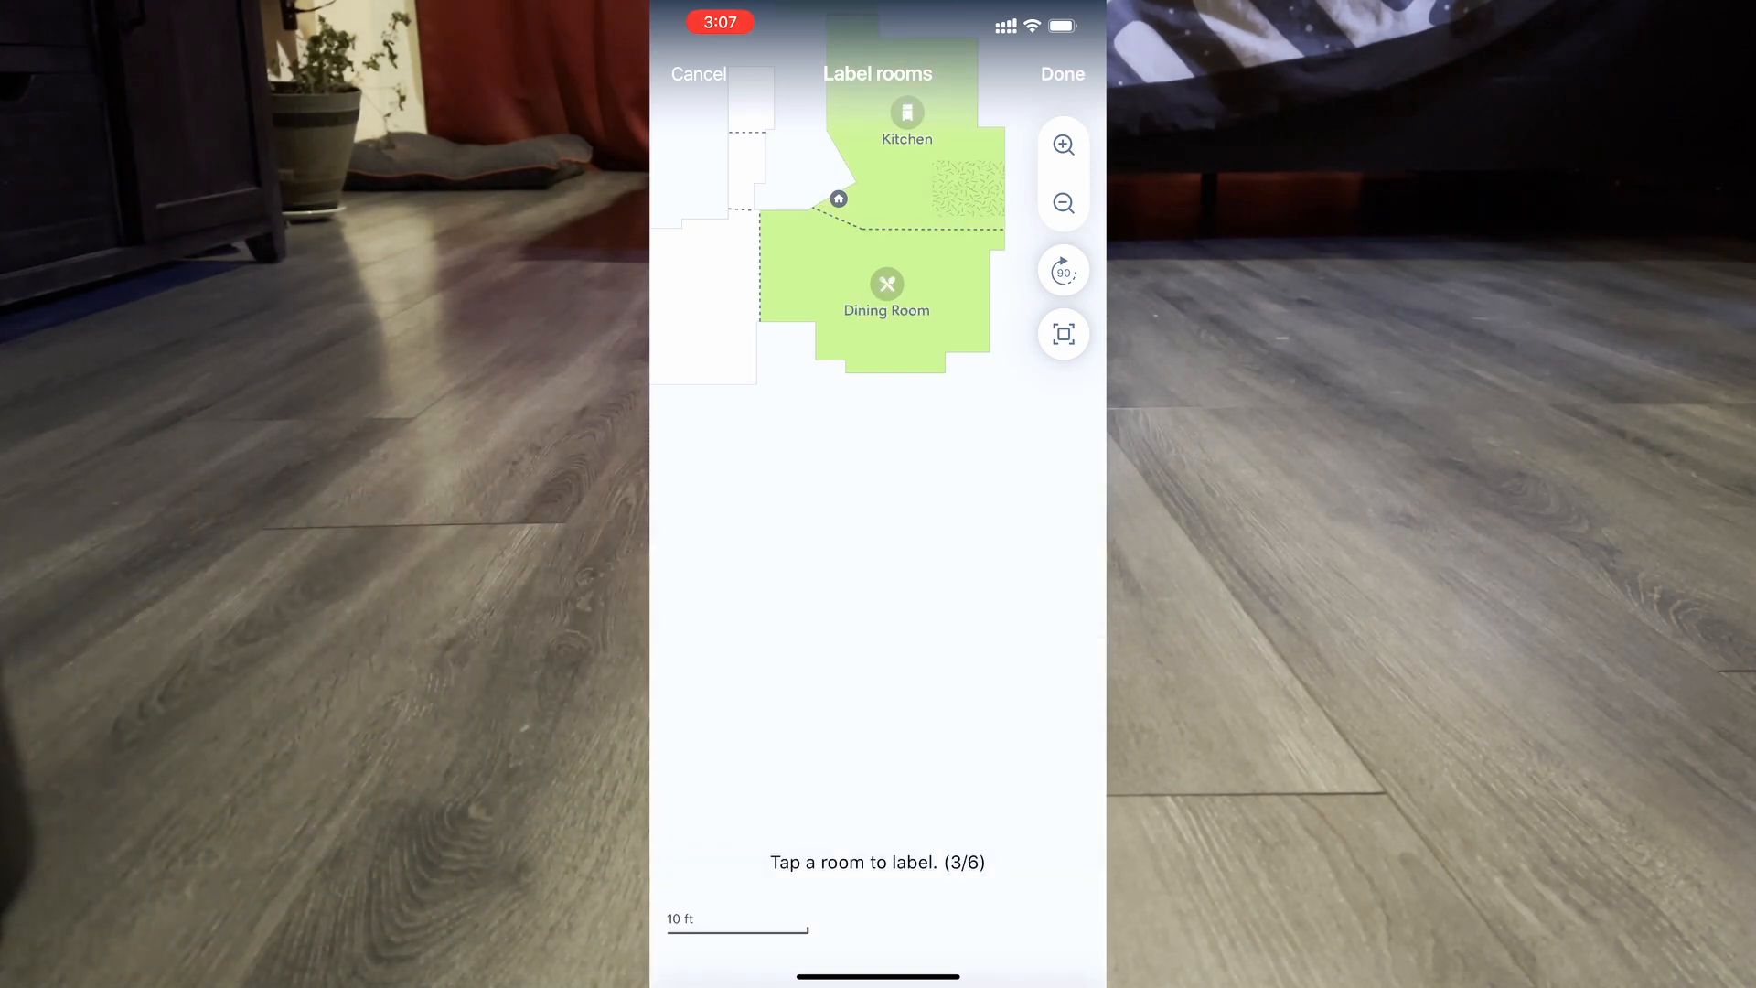
# - Label the remaining rooms Lounge, Hallway and Bathroom, check the whole map, and save
pyautogui.click(887, 293)
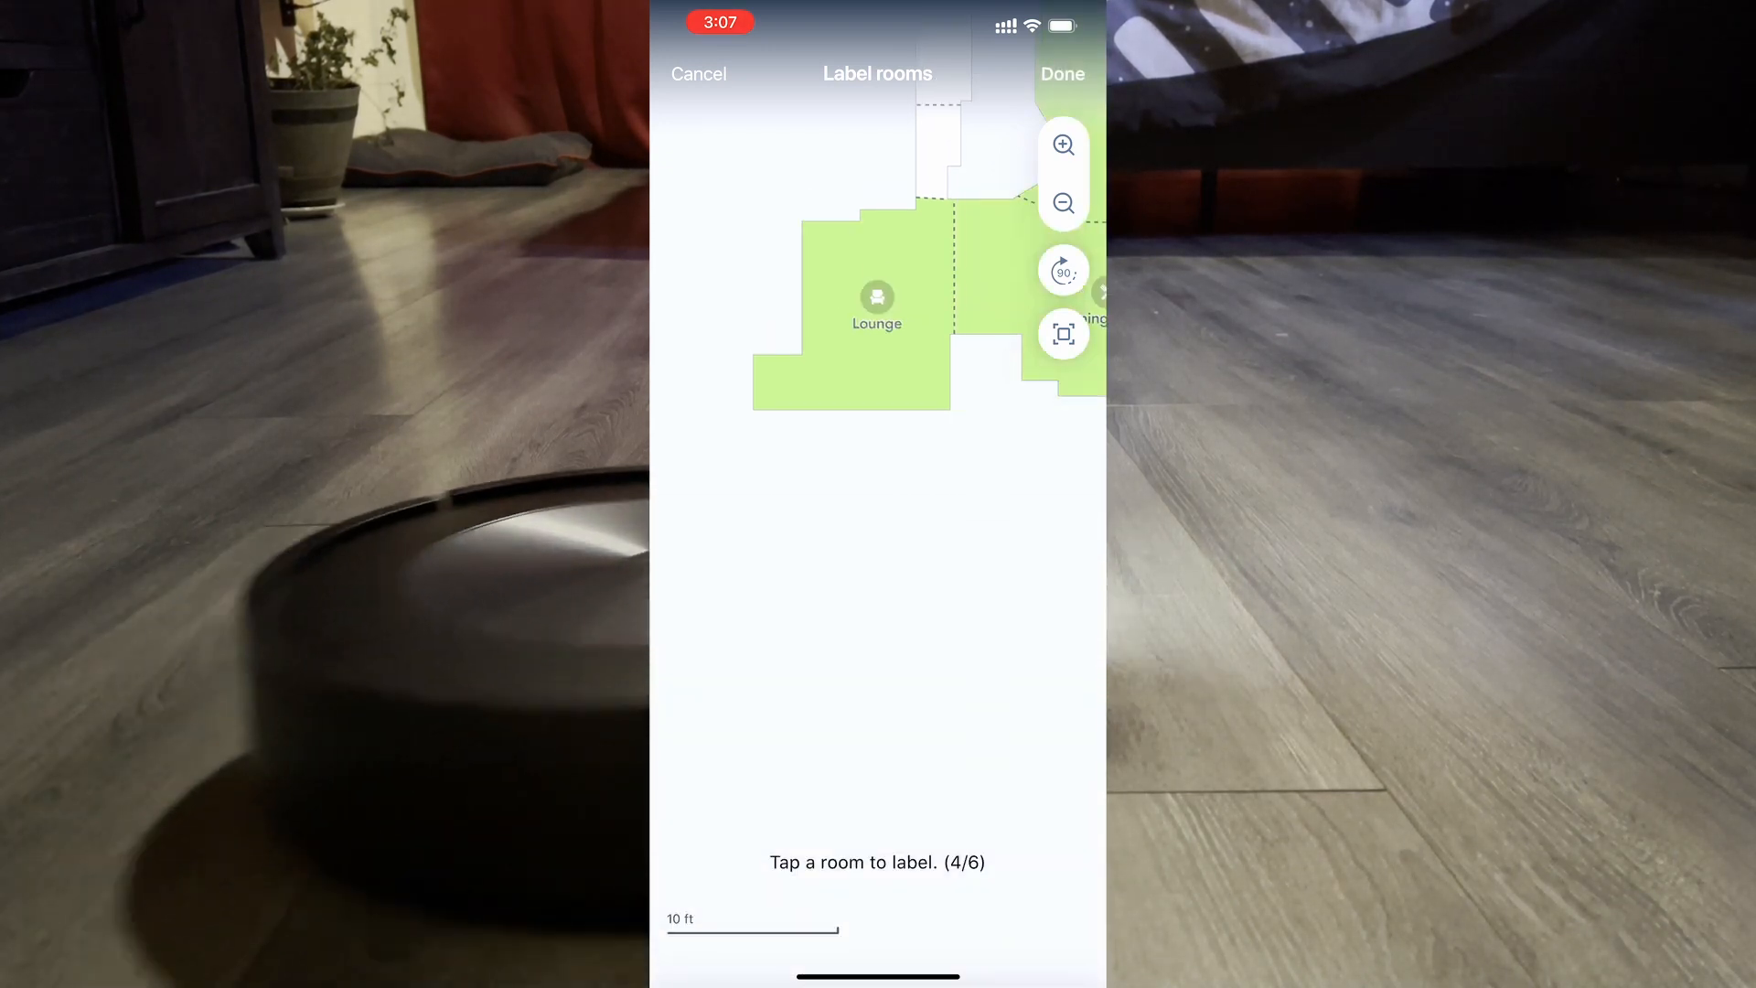
pyautogui.click(877, 297)
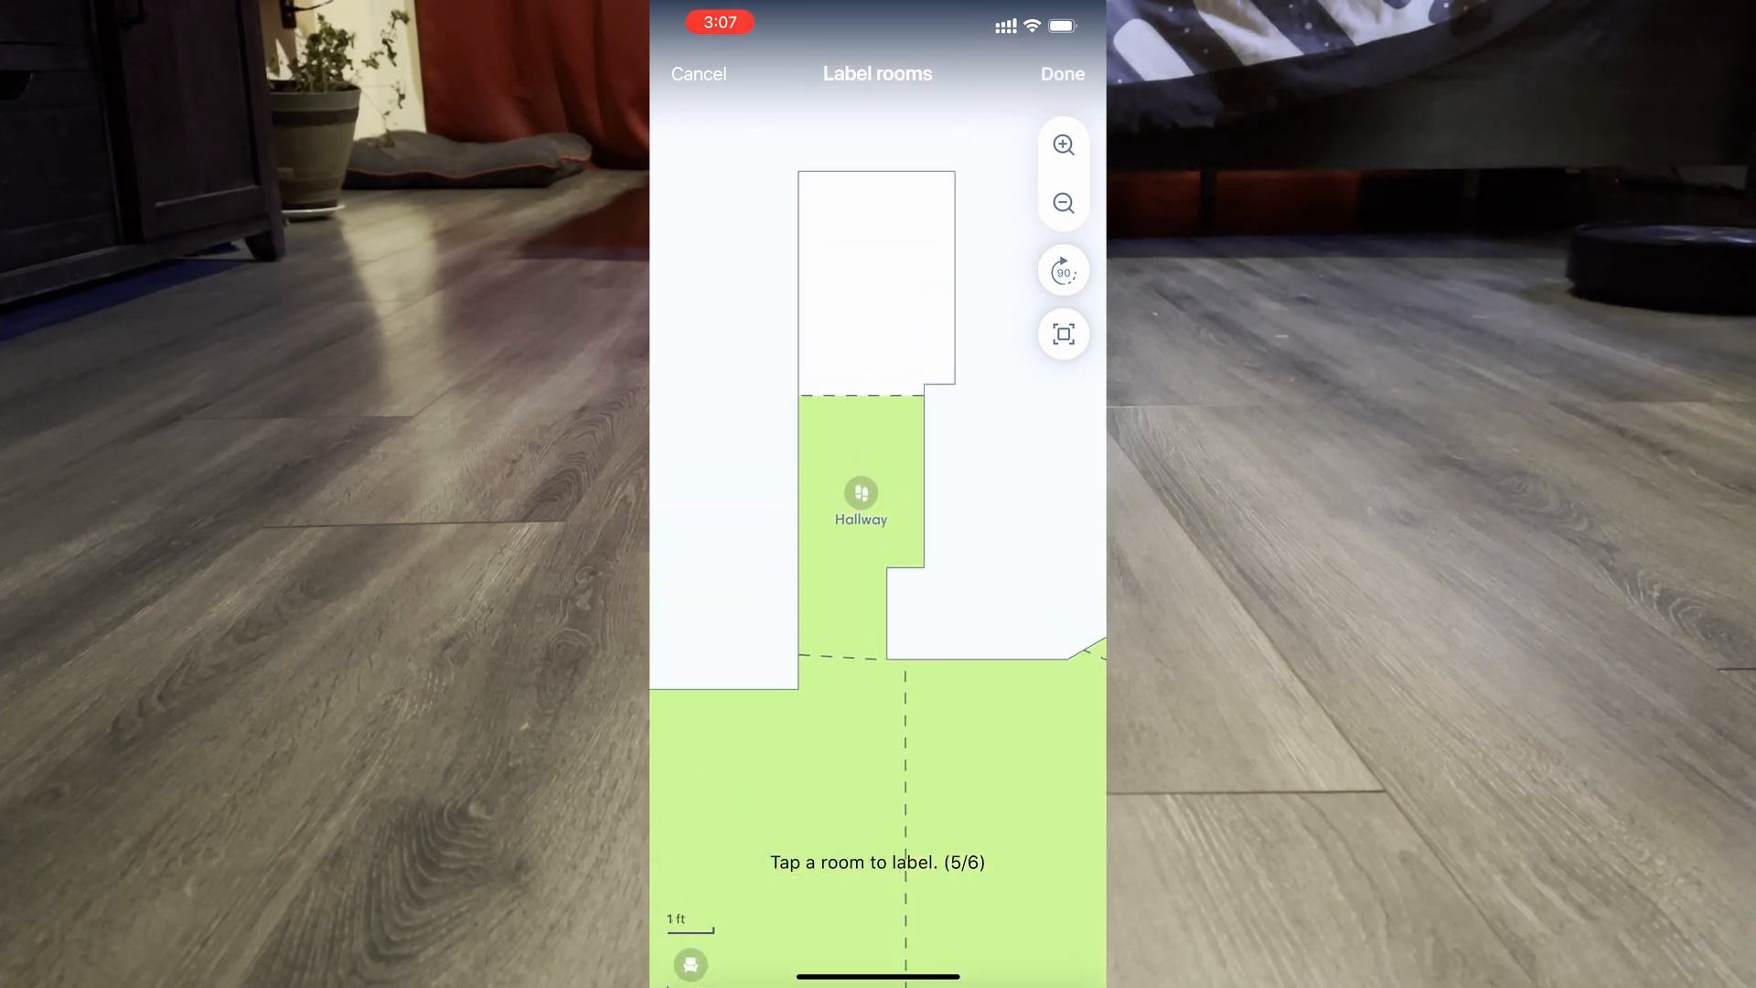
pyautogui.click(876, 275)
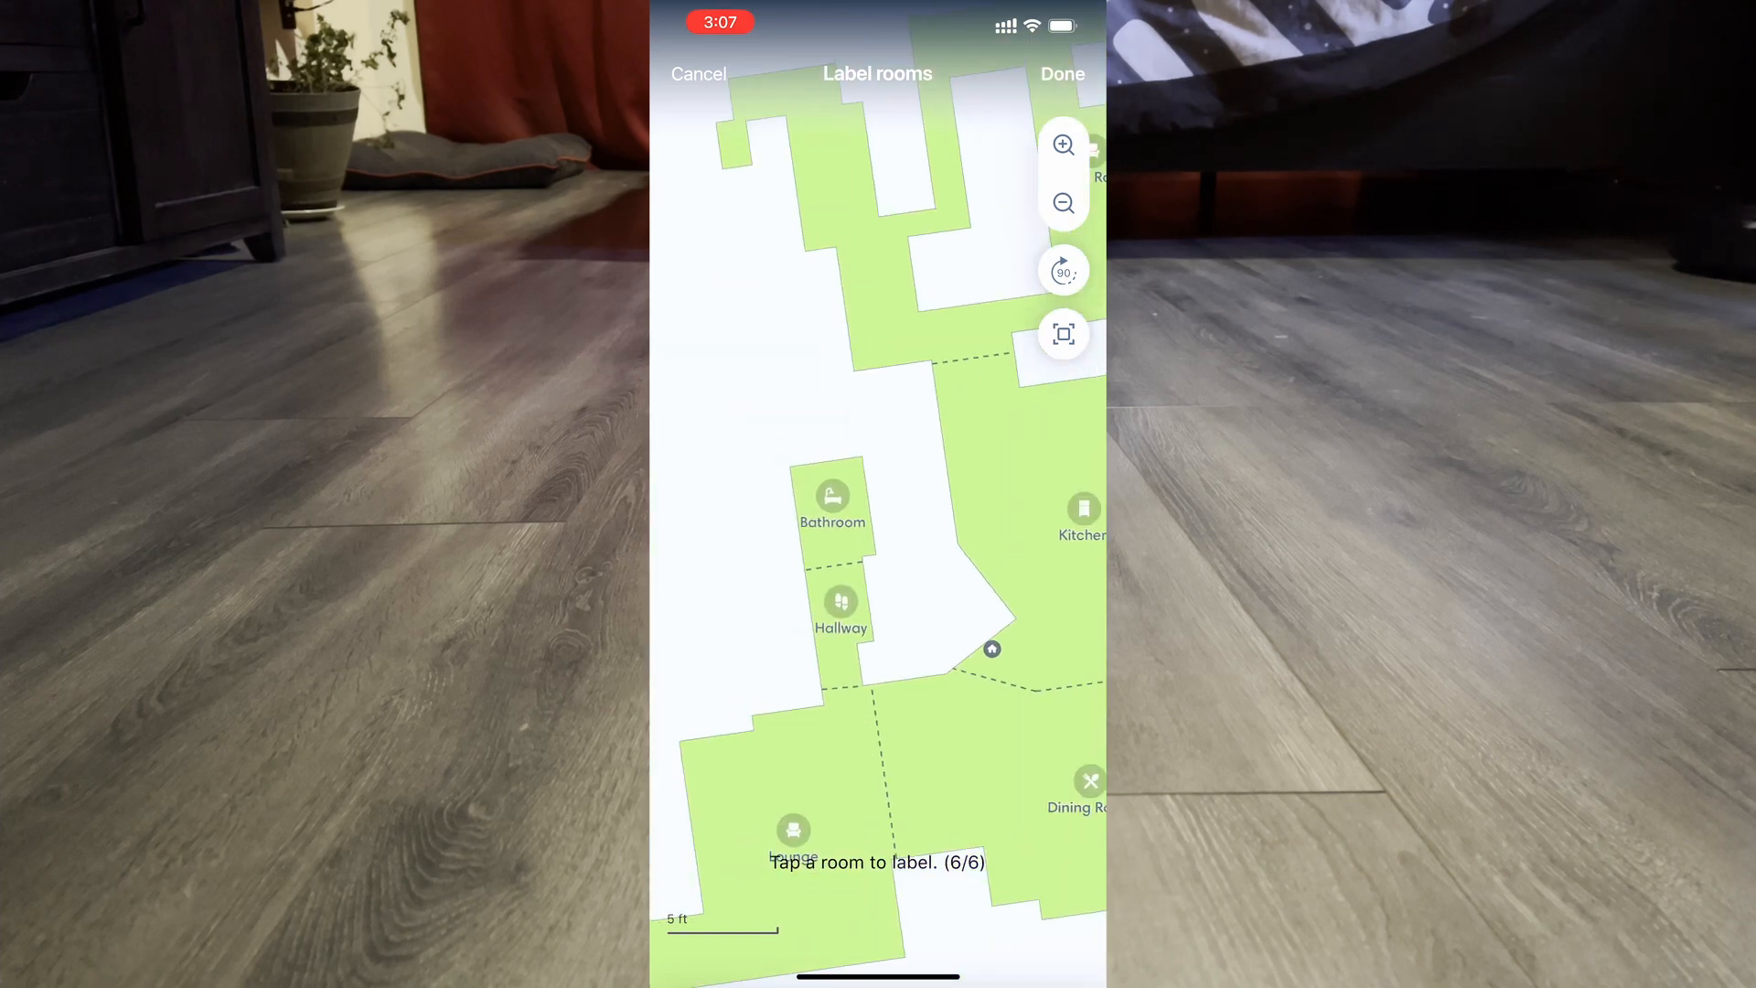
pyautogui.click(1064, 203)
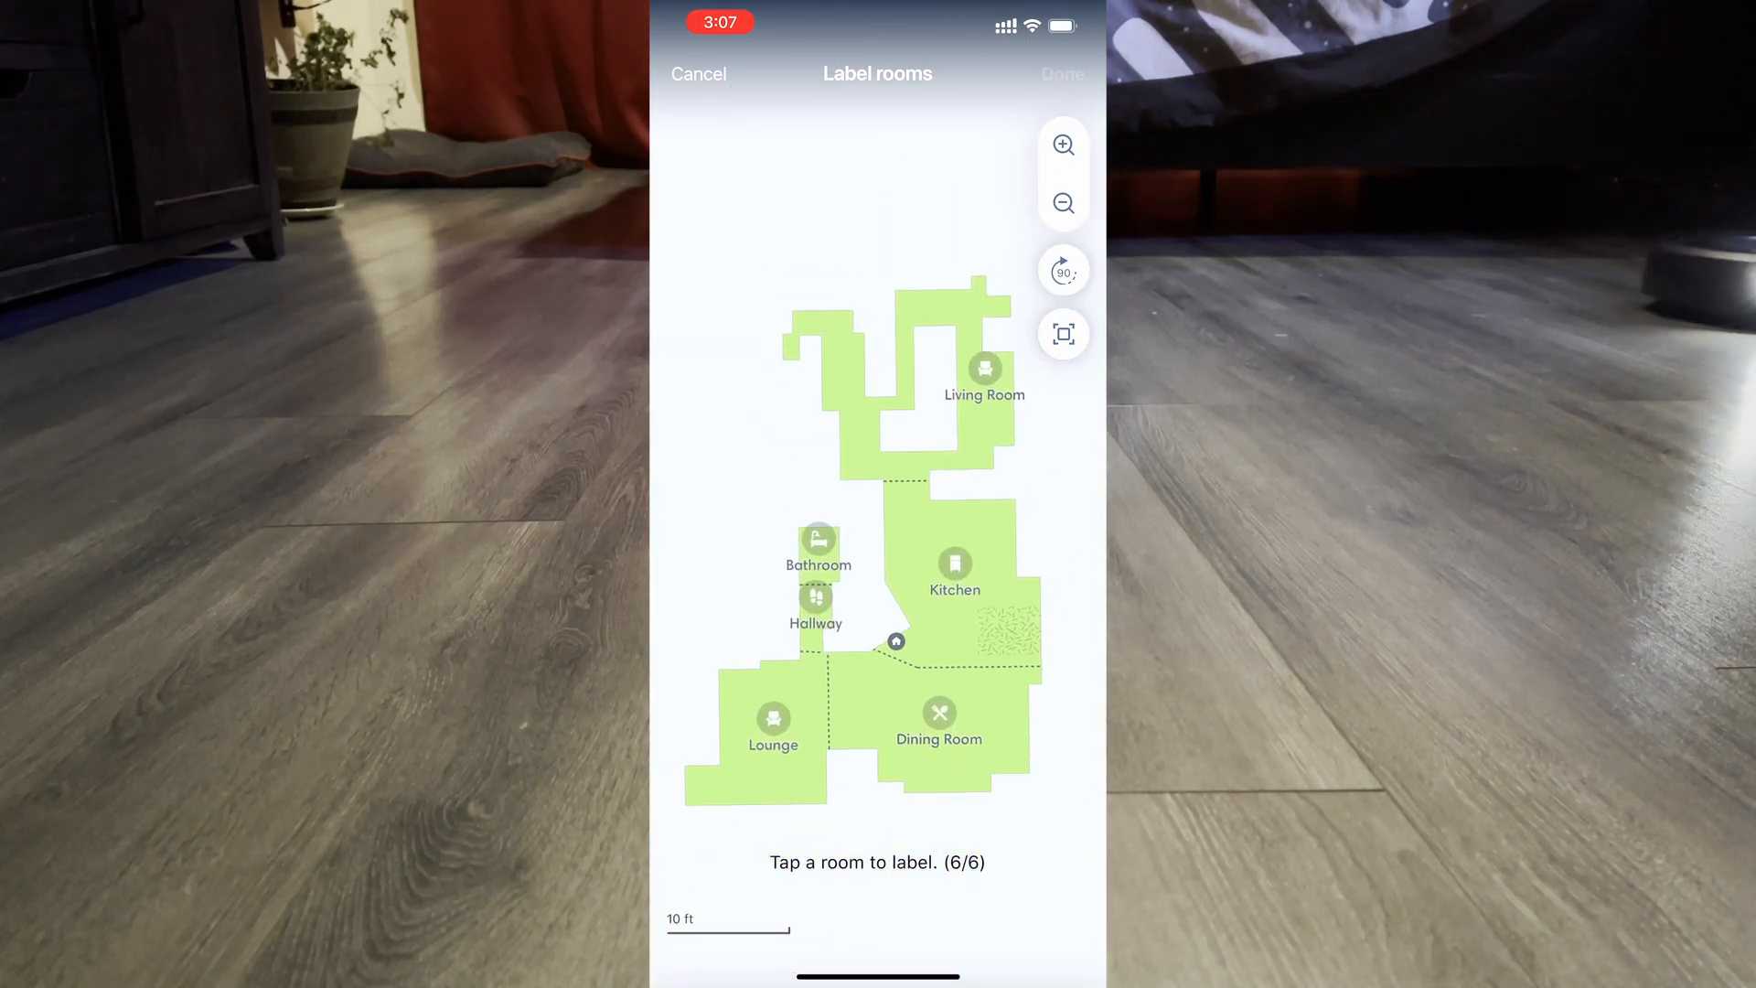
pyautogui.click(1062, 73)
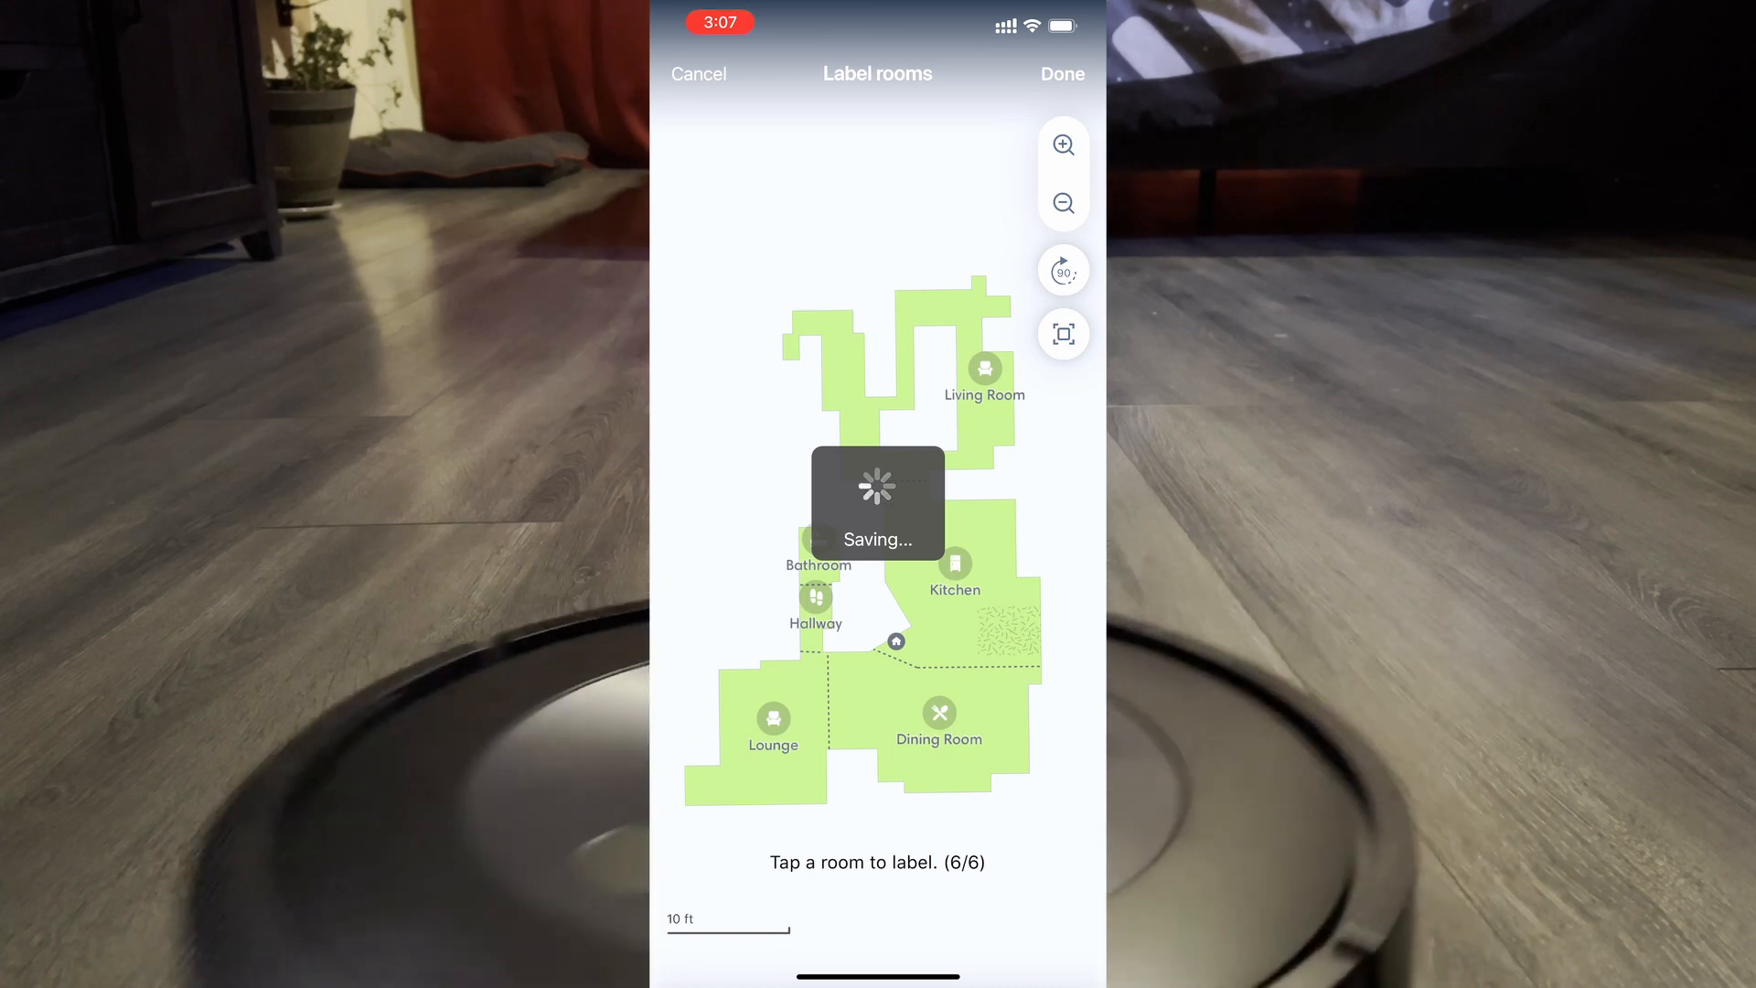
pyautogui.click(1062, 74)
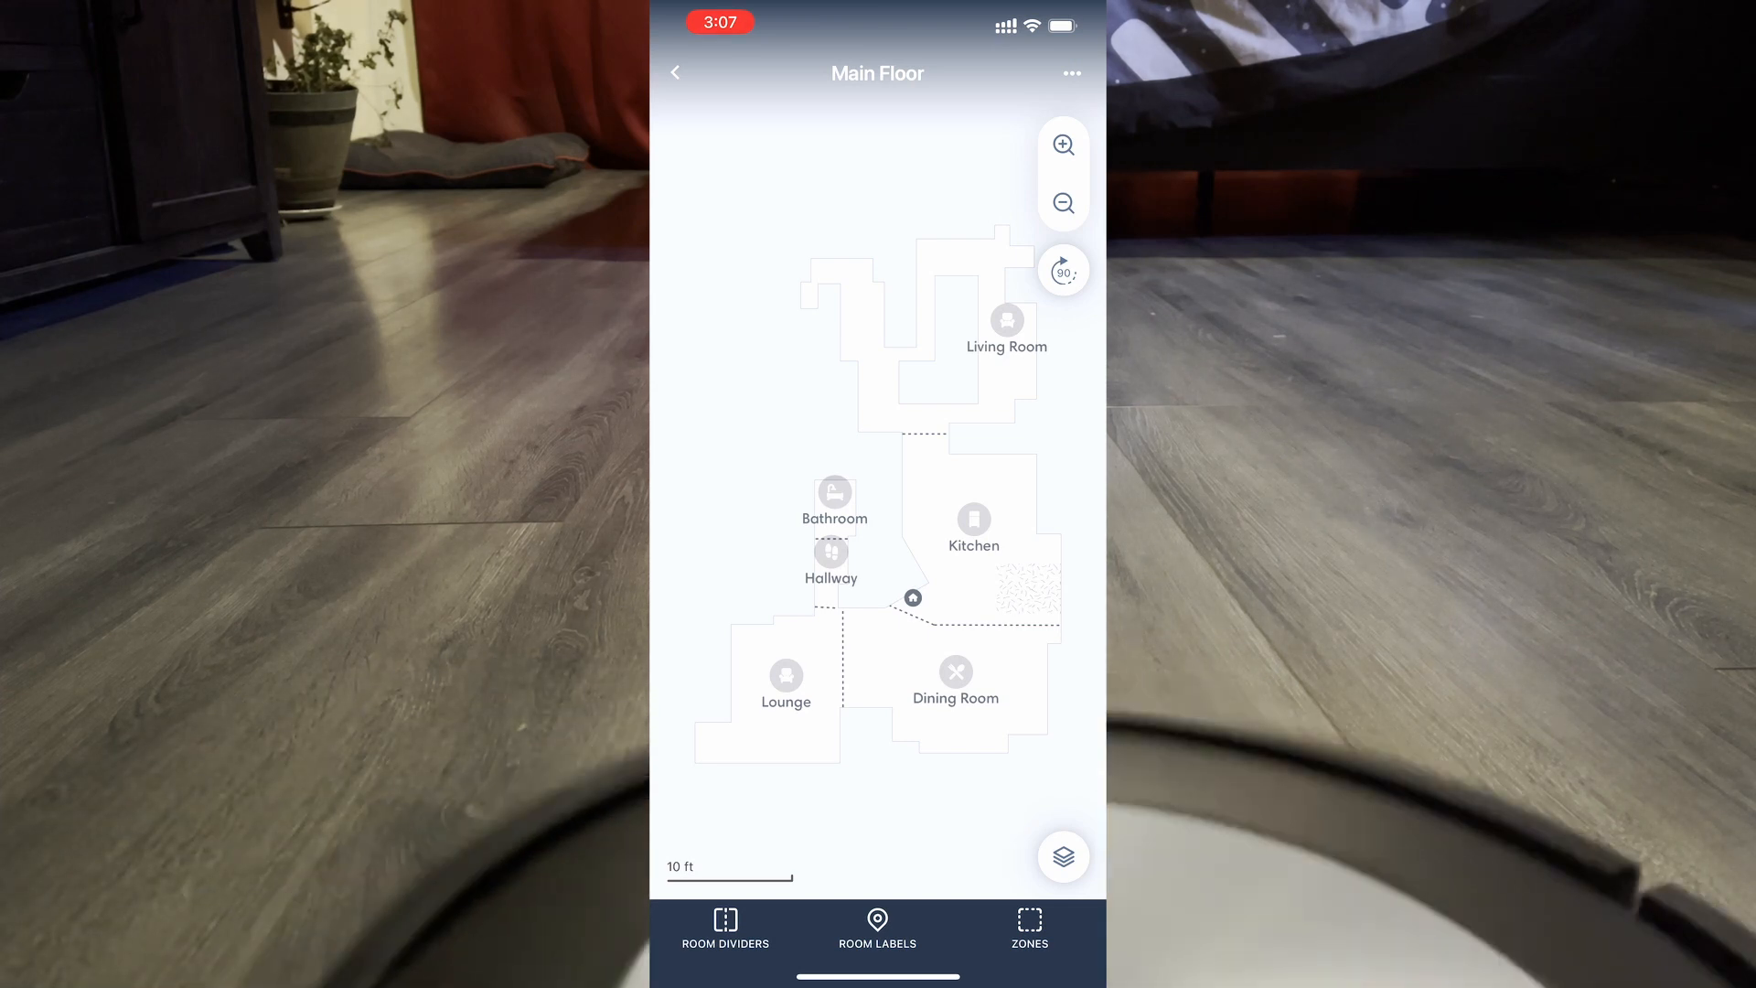
# - Draw a small clean zone over the doormat patch beside the Kitchen and name it Front Door
pyautogui.click(1029, 921)
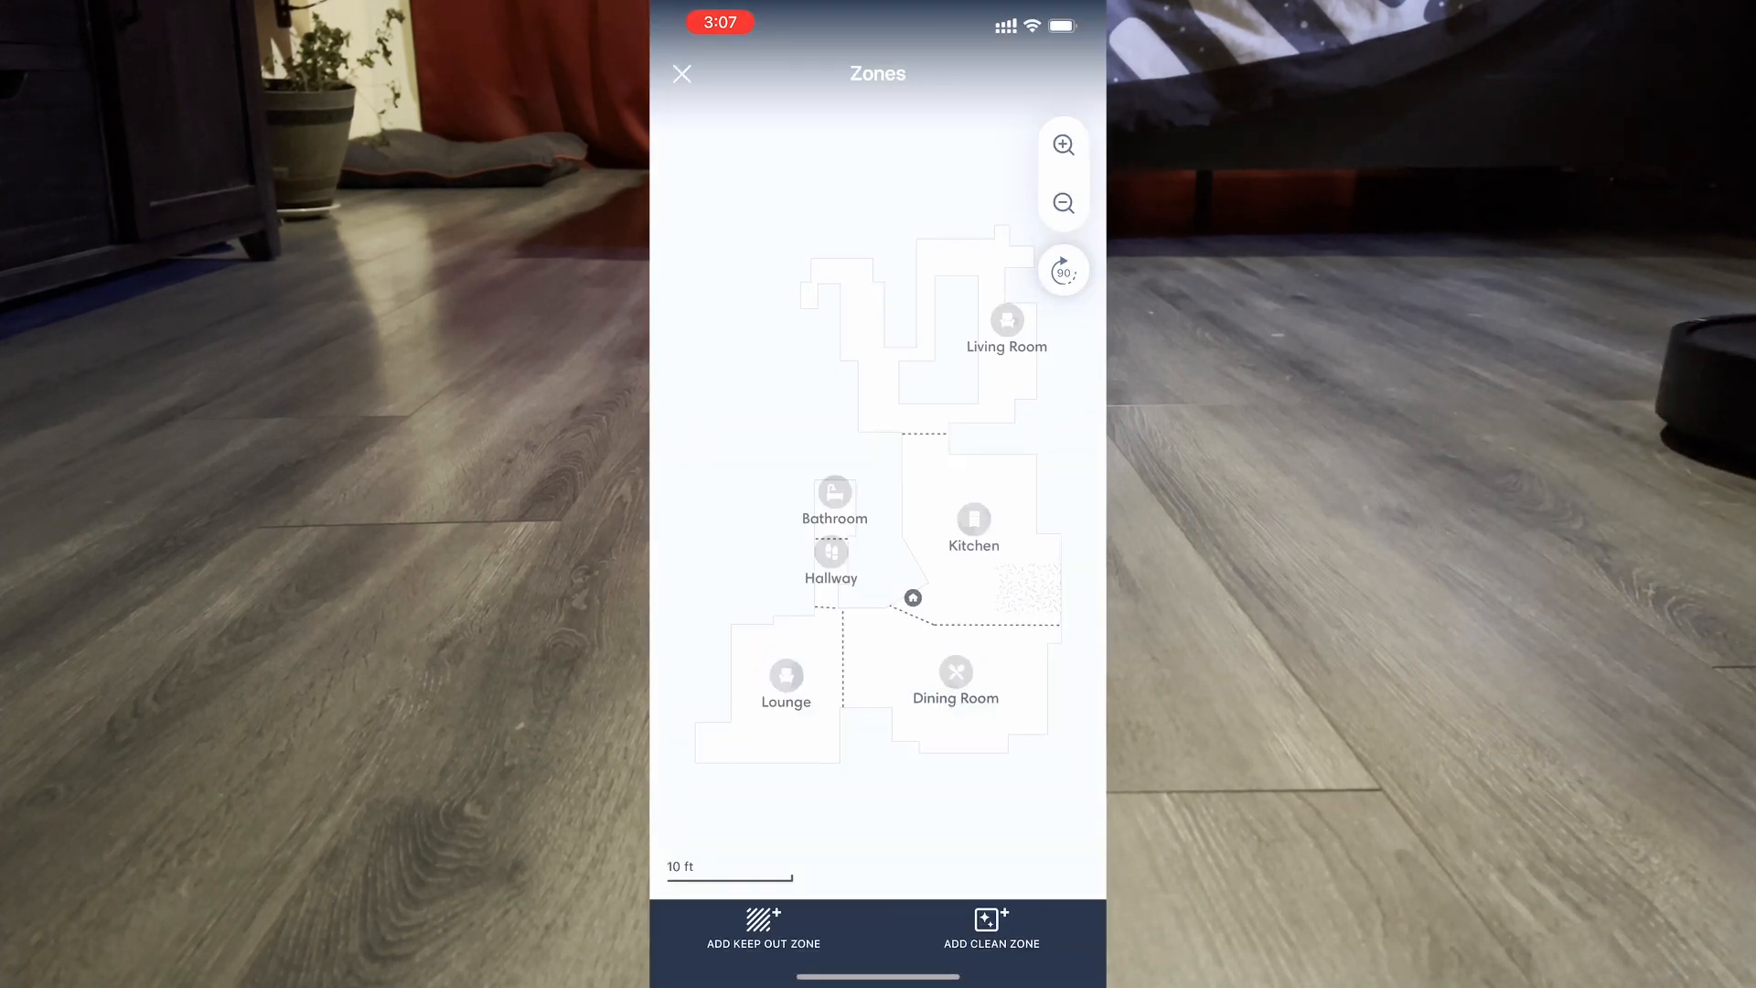
pyautogui.click(992, 929)
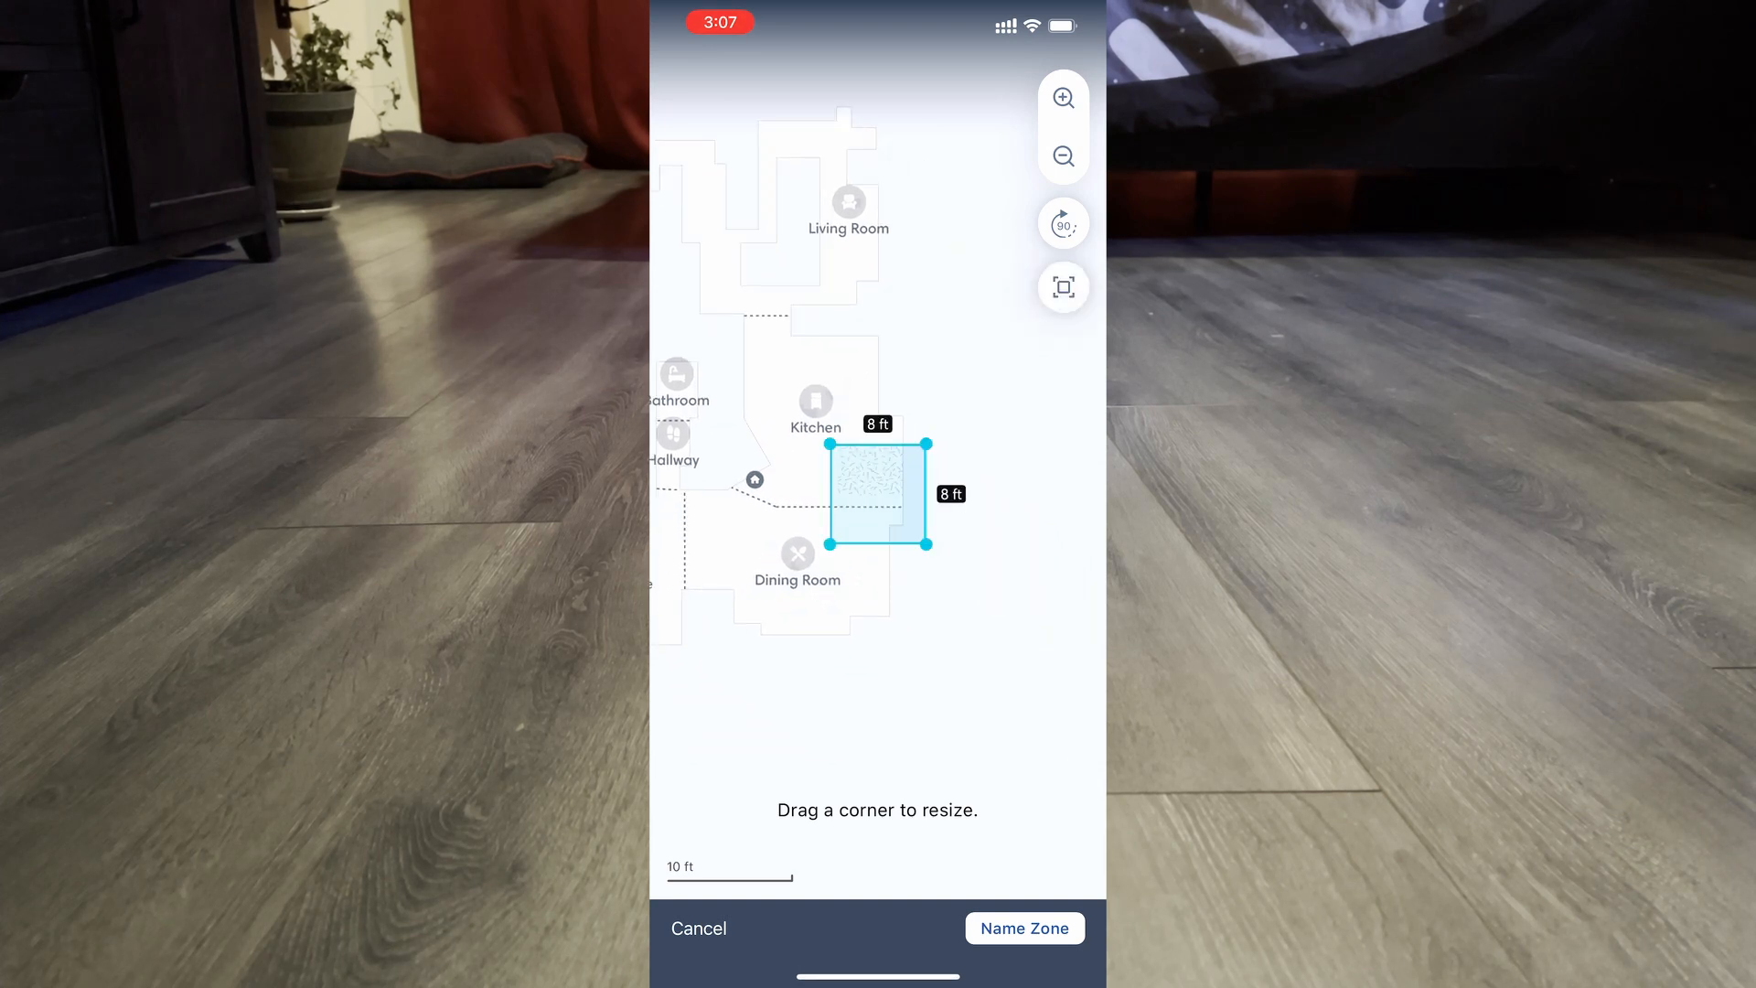
pyautogui.moveTo(921, 545); pyautogui.dragTo(911, 501)
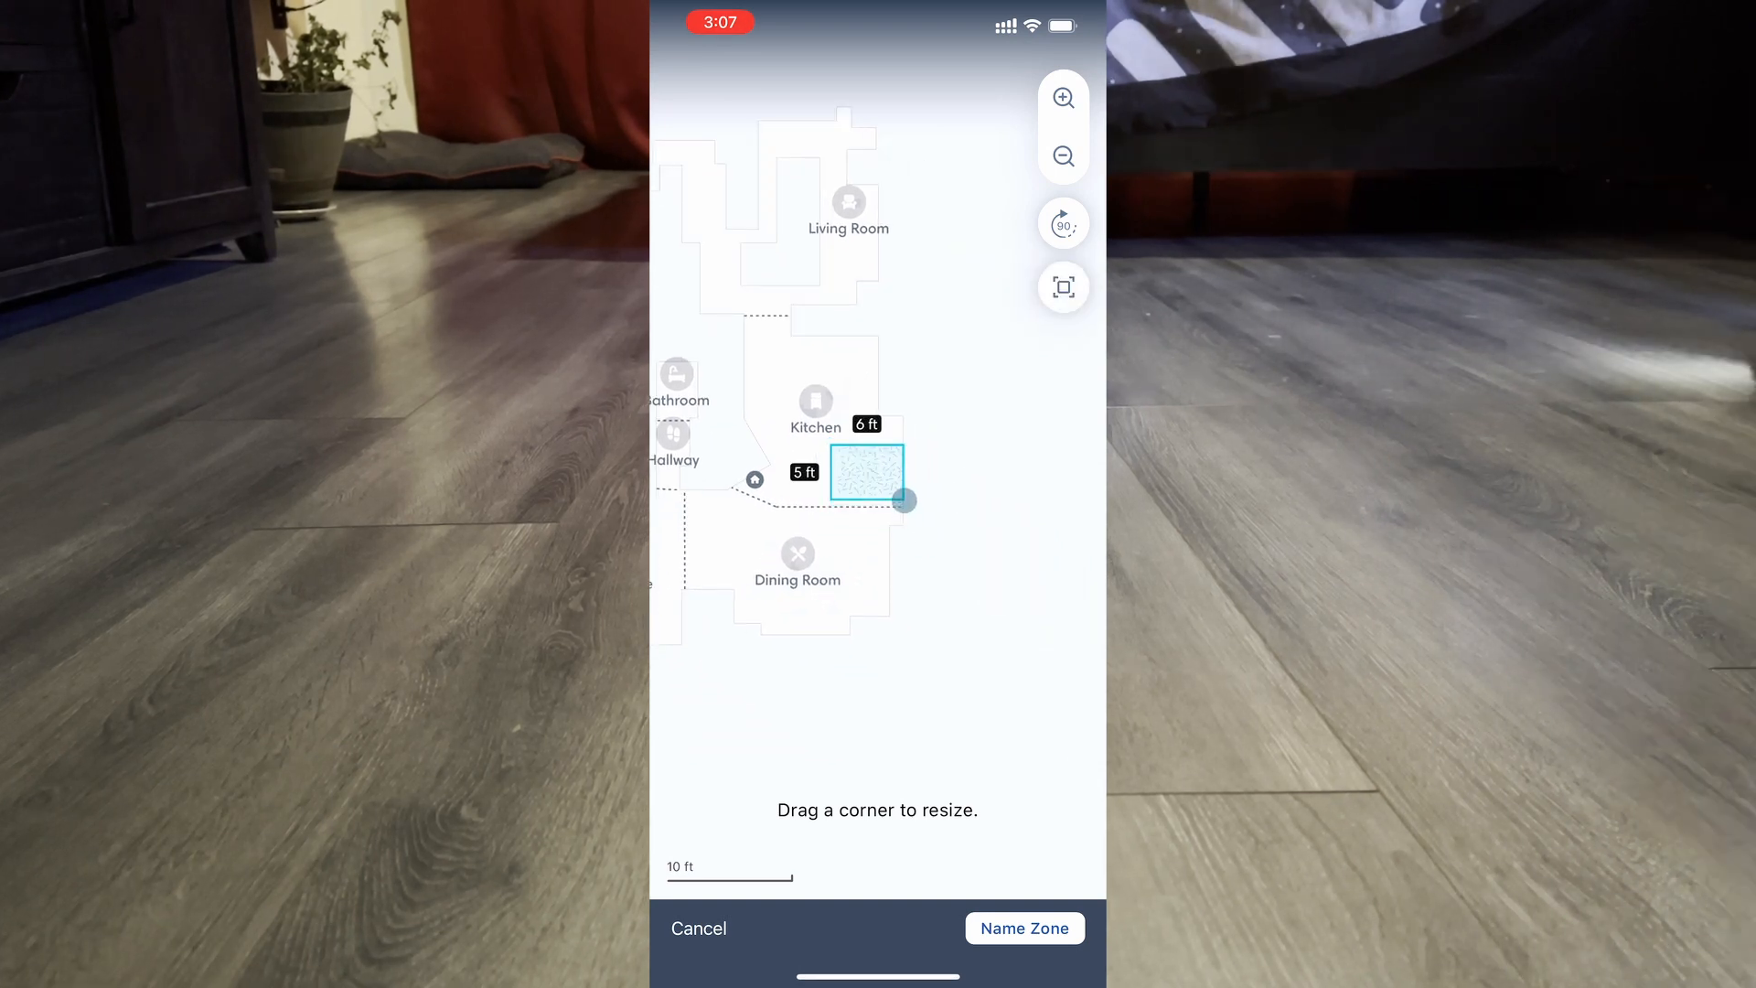
pyautogui.click(1025, 928)
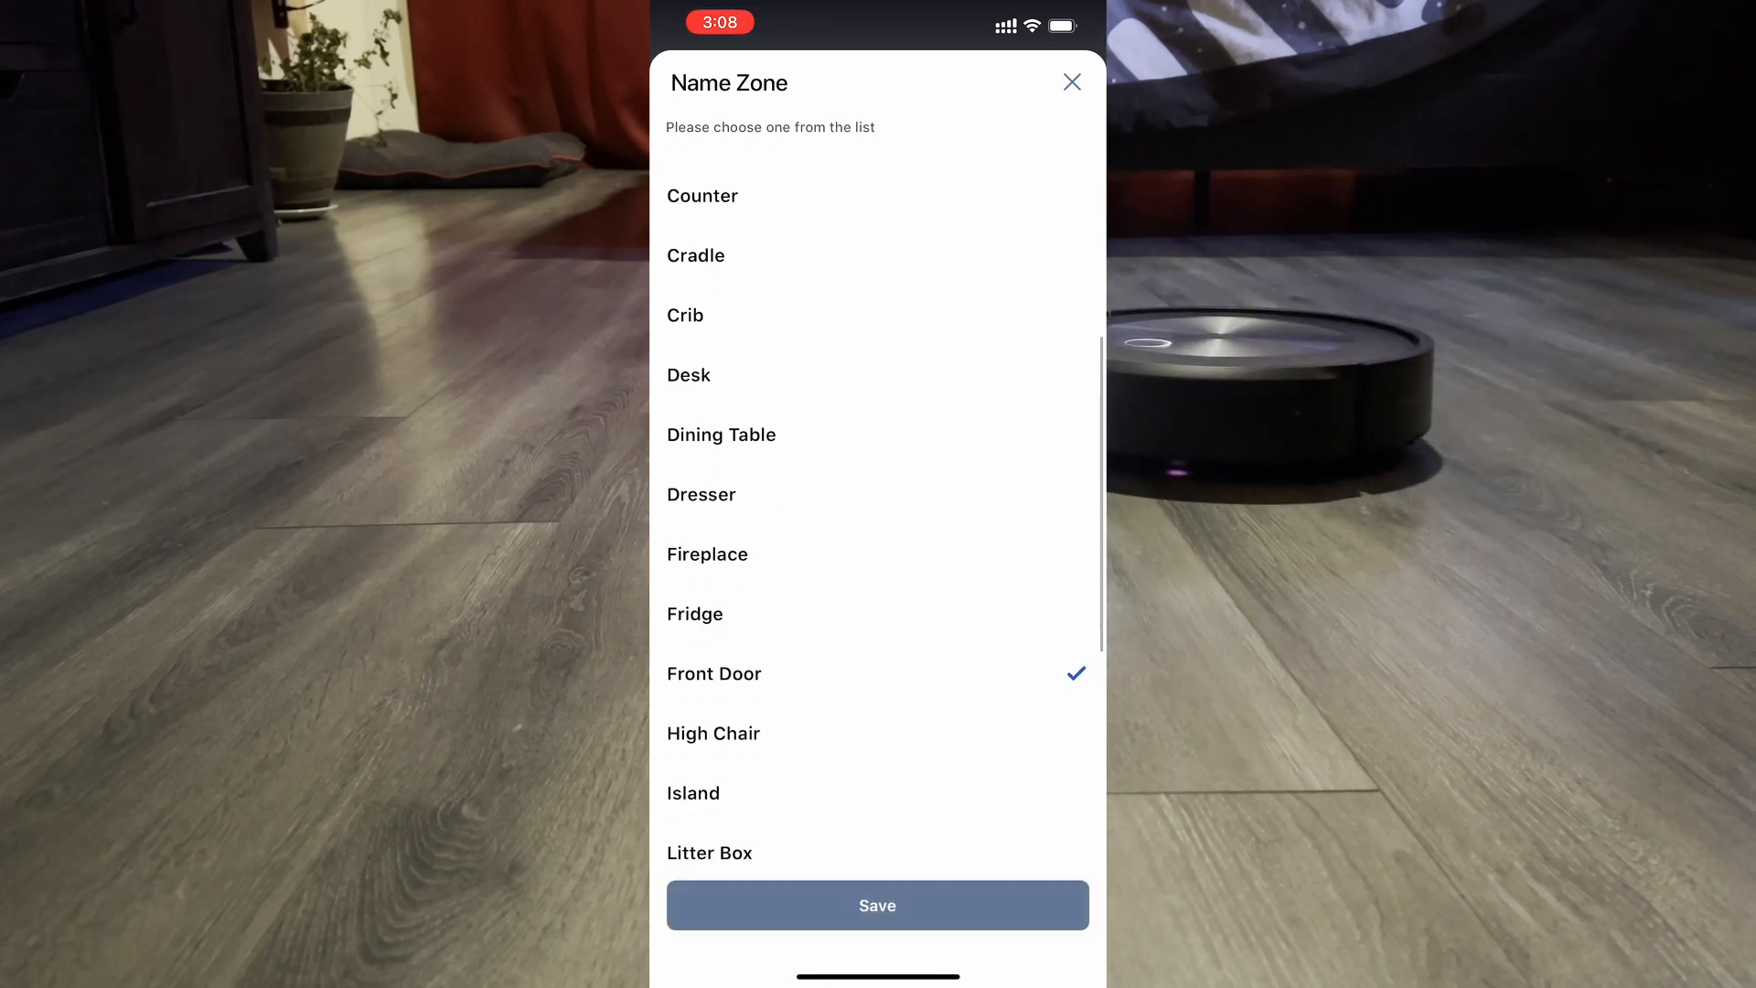
pyautogui.click(877, 905)
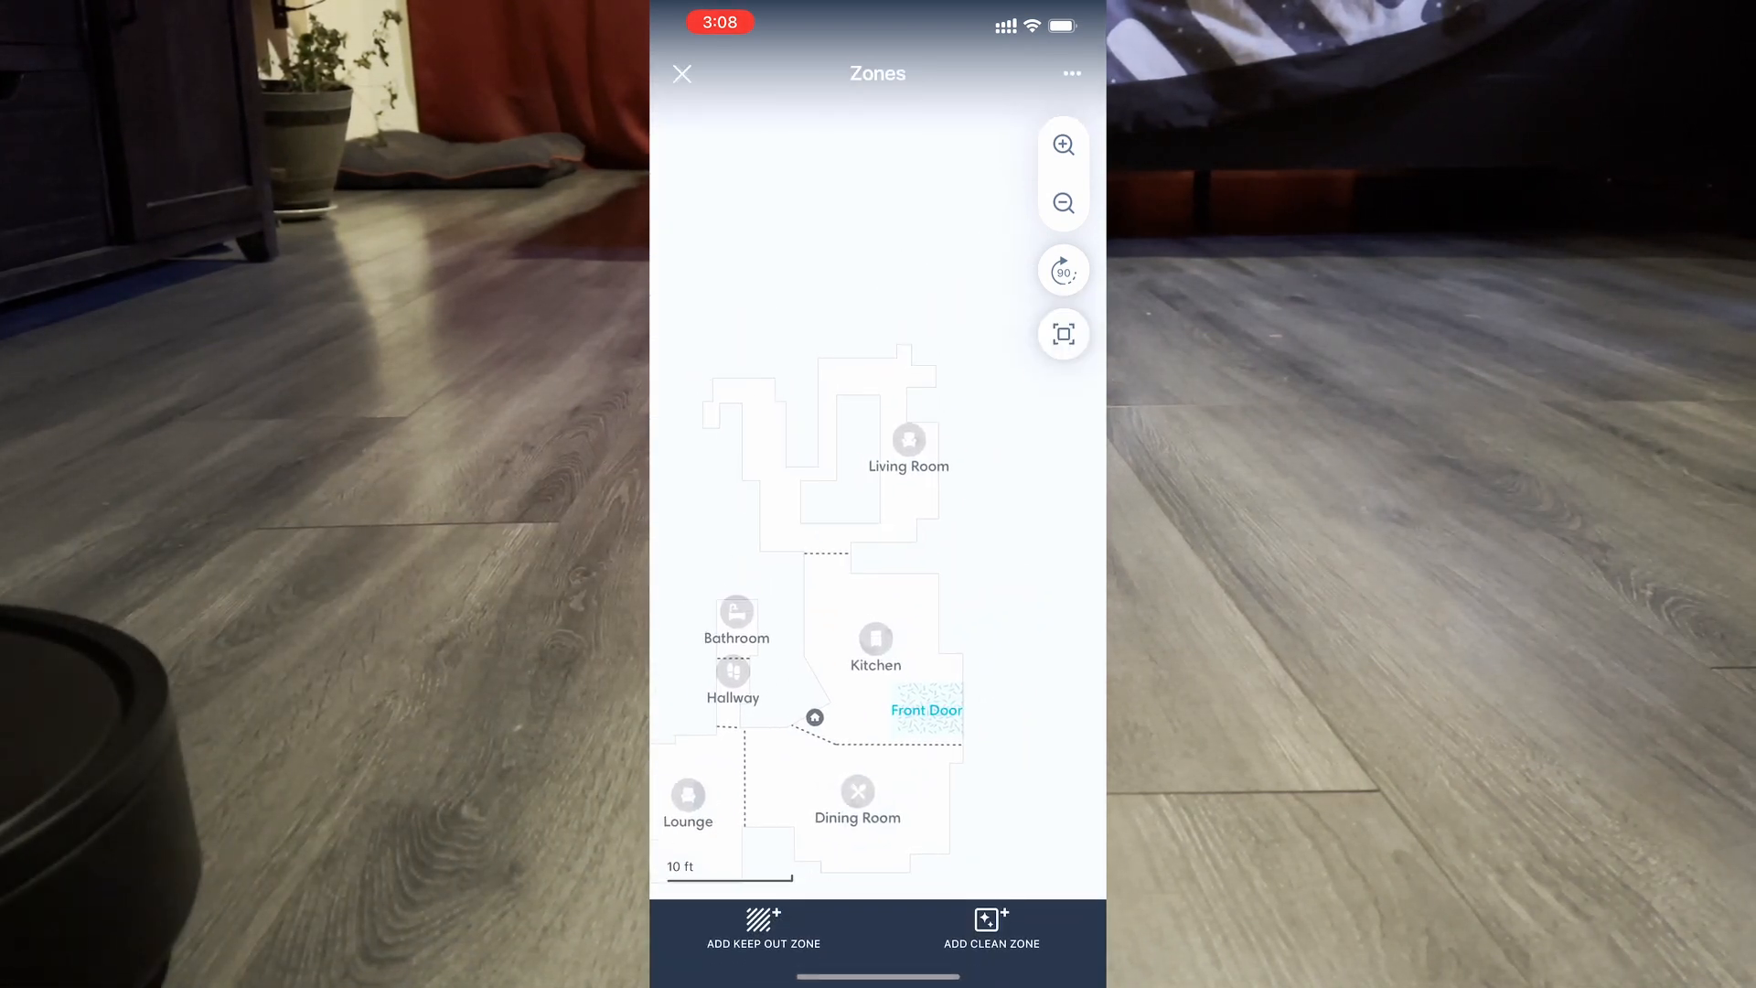
# - Draw a 5×12 ft strip along the Living Room's right side and name it Bird Cages
pyautogui.click(991, 933)
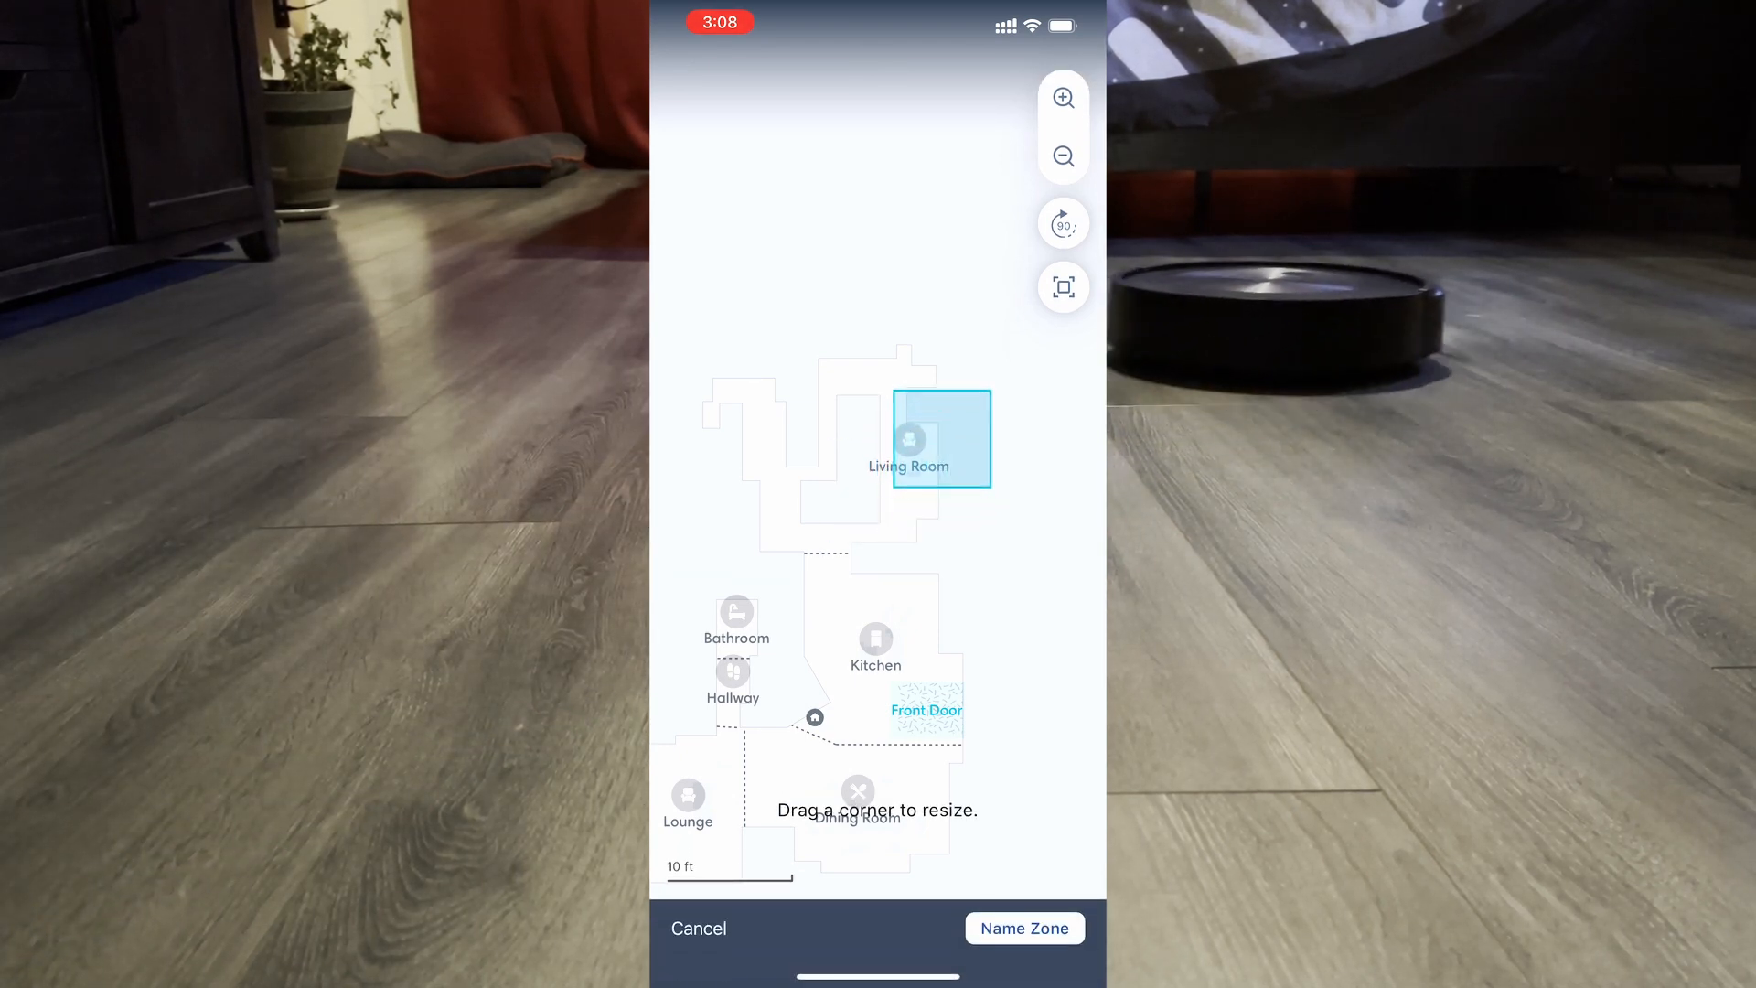
pyautogui.moveTo(984, 484); pyautogui.dragTo(899, 581)
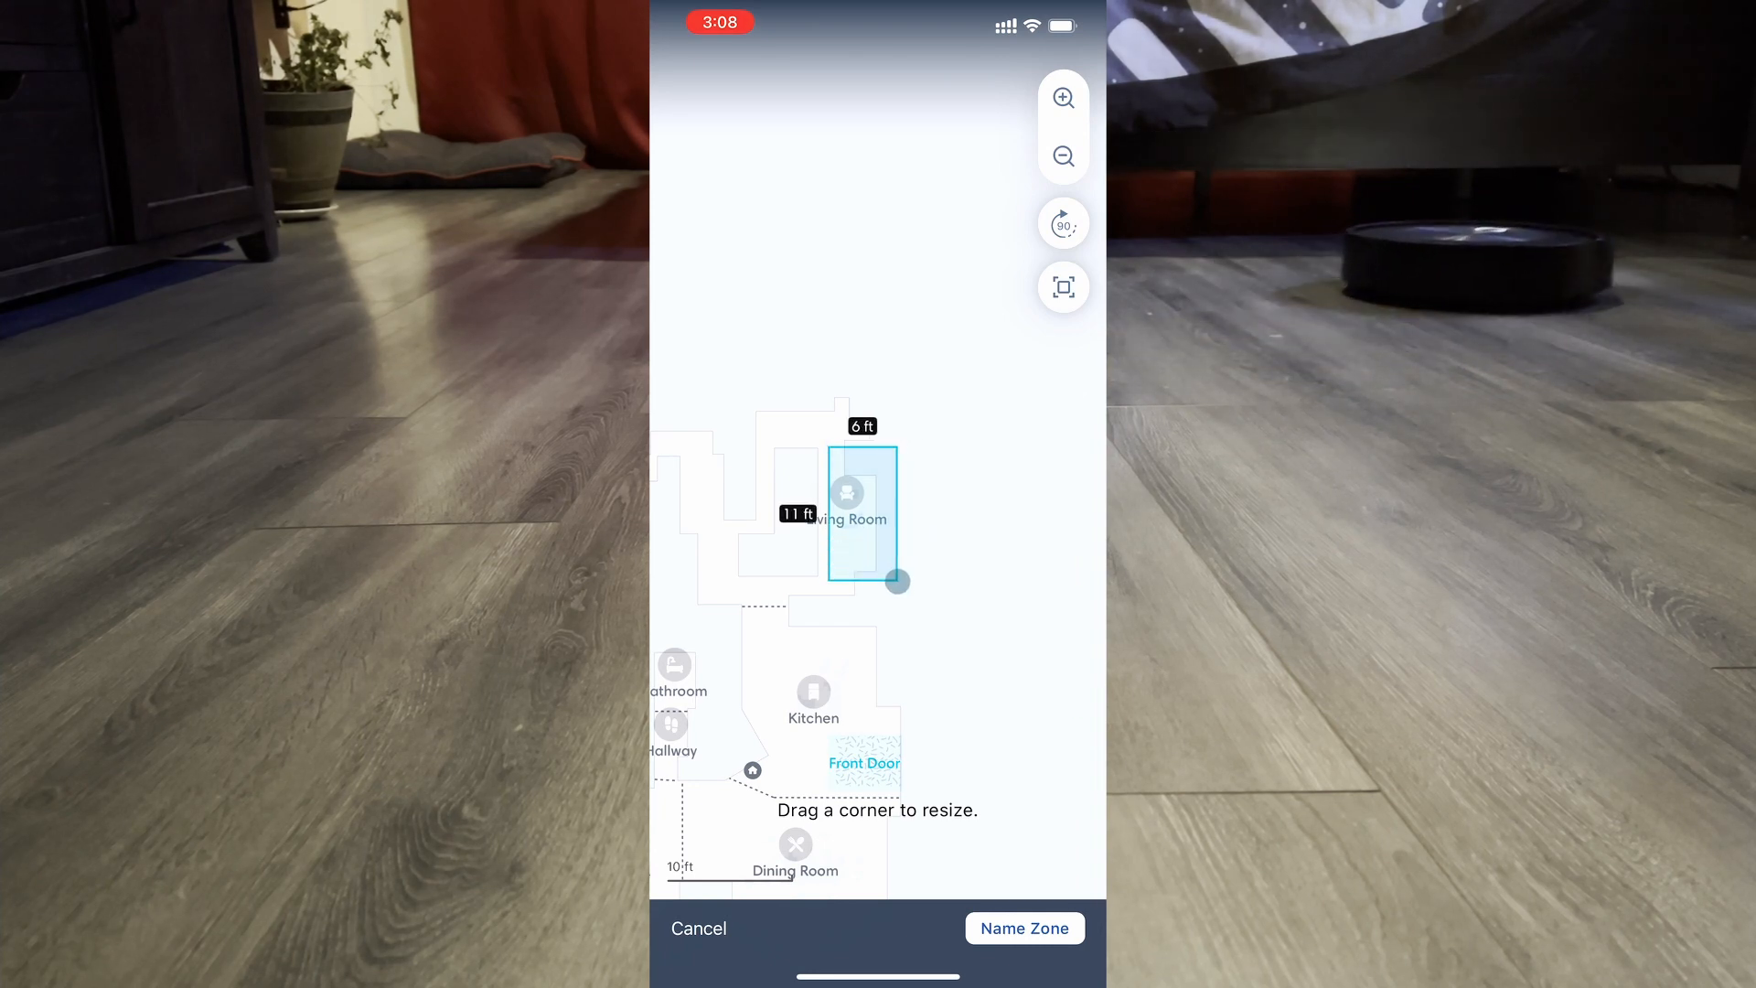
pyautogui.moveTo(897, 582); pyautogui.dragTo(883, 598)
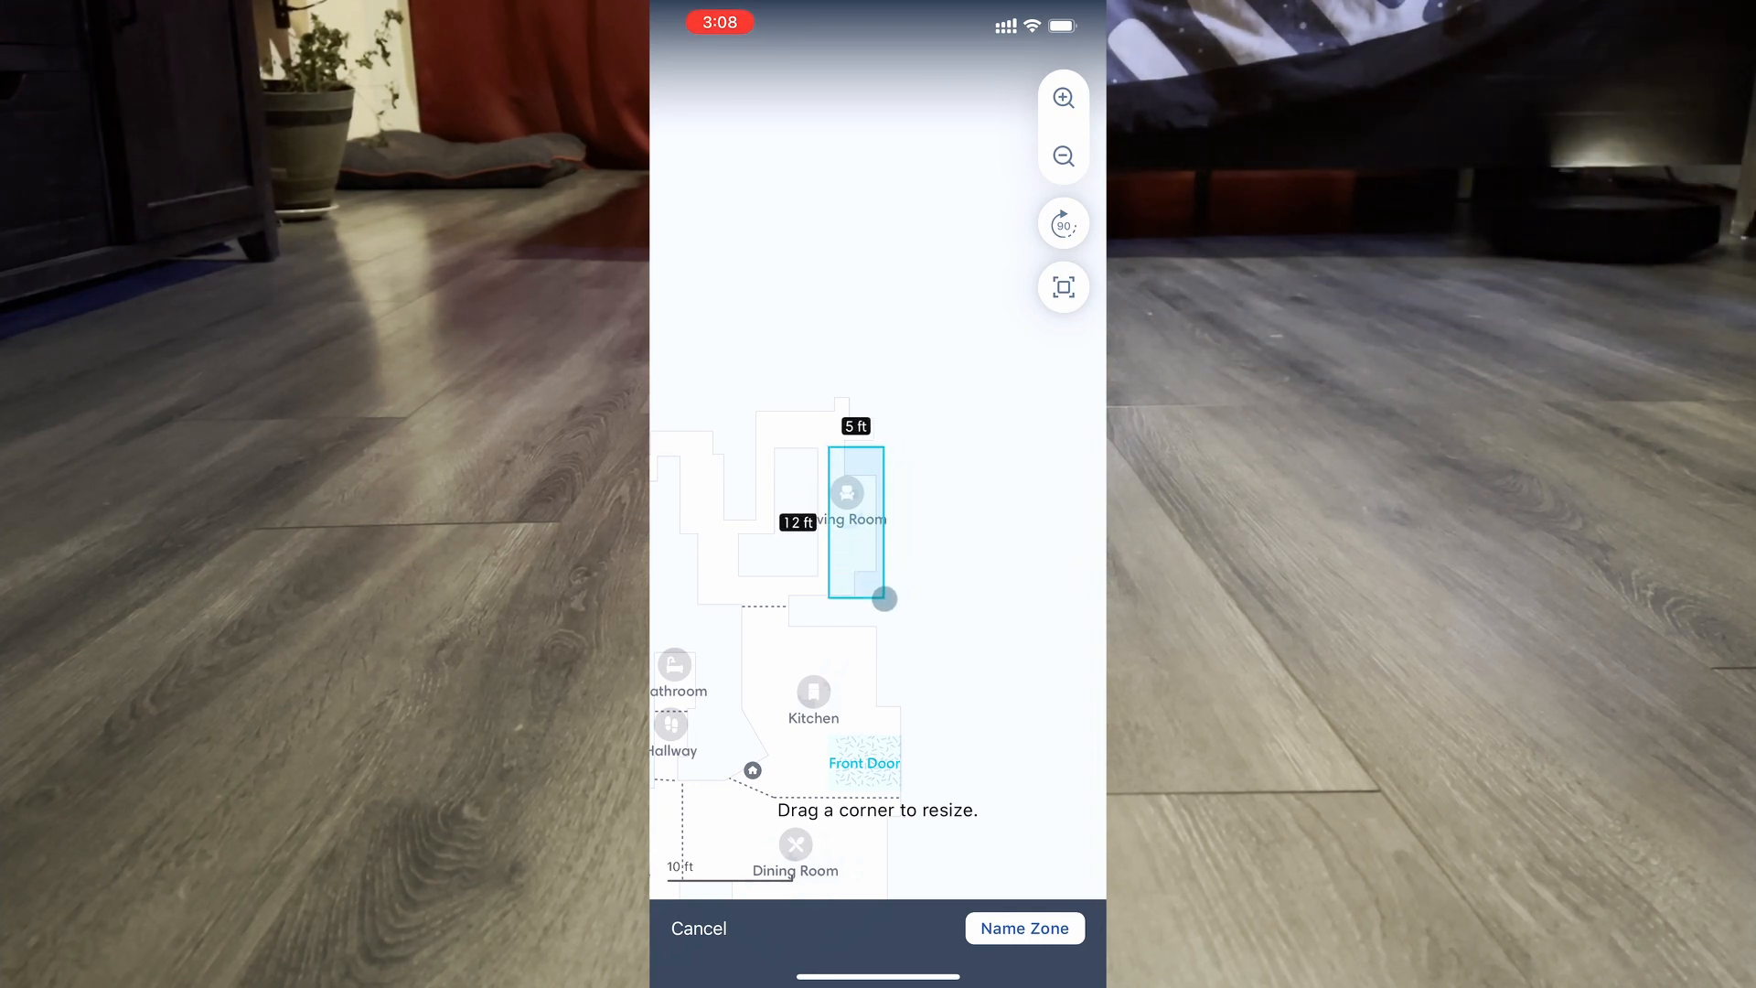
pyautogui.click(1024, 927)
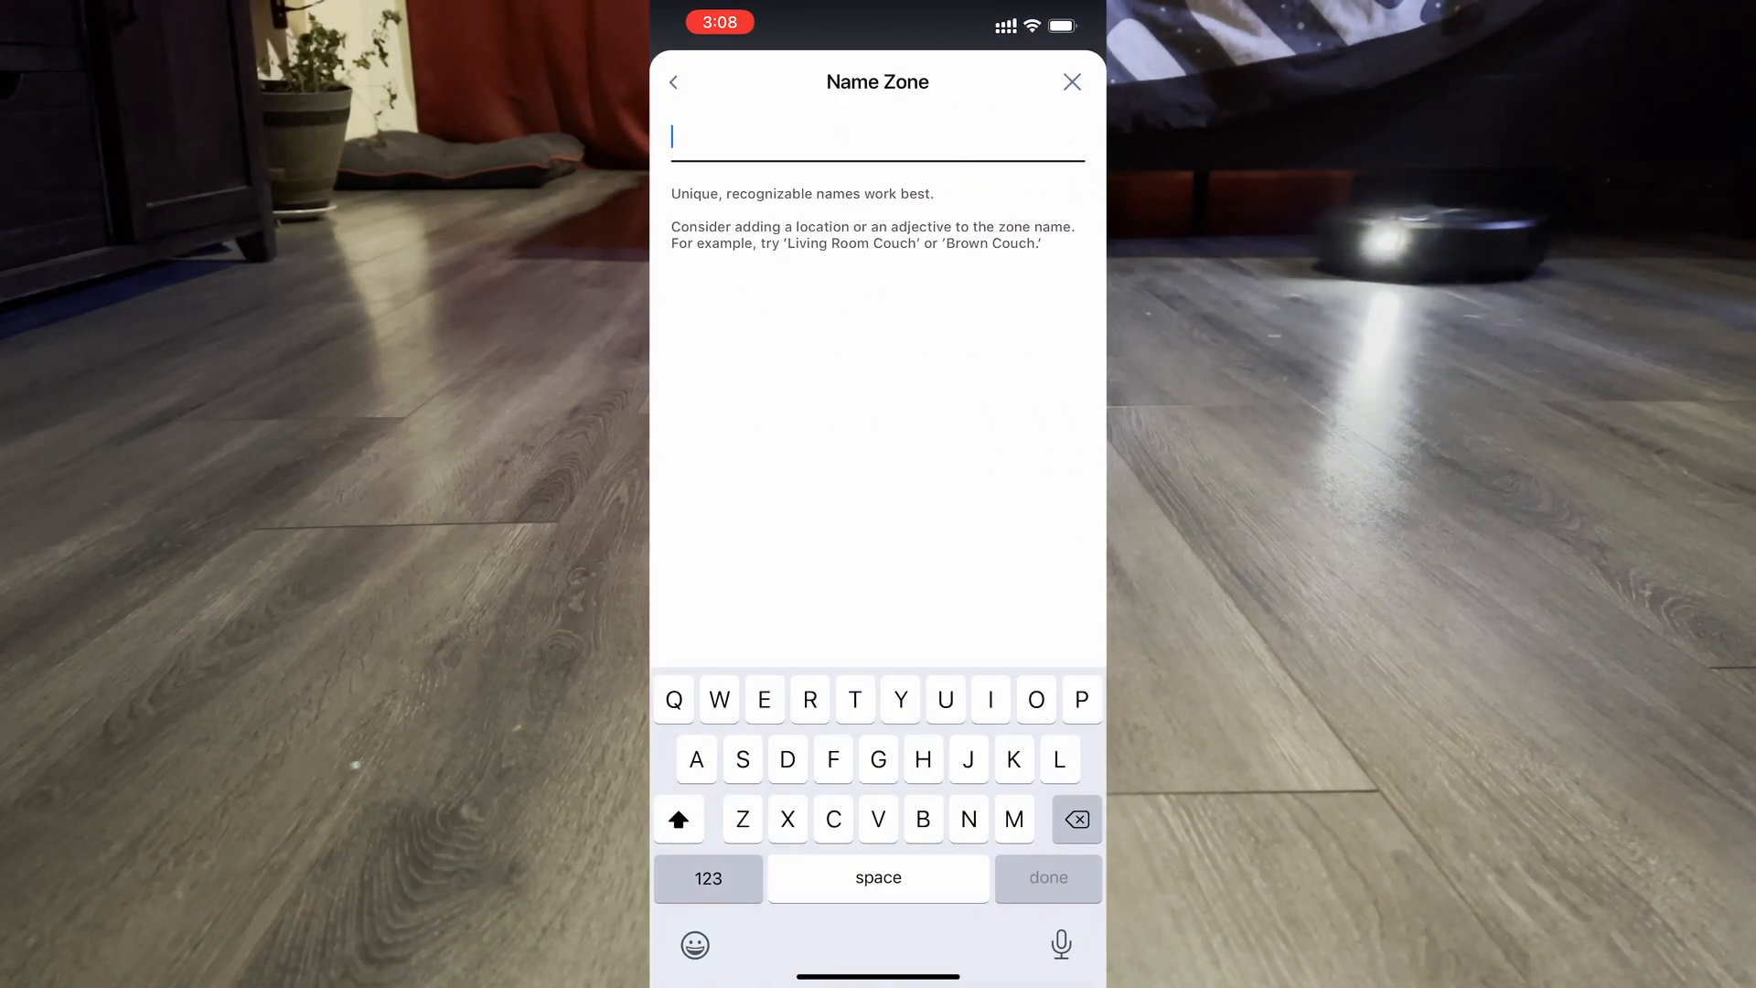
pyautogui.write('Bird Cages')
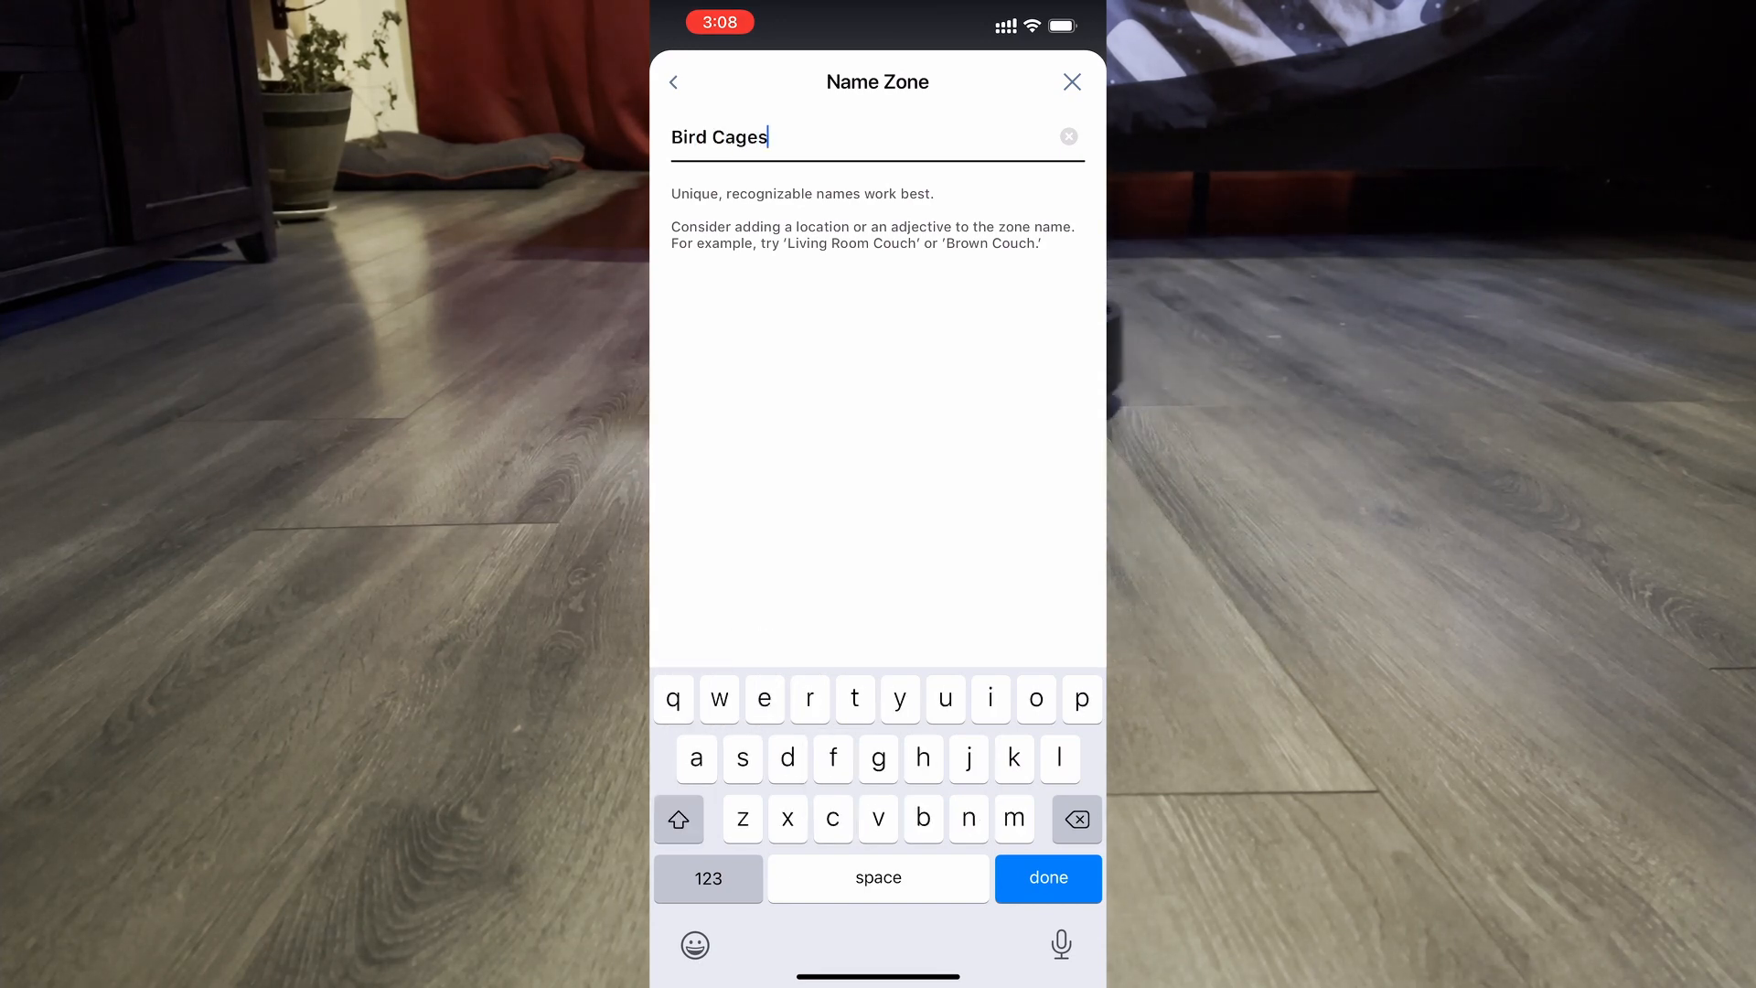
pyautogui.click(1049, 878)
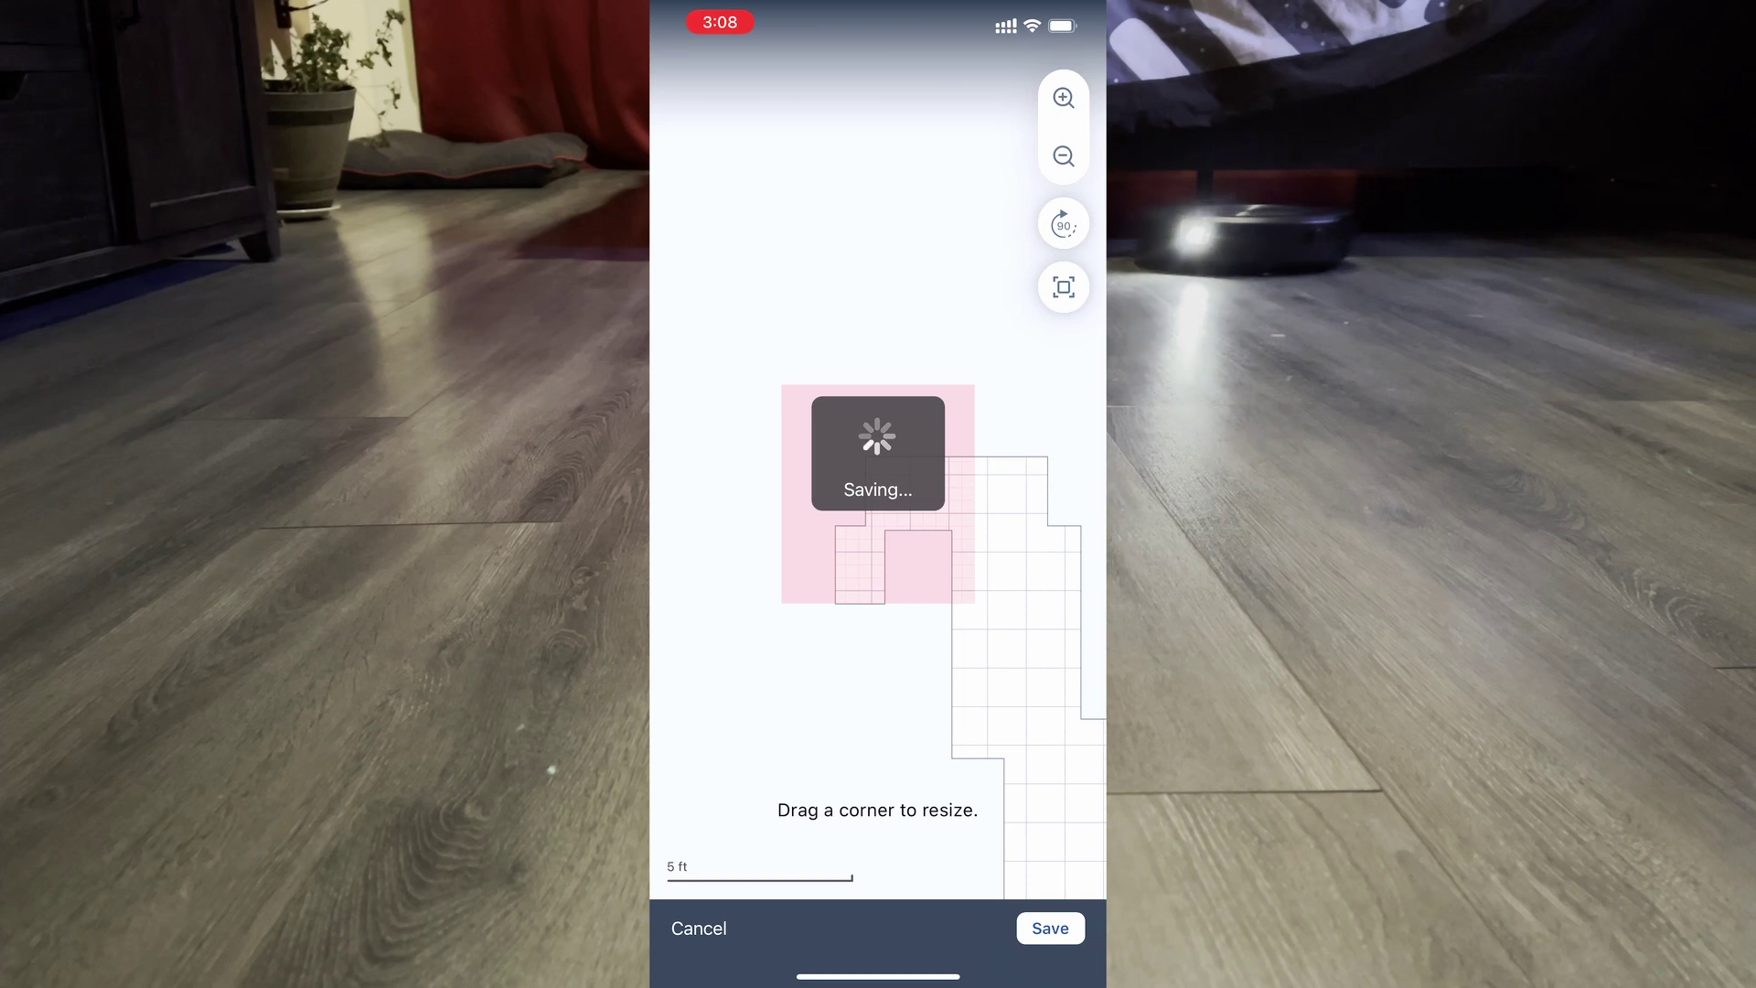
# - Save the keep-out zone at the Living Room's top-left corner and close Zones to the Main Floor map
pyautogui.click(1051, 928)
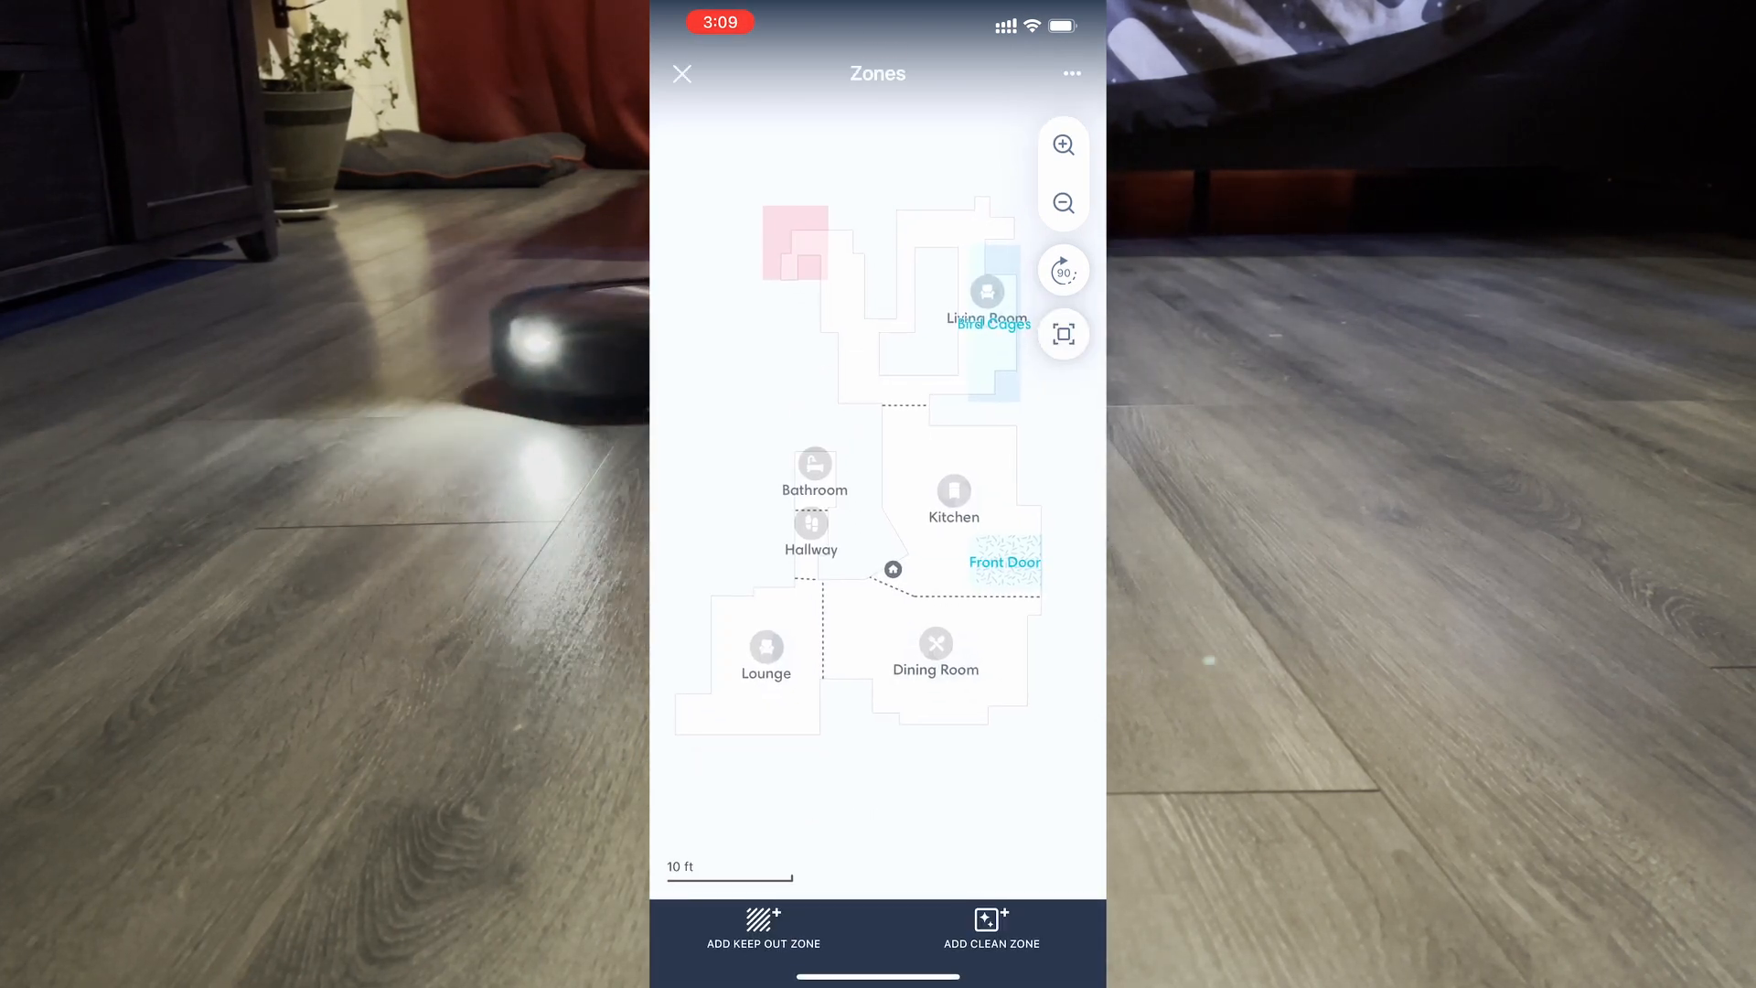
pyautogui.click(681, 73)
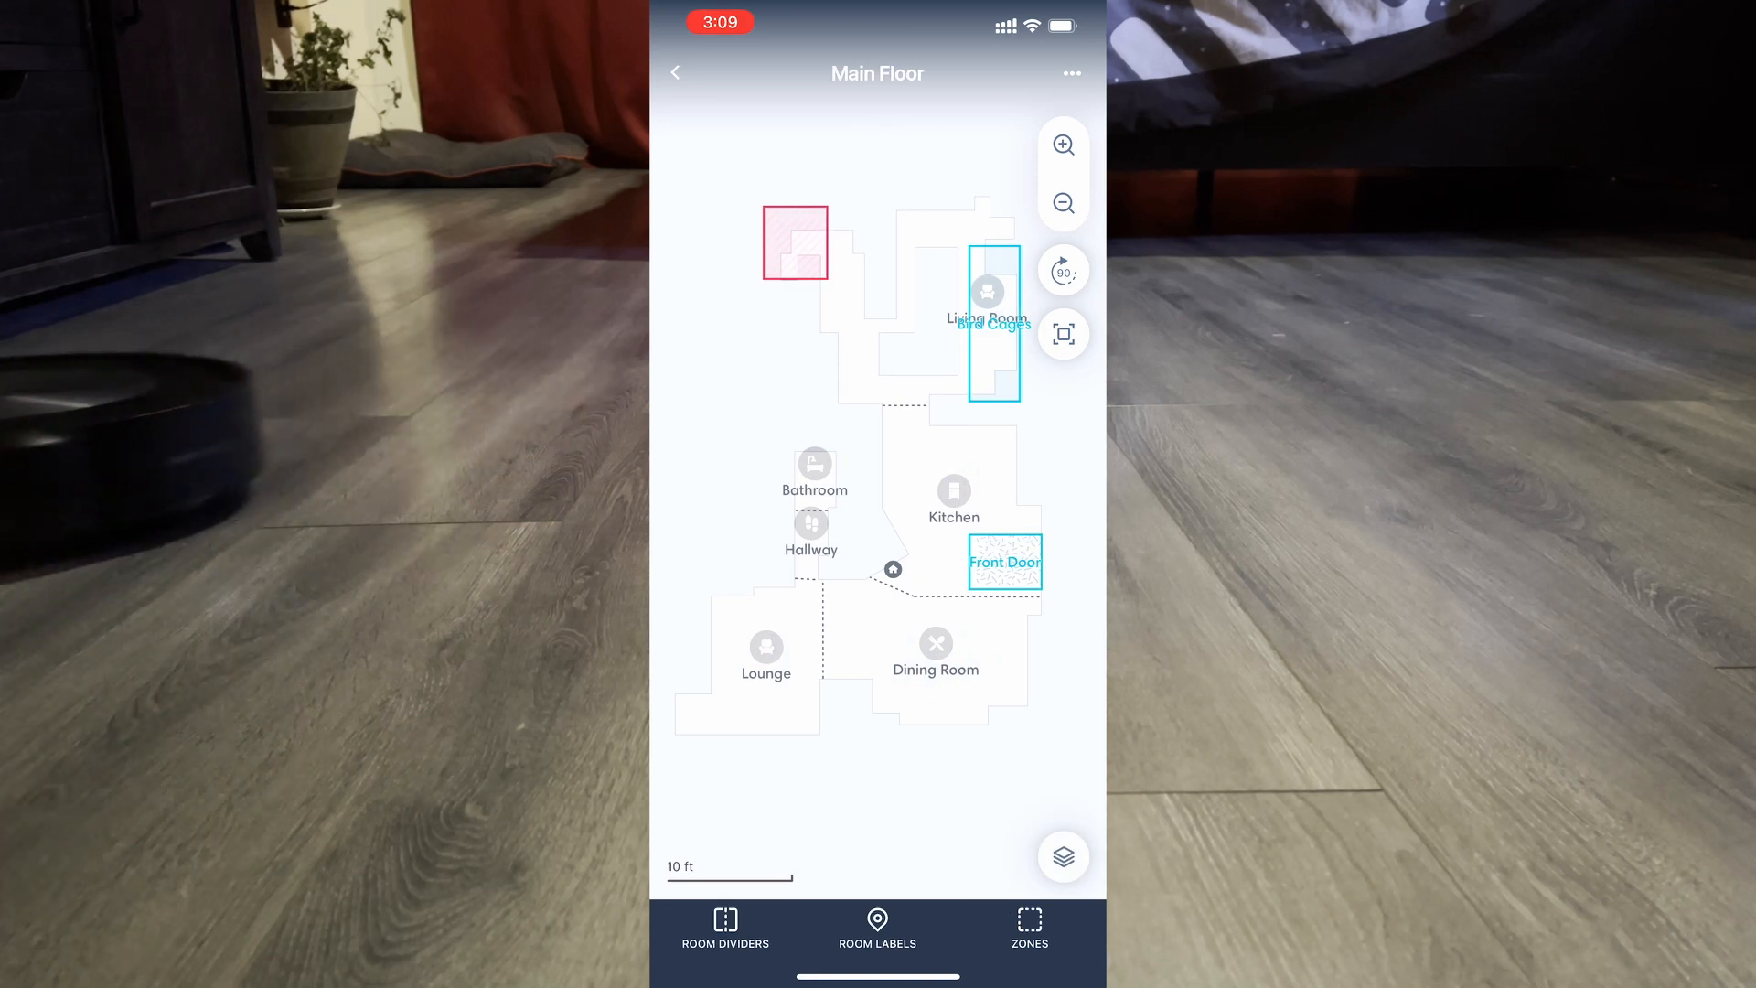